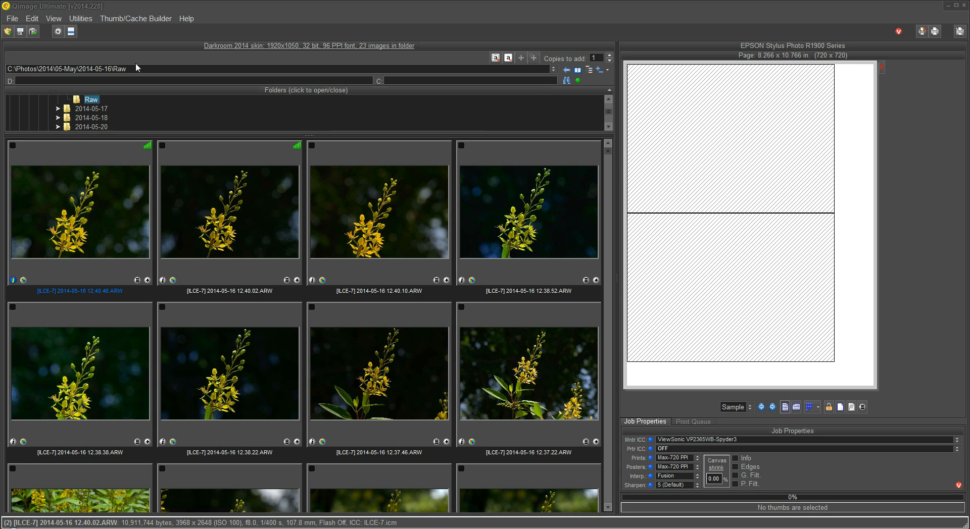
# Open Edit > Preferences to reveal the Printing Related Options submenu.
pyautogui.click(31, 18)
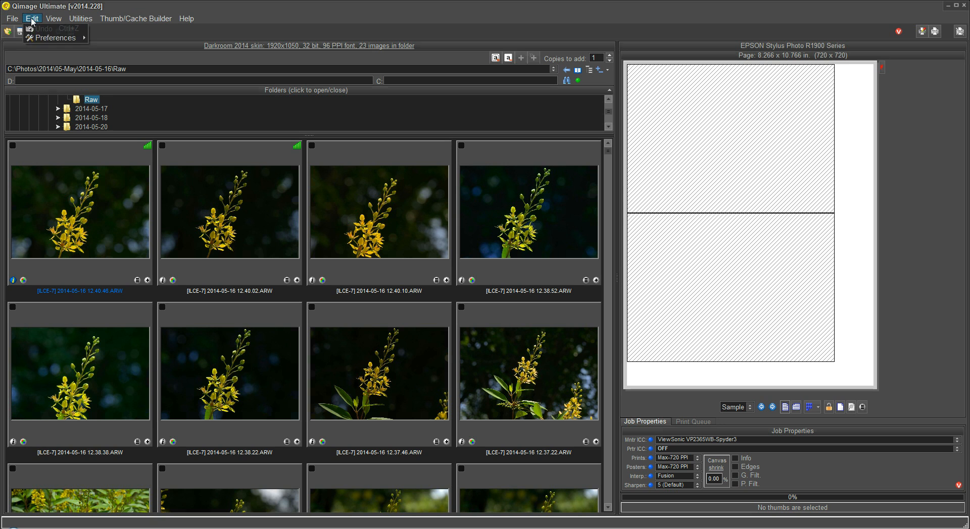
pyautogui.click(55, 38)
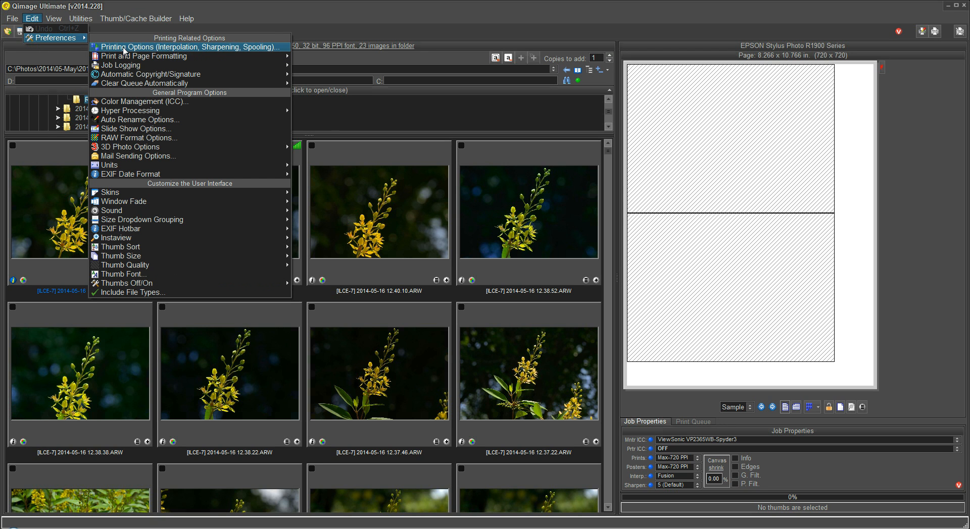
# Choose Printing Options (Interpolation, Sharpening, Spooling) to open the Interpolation dialog.
pyautogui.click(190, 46)
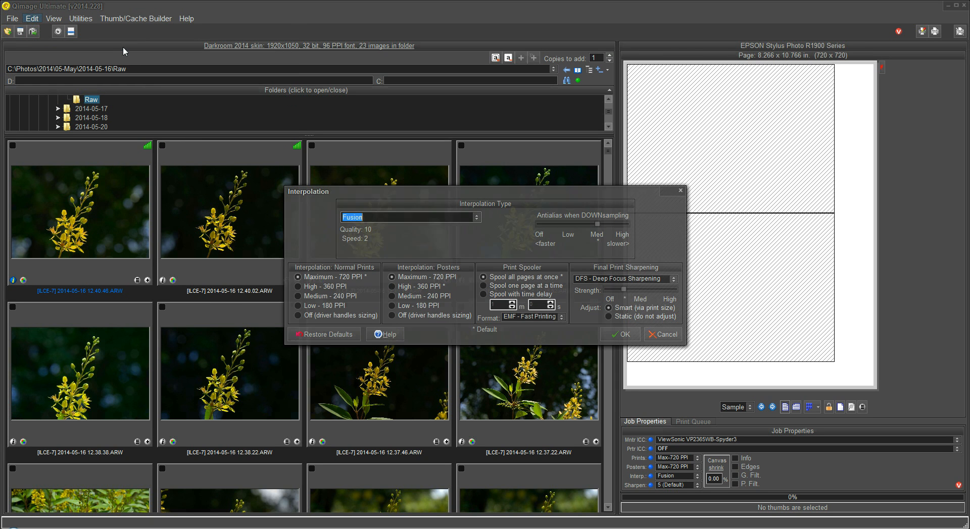
pyautogui.moveTo(485, 218)
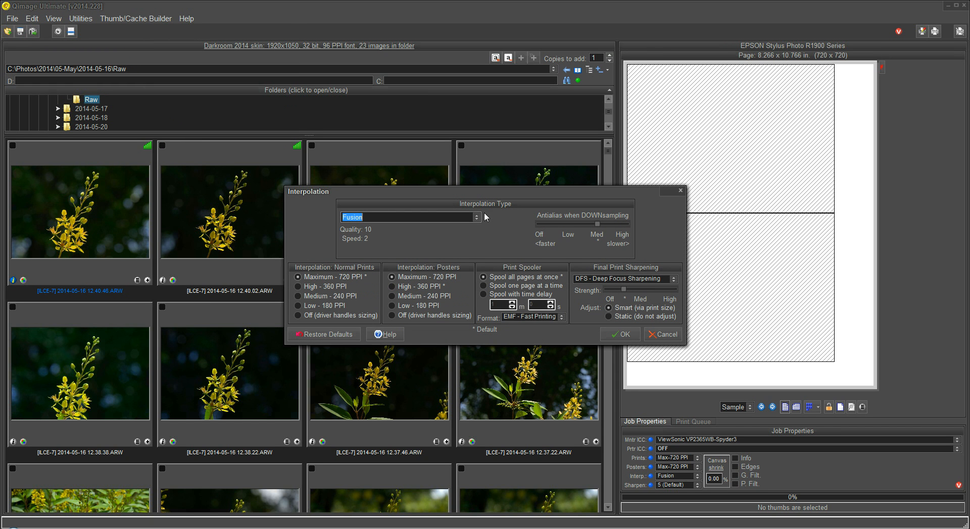
pyautogui.moveTo(450, 298)
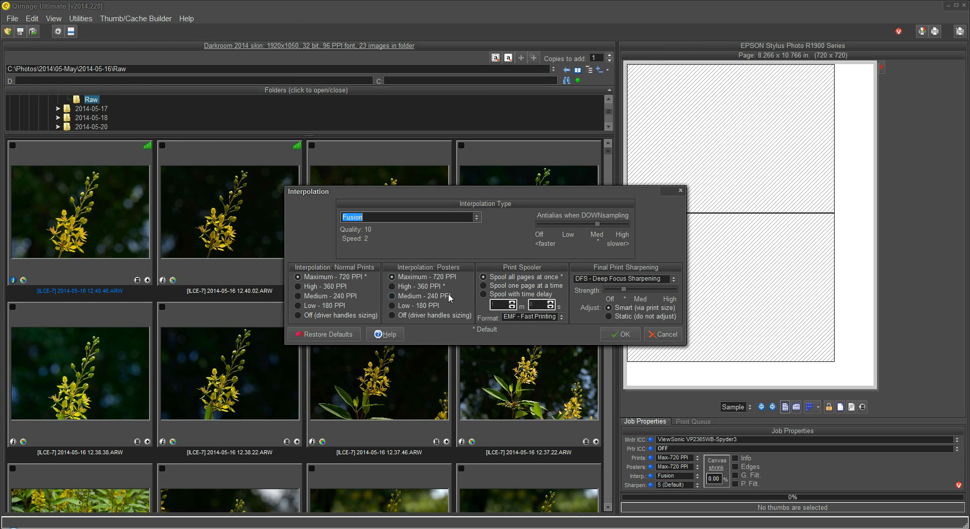
pyautogui.moveTo(510, 225)
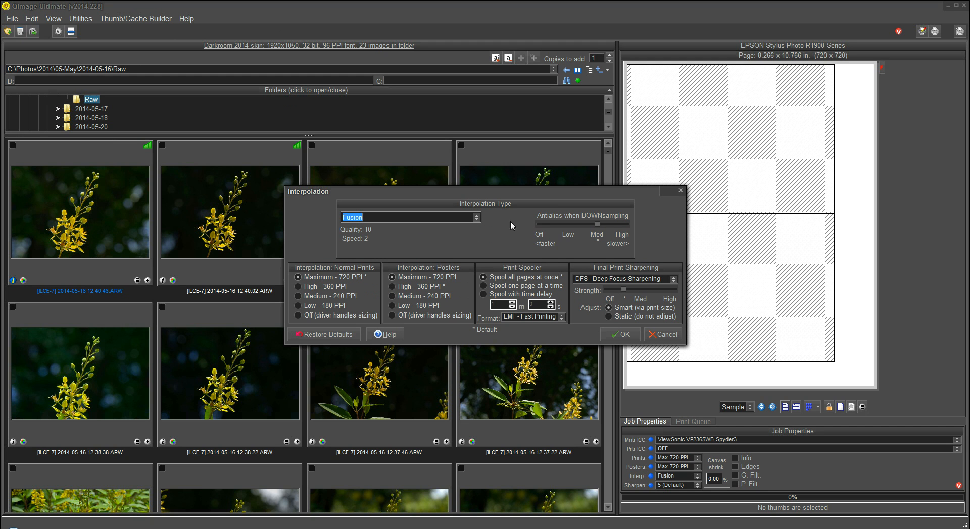
pyautogui.moveTo(472, 276)
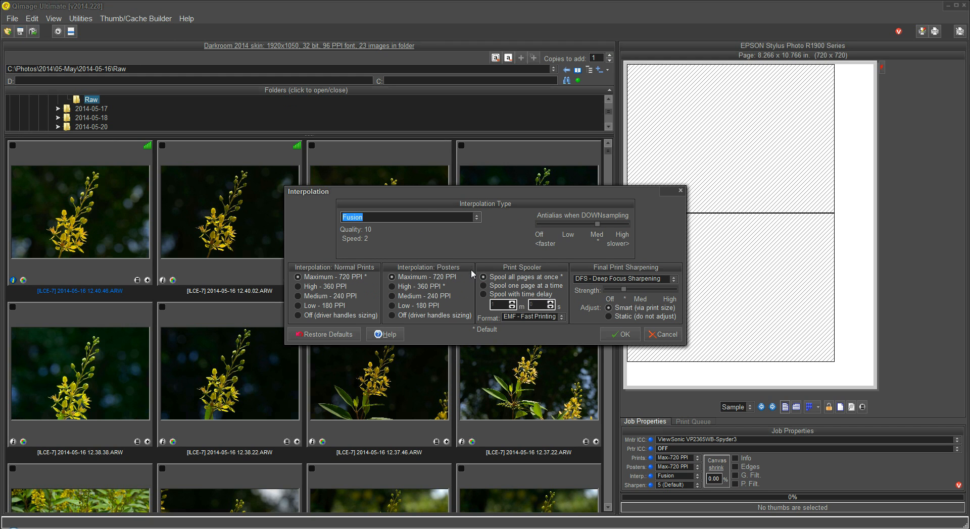
pyautogui.moveTo(585, 279)
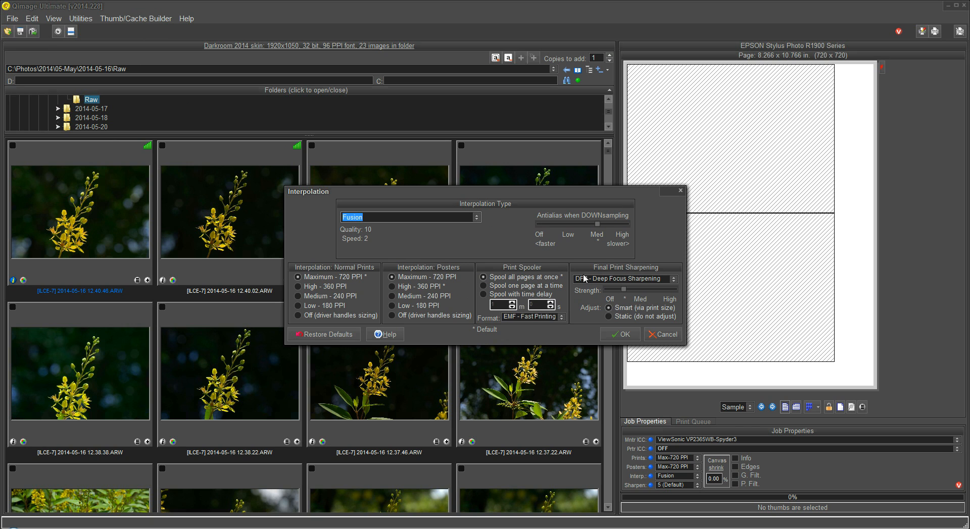
pyautogui.moveTo(398, 220)
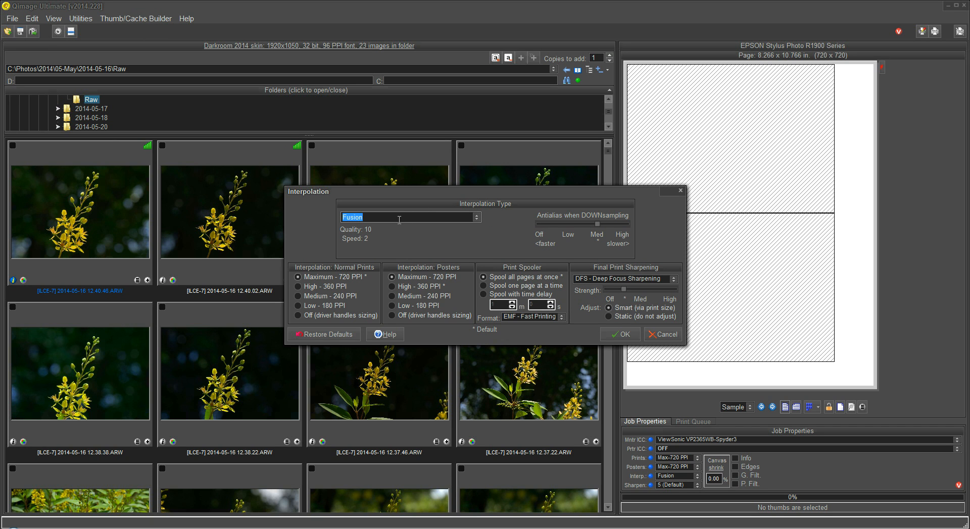
pyautogui.moveTo(488, 209)
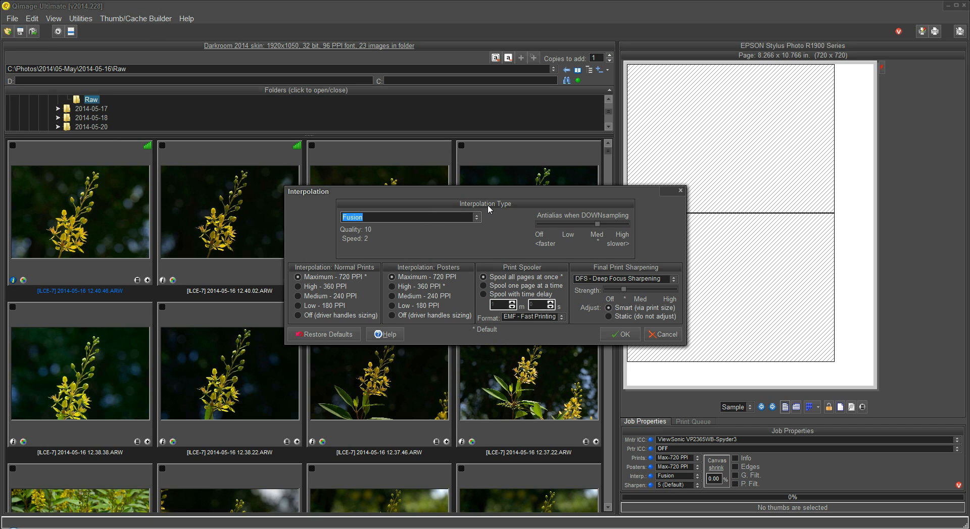
pyautogui.moveTo(496, 228)
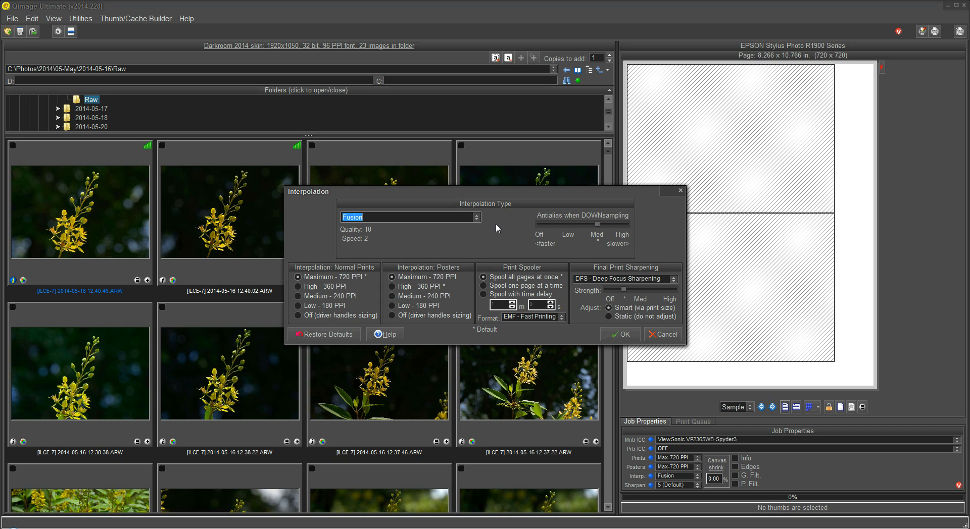
pyautogui.moveTo(406, 367)
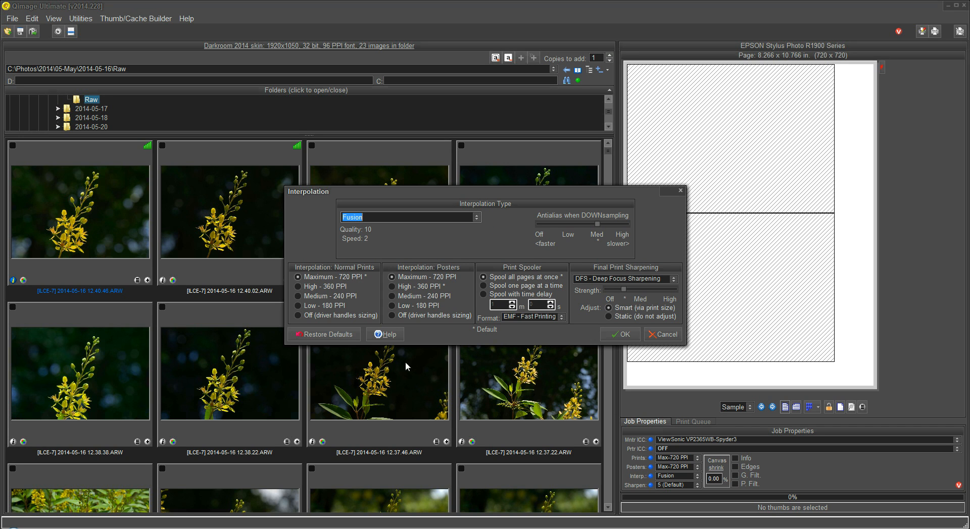
pyautogui.moveTo(382, 373)
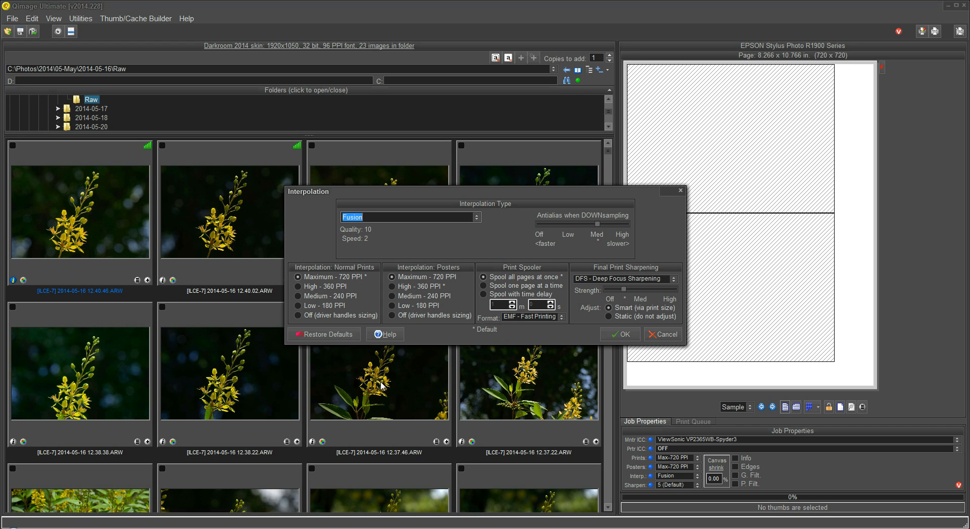
pyautogui.moveTo(841, 109)
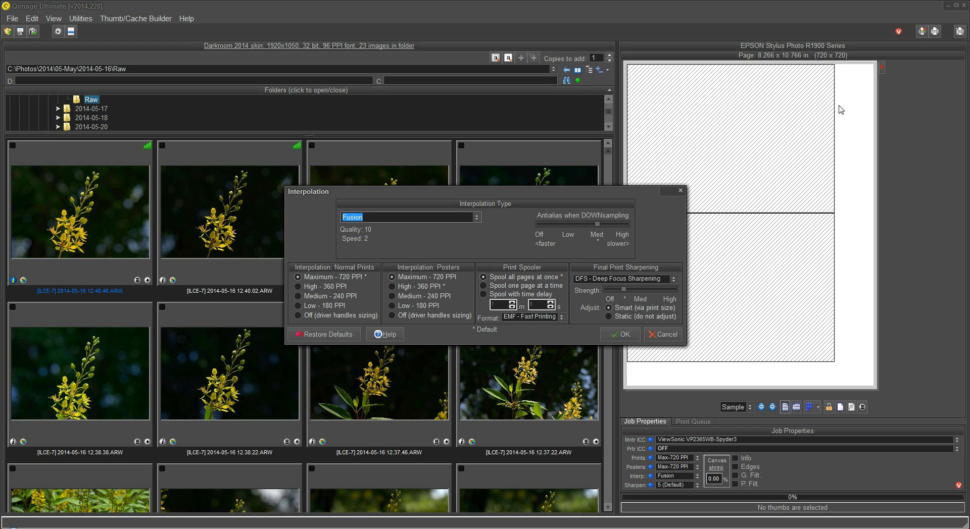
pyautogui.moveTo(862, 45)
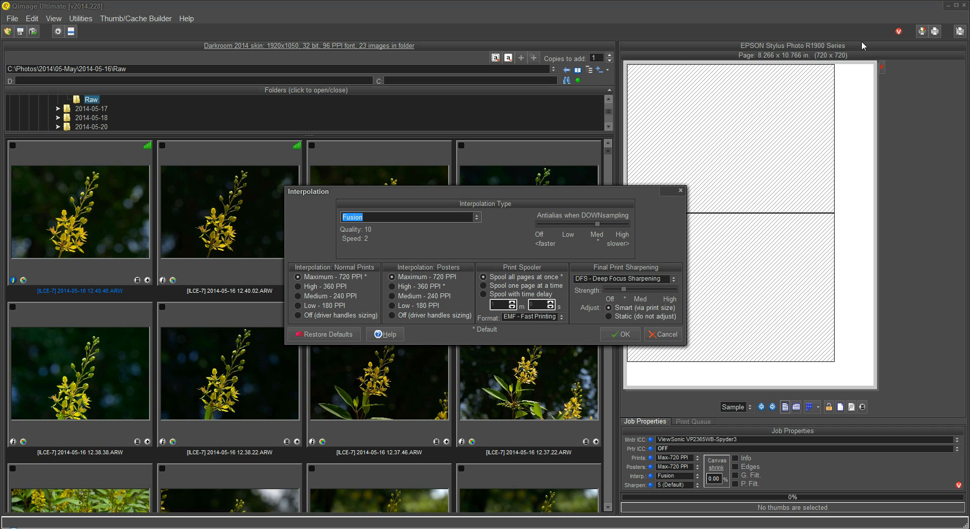
pyautogui.moveTo(851, 65)
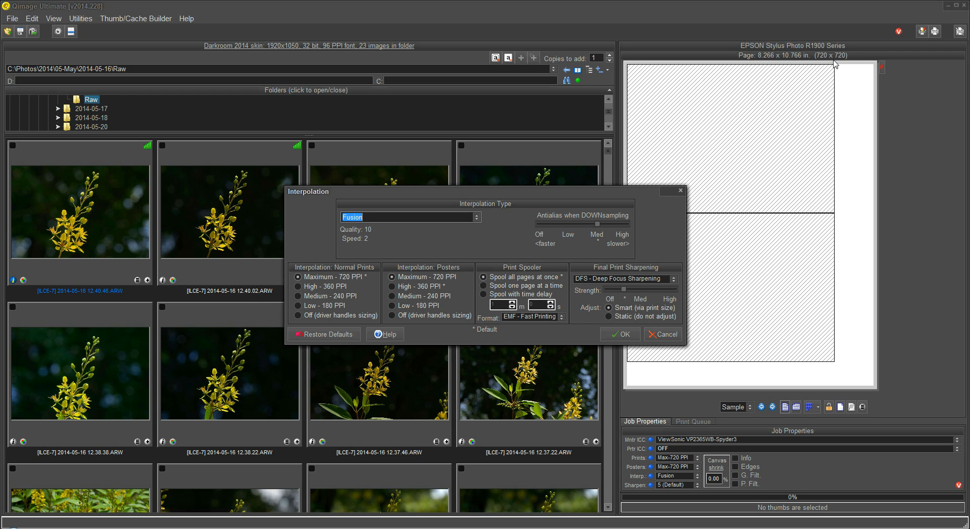
pyautogui.moveTo(823, 57)
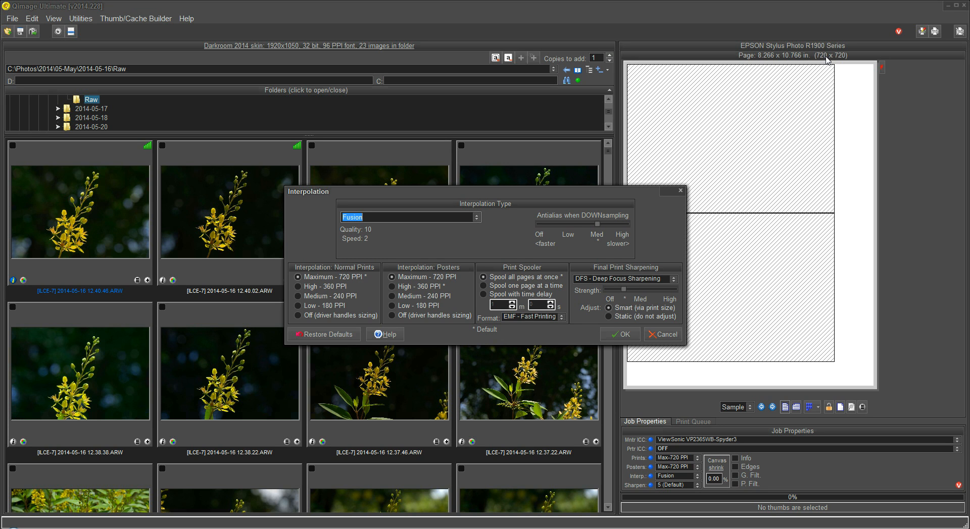
pyautogui.moveTo(320, 210)
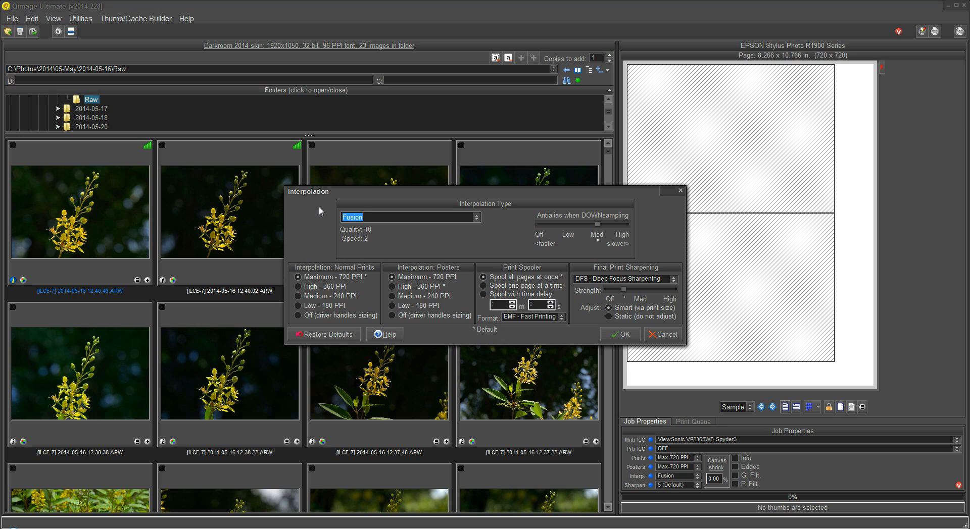
pyautogui.moveTo(204, 229)
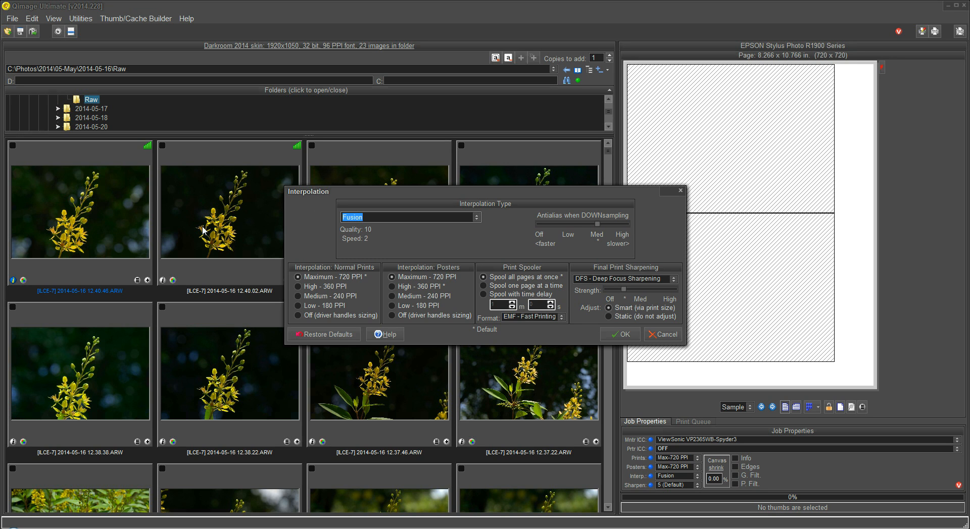
pyautogui.moveTo(218, 207)
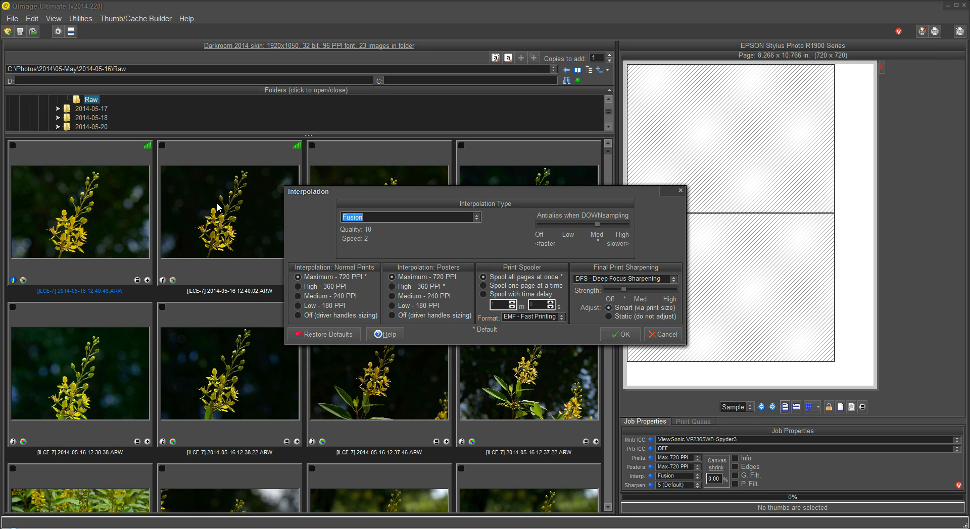
pyautogui.moveTo(223, 224)
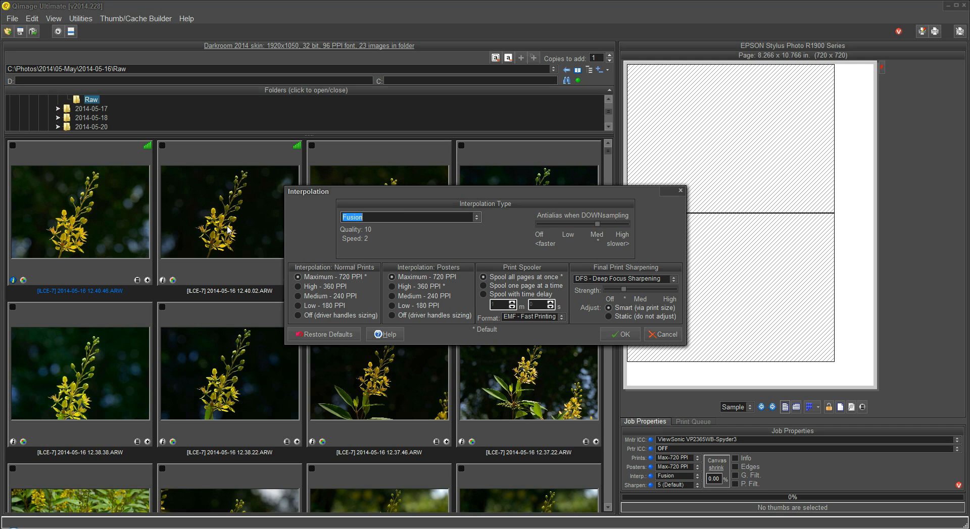
pyautogui.moveTo(840, 67)
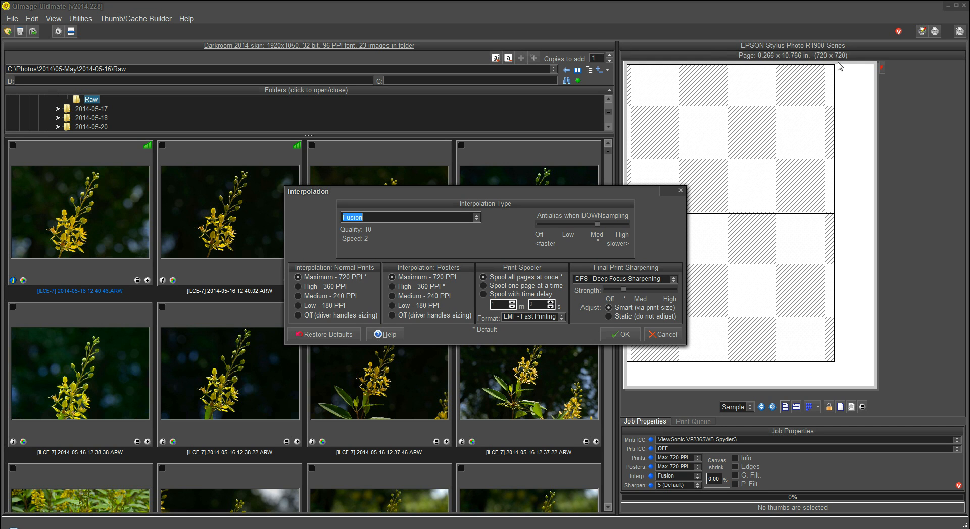
pyautogui.moveTo(433, 271)
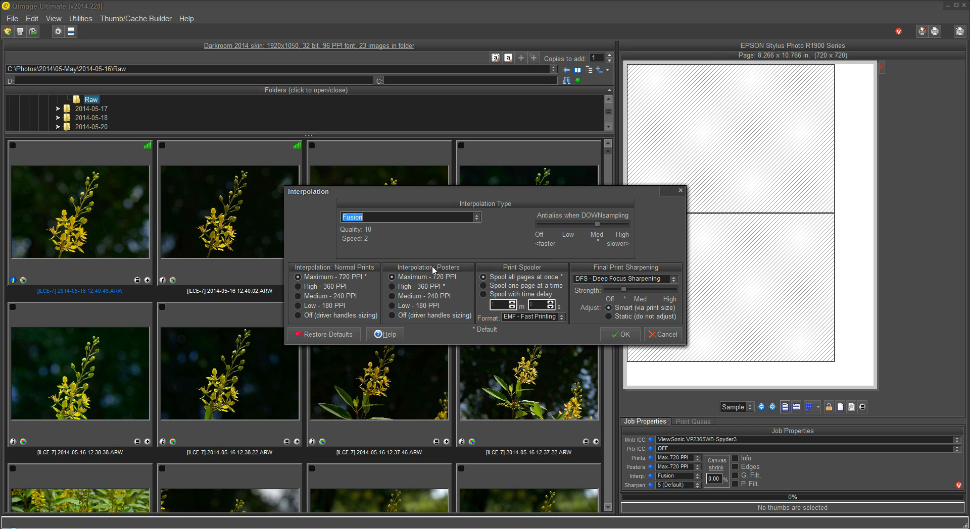
pyautogui.moveTo(213, 228)
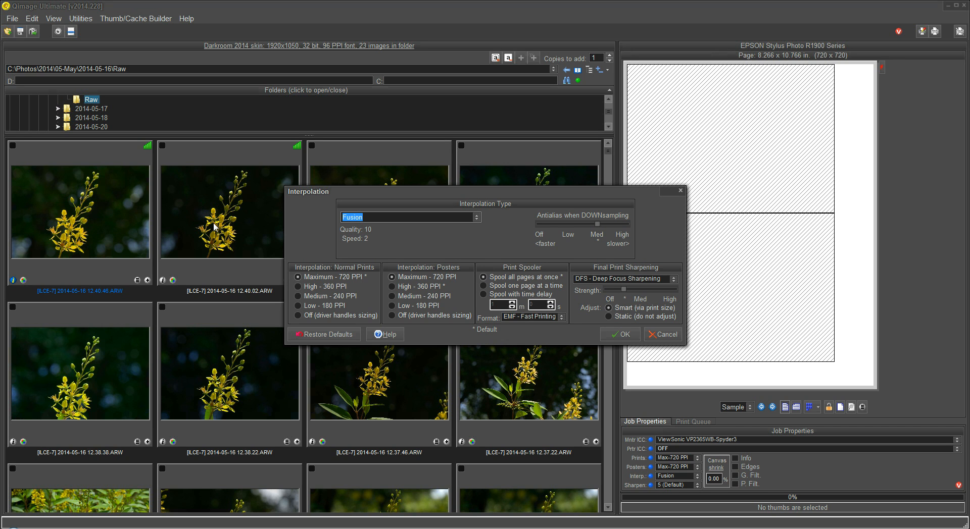
pyautogui.moveTo(614, 168)
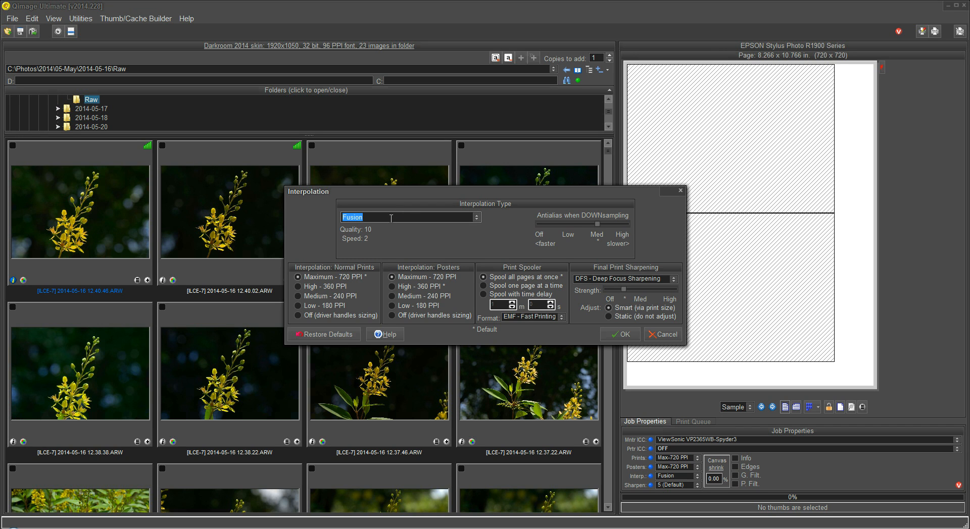
pyautogui.moveTo(566, 212)
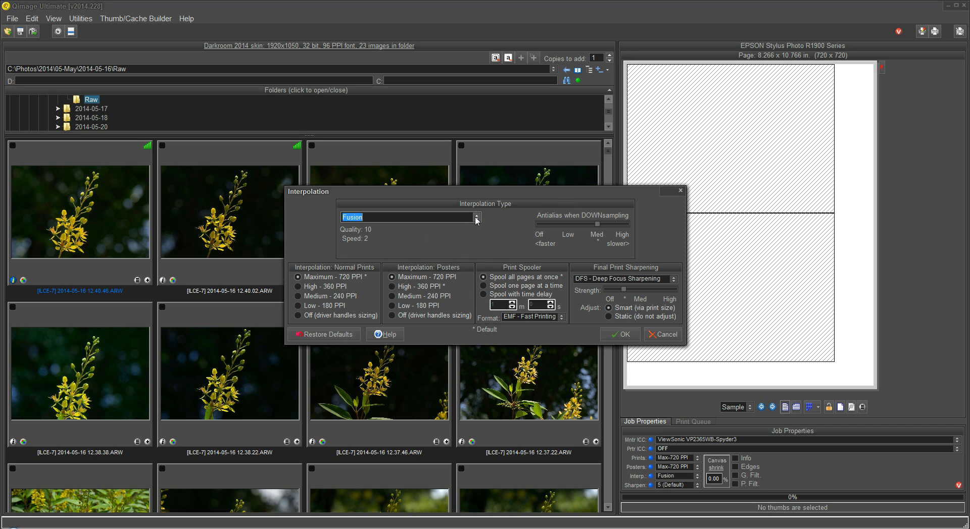
pyautogui.moveTo(480, 221)
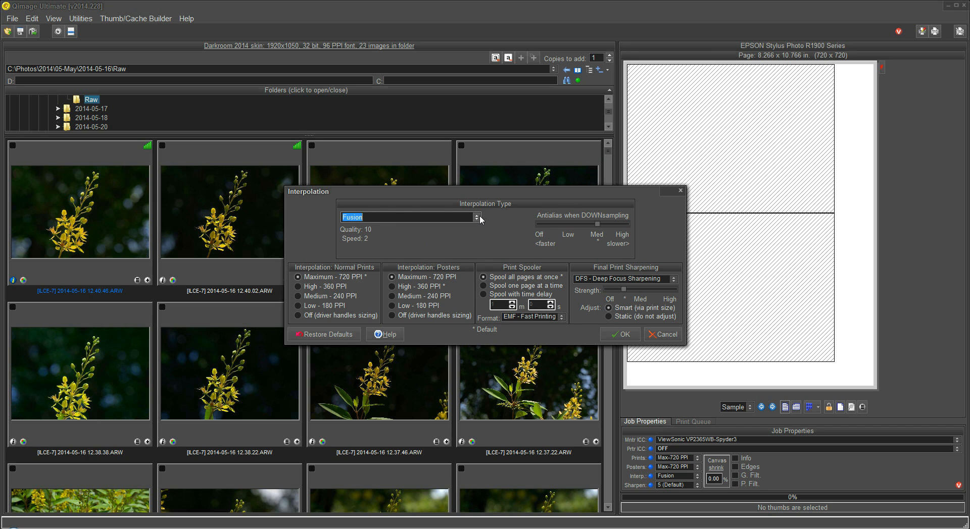
# Switch the interpolation type from Fusion to Vector (quality 8, speed 4).
pyautogui.click(476, 217)
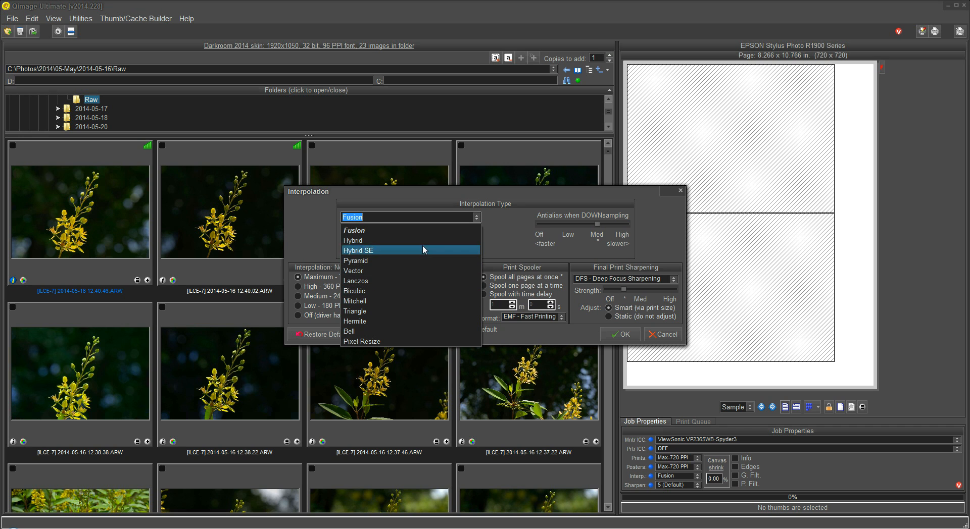
pyautogui.moveTo(377, 234)
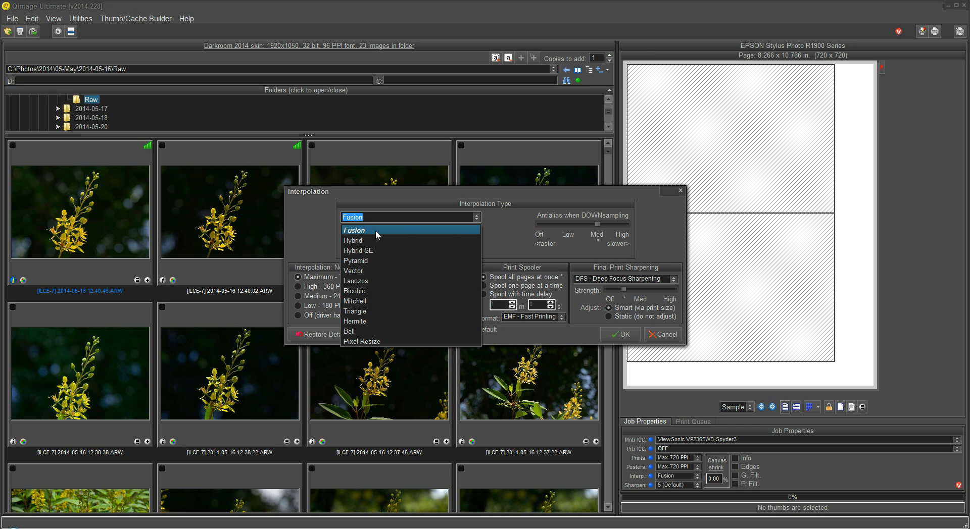
pyautogui.moveTo(370, 281)
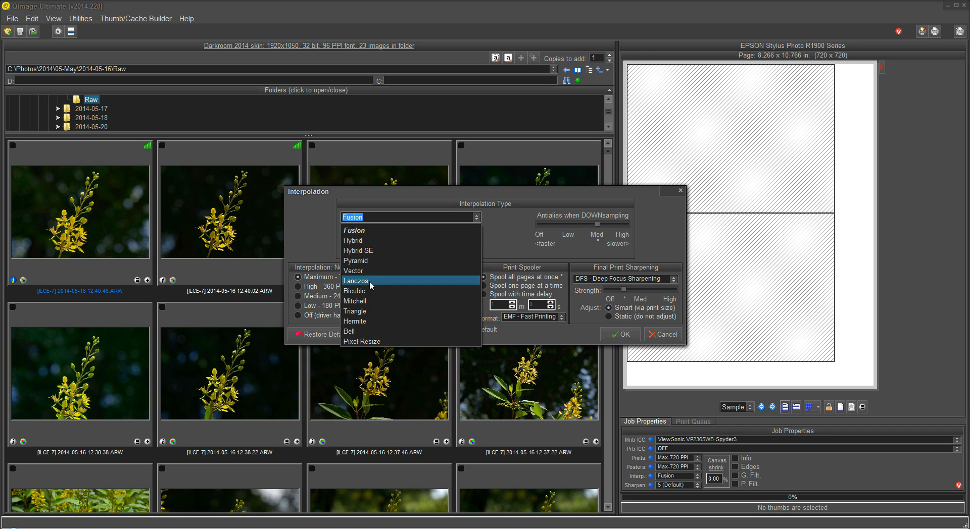
pyautogui.moveTo(369, 322)
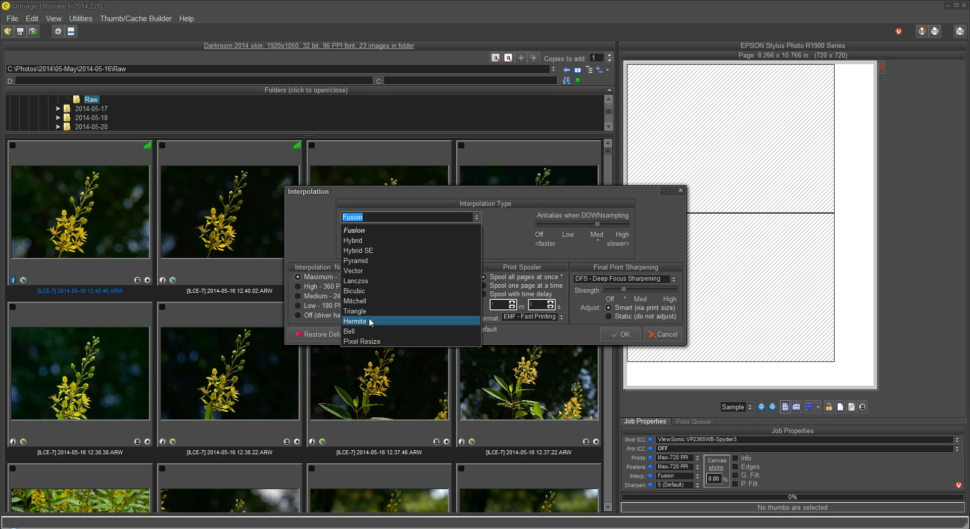
pyautogui.moveTo(372, 291)
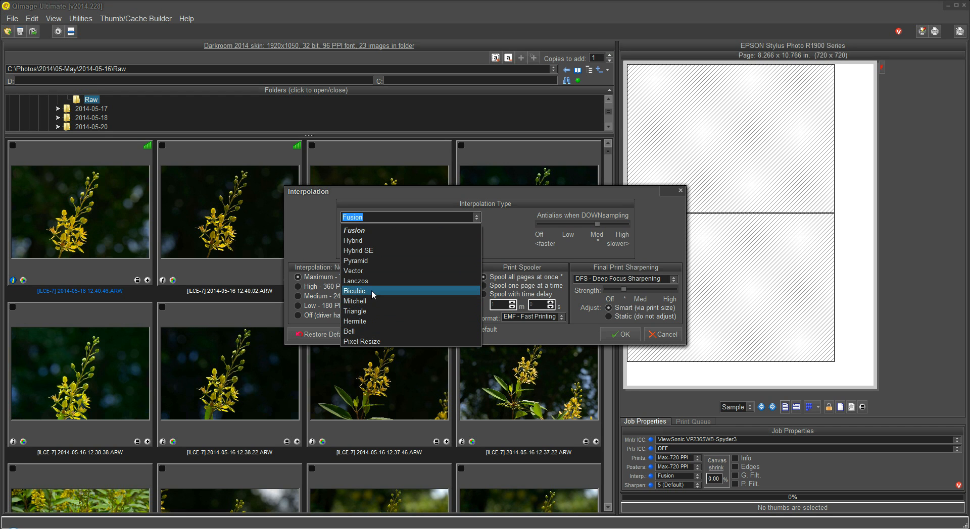
pyautogui.moveTo(355, 230)
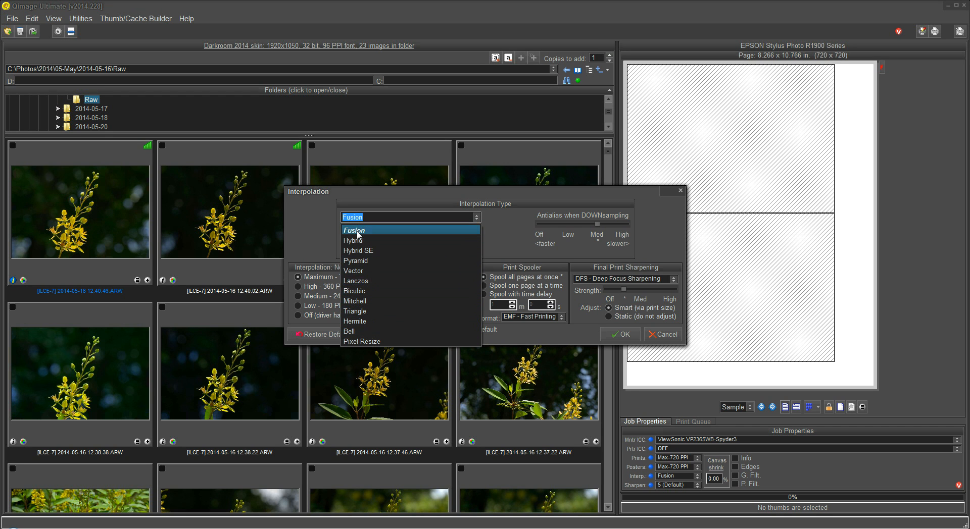
pyautogui.moveTo(370, 237)
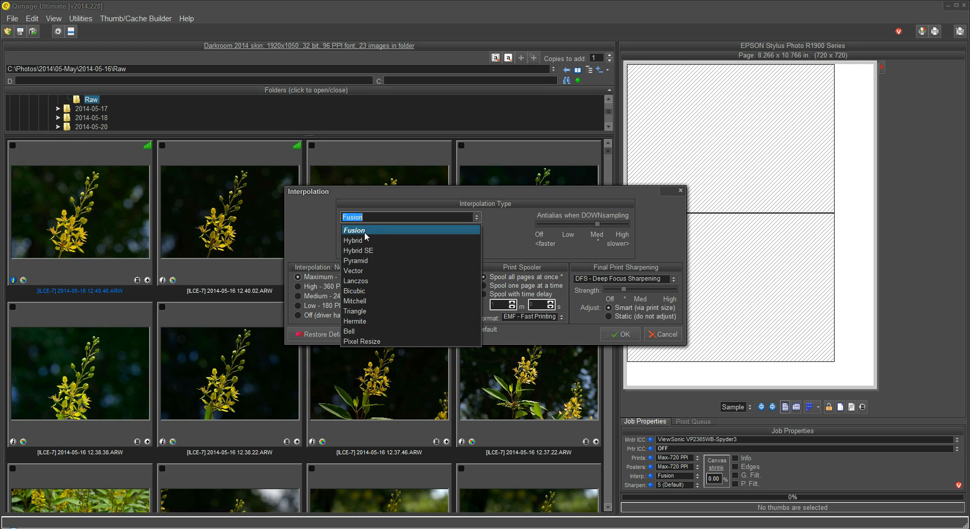
pyautogui.moveTo(364, 235)
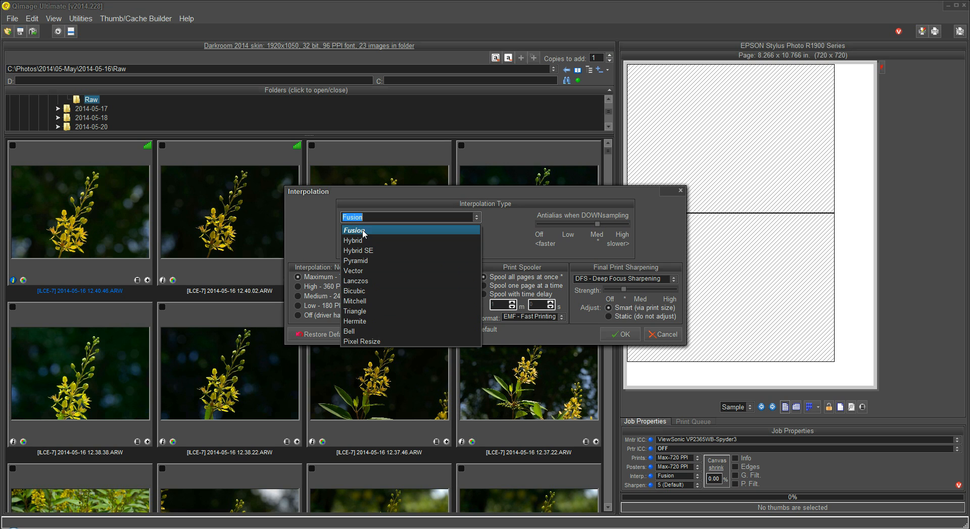
pyautogui.click(354, 230)
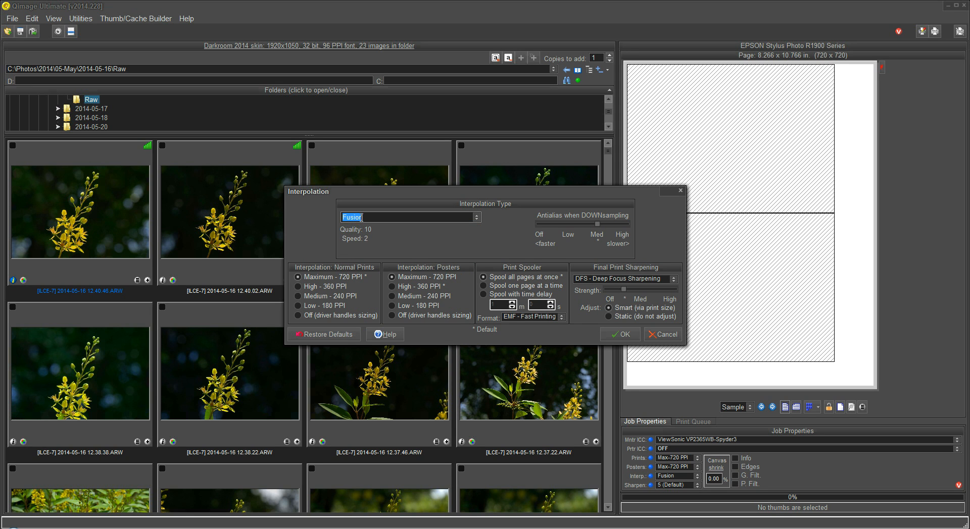
pyautogui.click(477, 217)
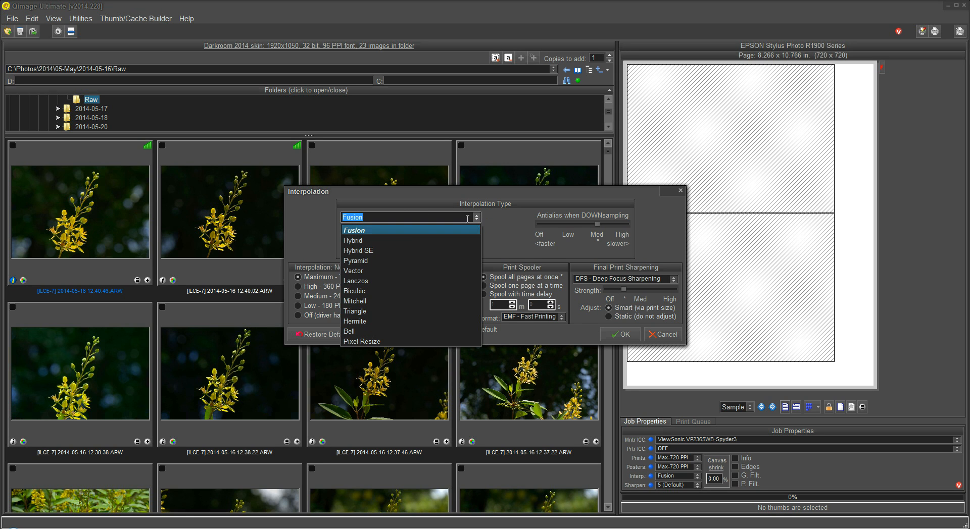
pyautogui.moveTo(359, 271)
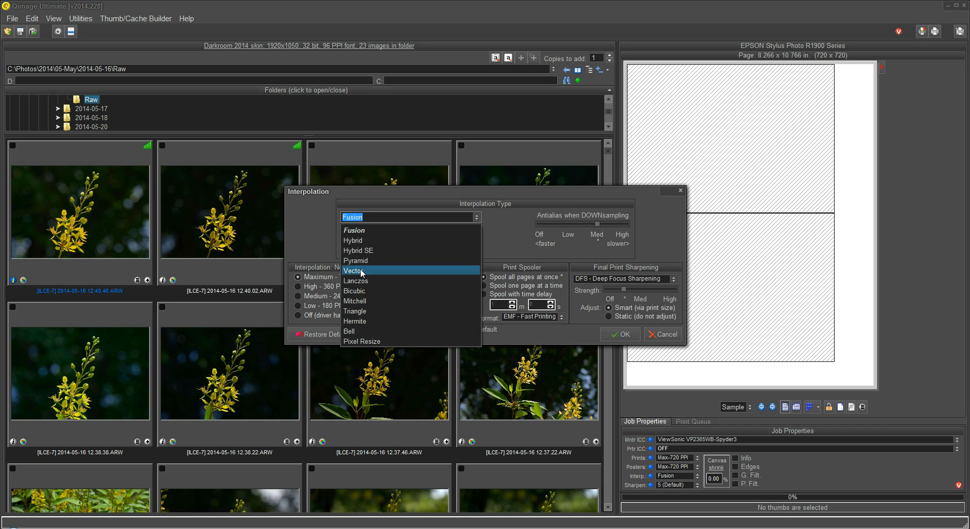
pyautogui.click(353, 271)
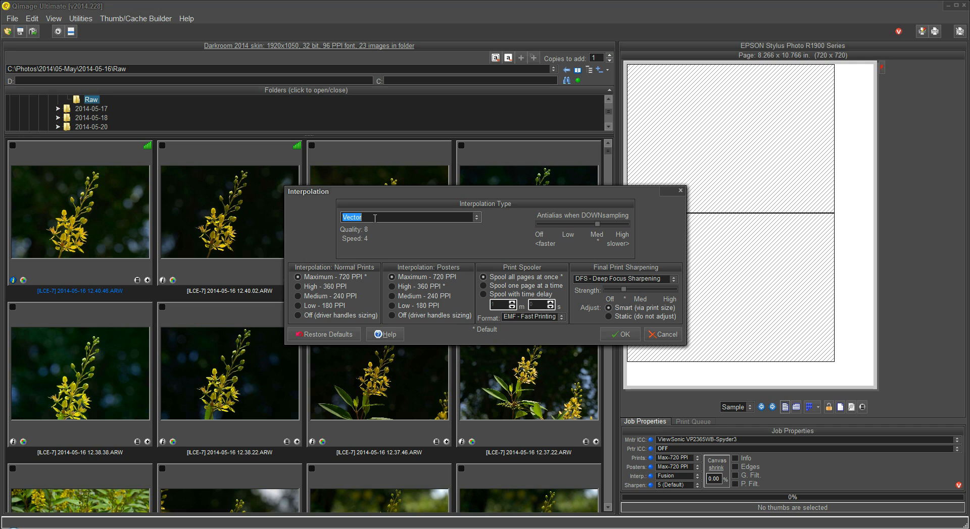
pyautogui.moveTo(456, 226)
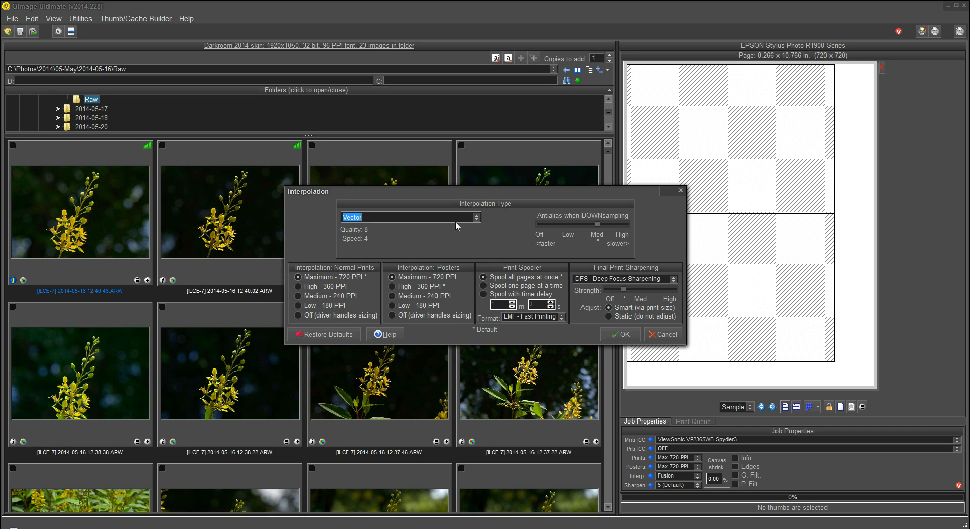
pyautogui.moveTo(369, 217)
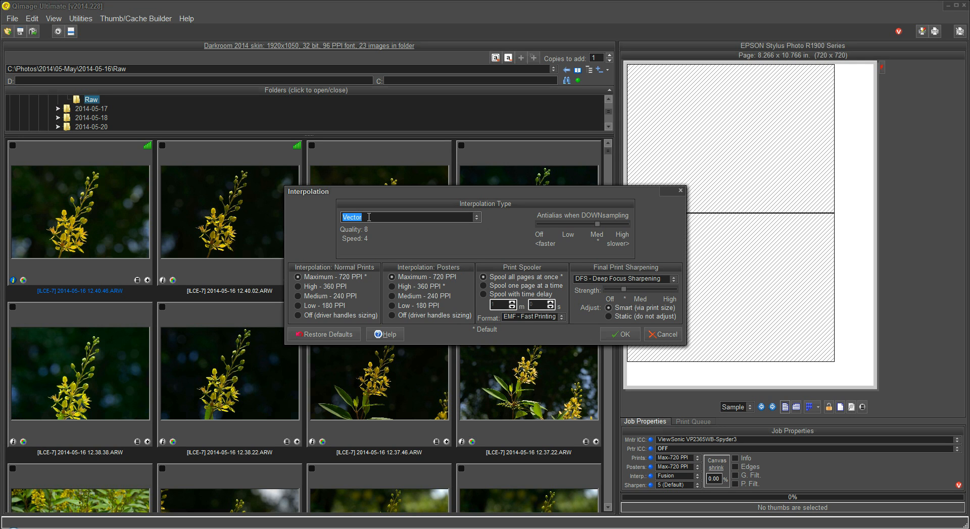
pyautogui.moveTo(465, 218)
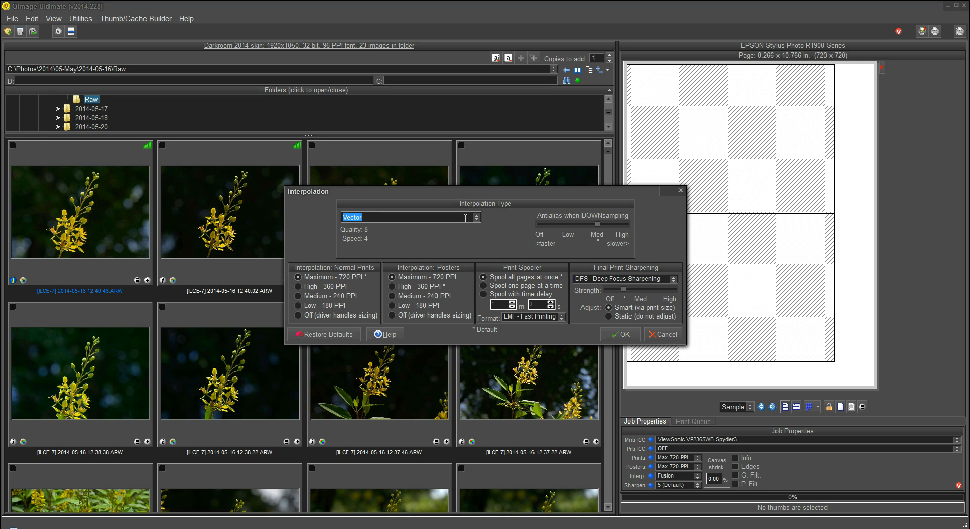
# Select Fusion from the Interpolation Type list again for quality 10, speed 2.
pyautogui.click(475, 217)
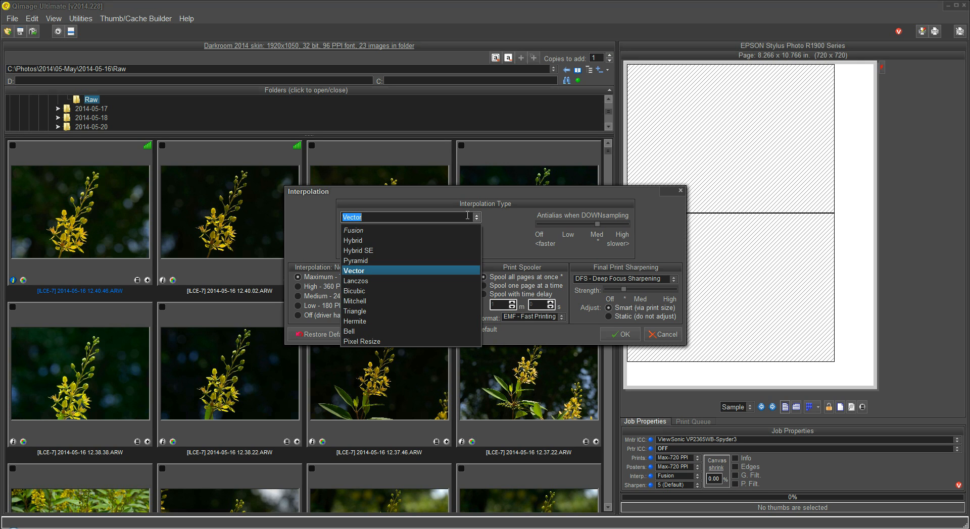
pyautogui.moveTo(364, 230)
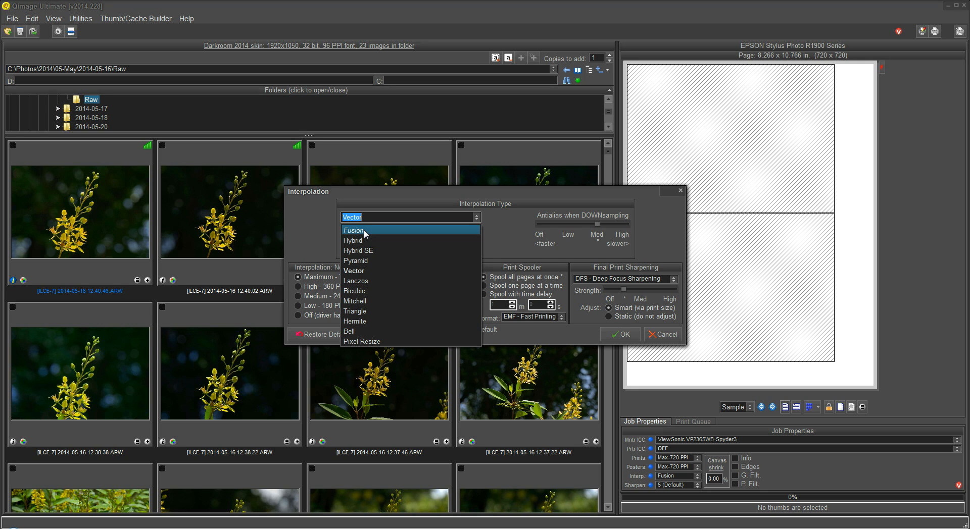
pyautogui.click(353, 230)
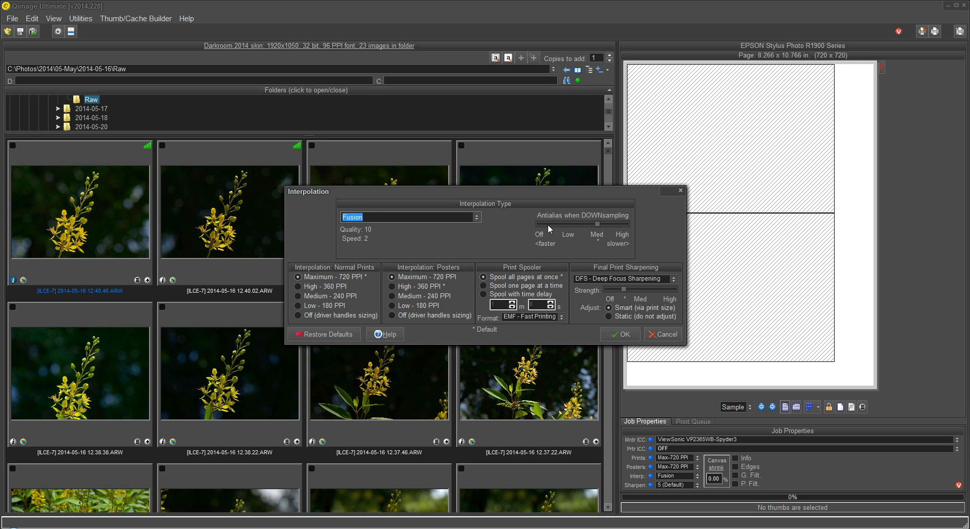
pyautogui.moveTo(598, 223)
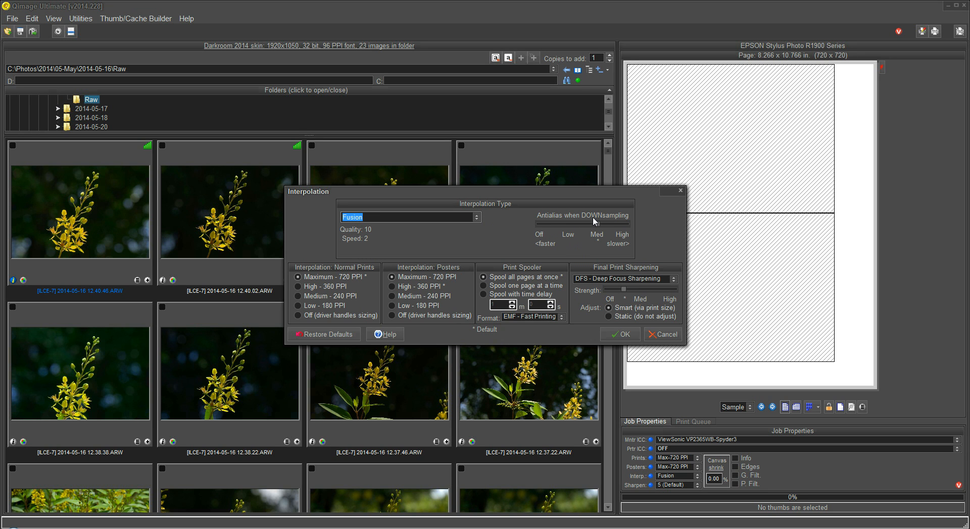
pyautogui.moveTo(617, 224)
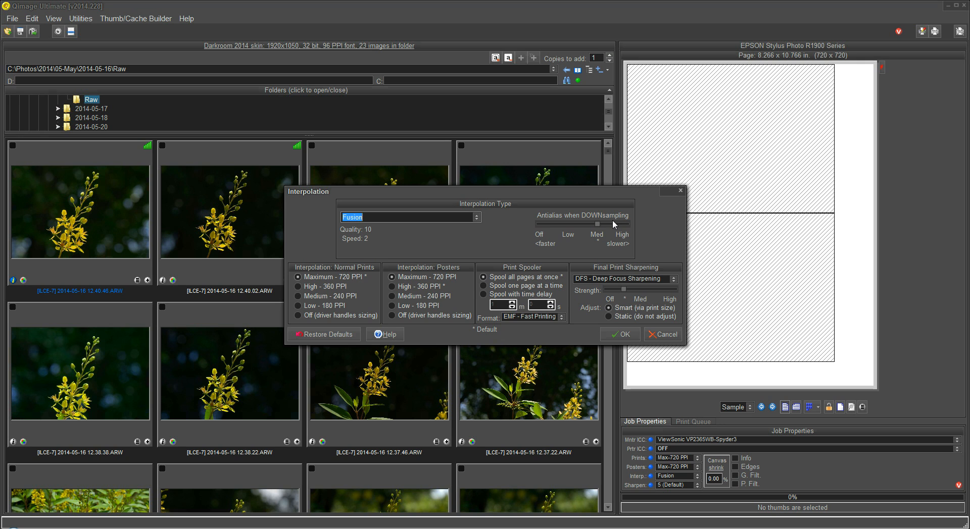
pyautogui.moveTo(612, 225)
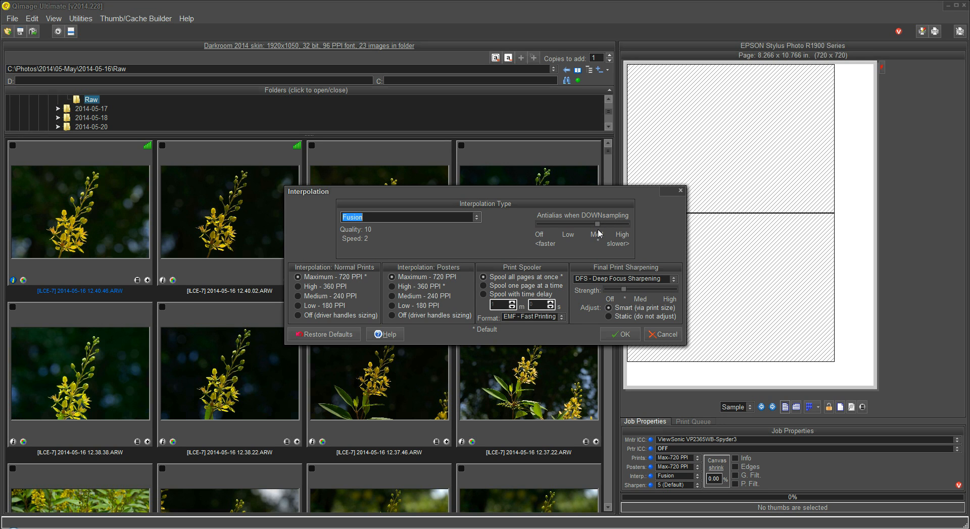
pyautogui.moveTo(518, 239)
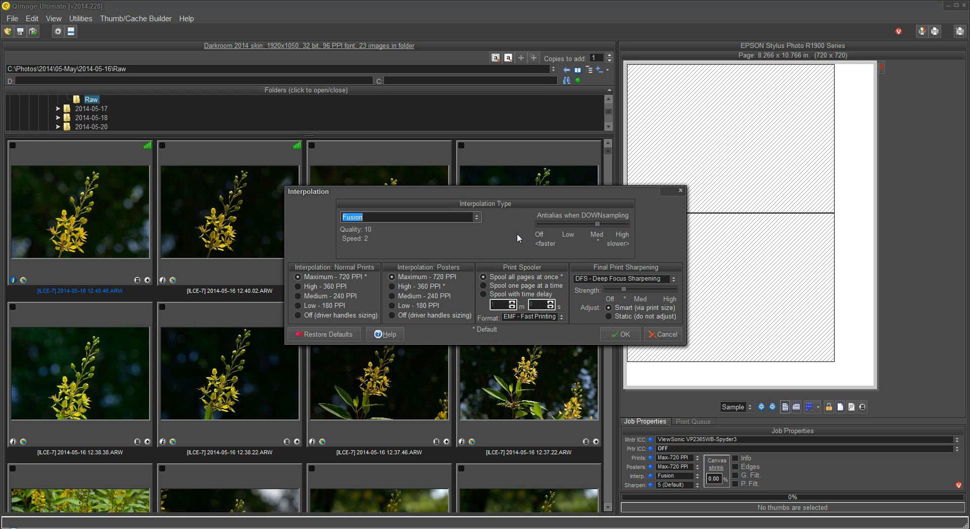
pyautogui.moveTo(213, 228)
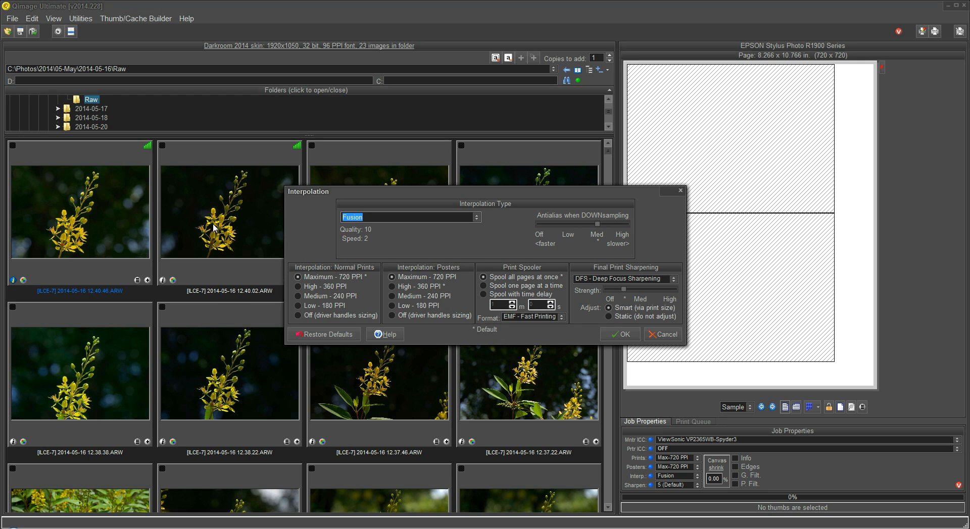
pyautogui.moveTo(214, 229)
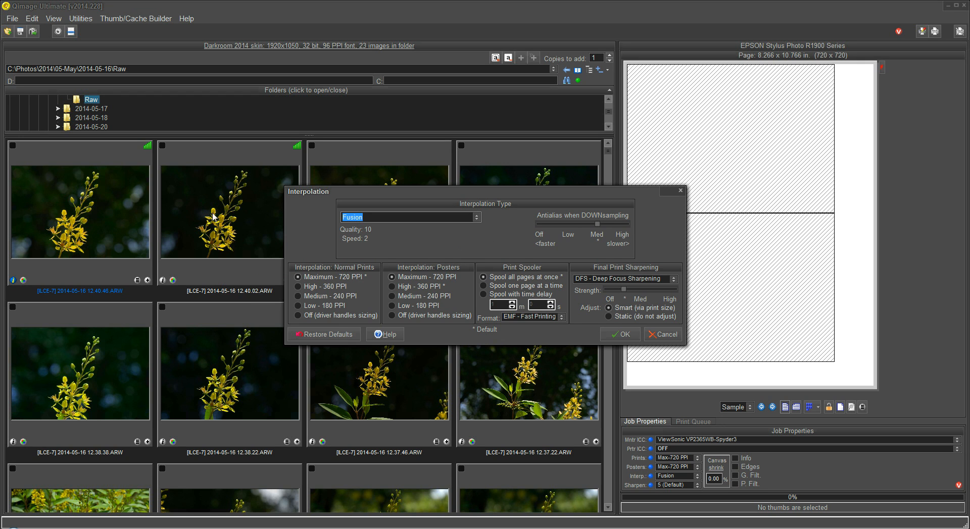
pyautogui.moveTo(707, 111)
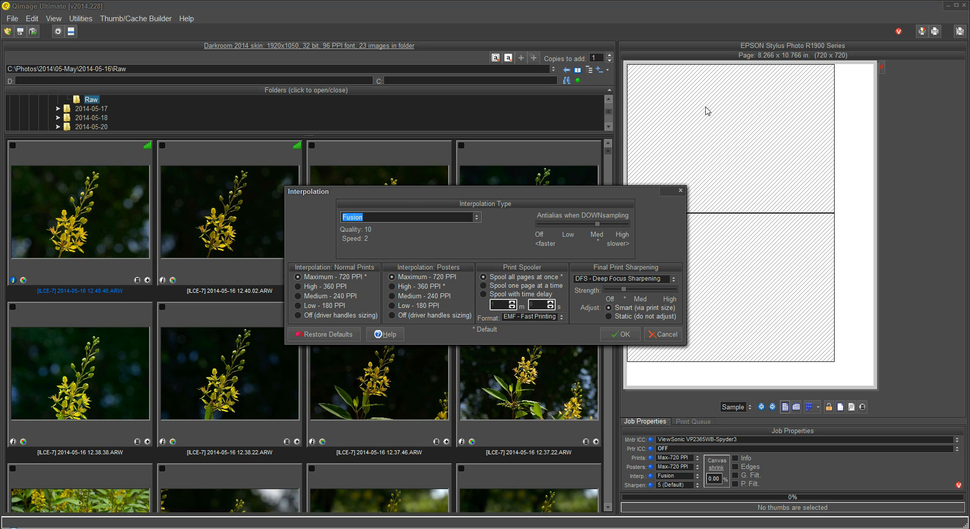
pyautogui.moveTo(698, 107)
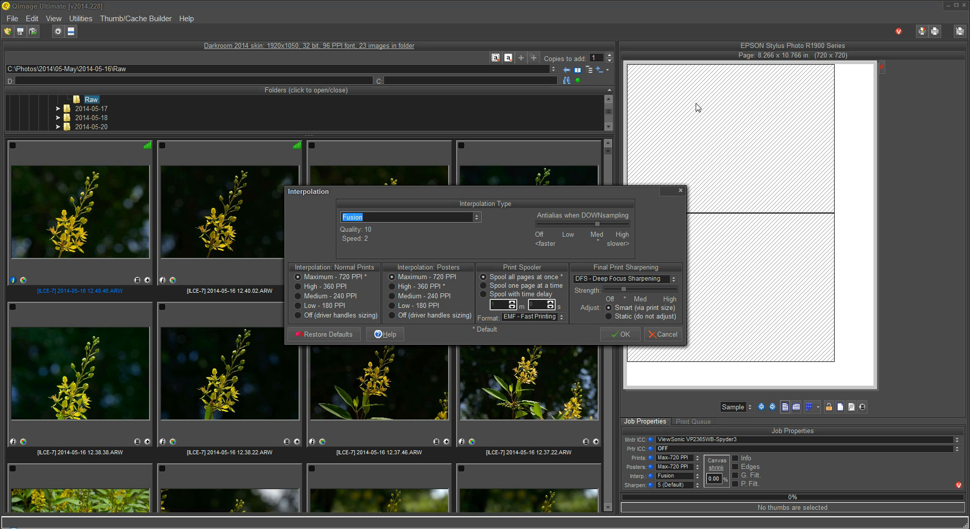
pyautogui.moveTo(692, 124)
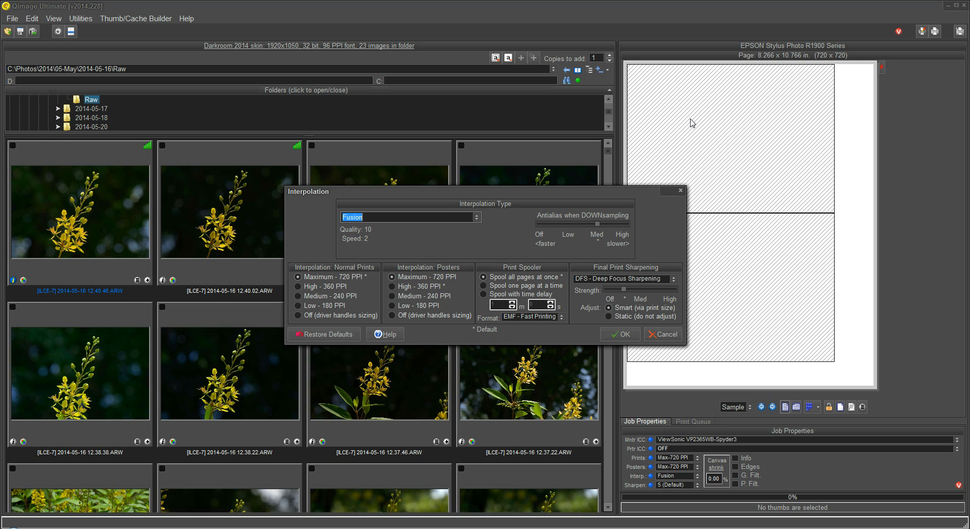
pyautogui.moveTo(639, 85)
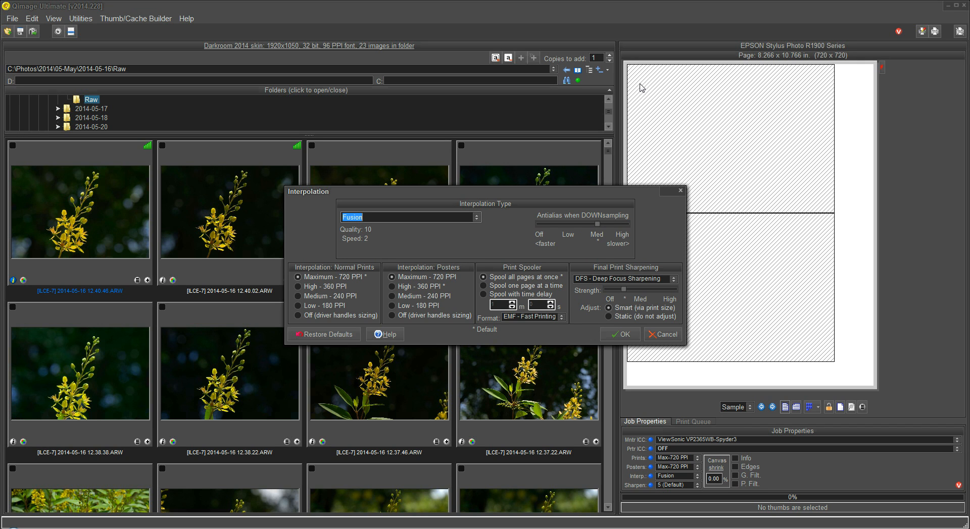
pyautogui.moveTo(225, 218)
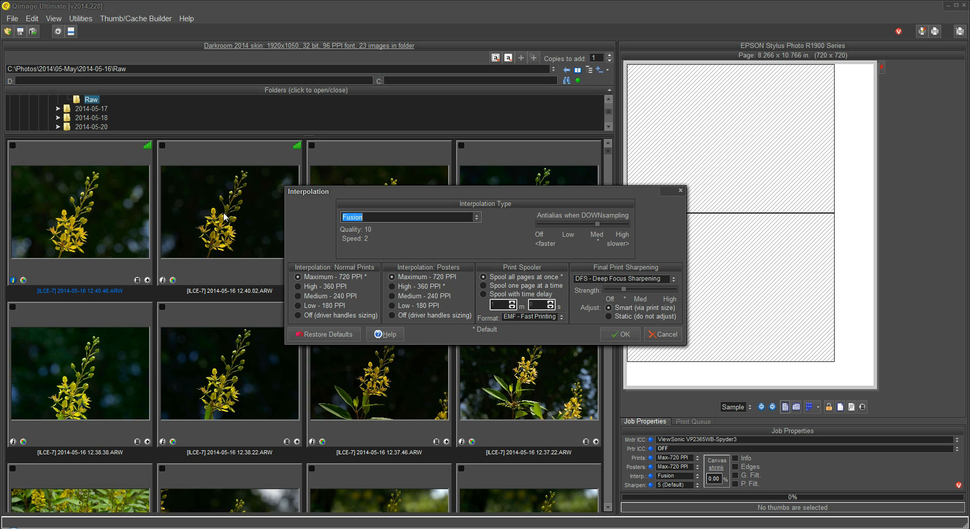
pyautogui.moveTo(650, 116)
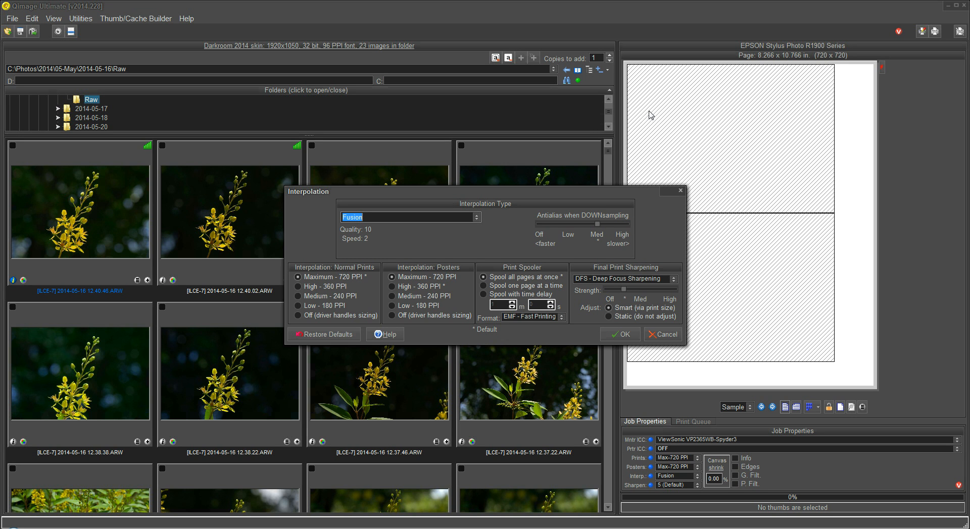
pyautogui.moveTo(784, 90)
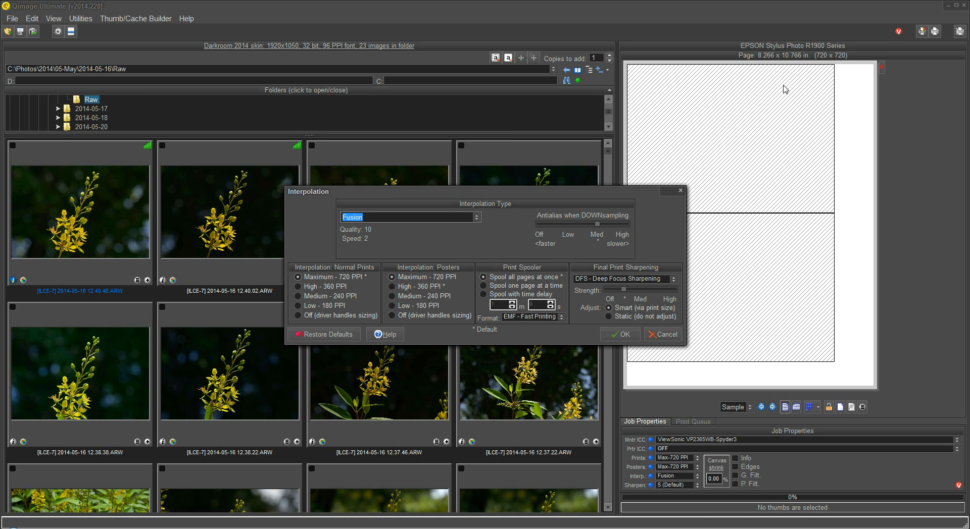
pyautogui.moveTo(845, 64)
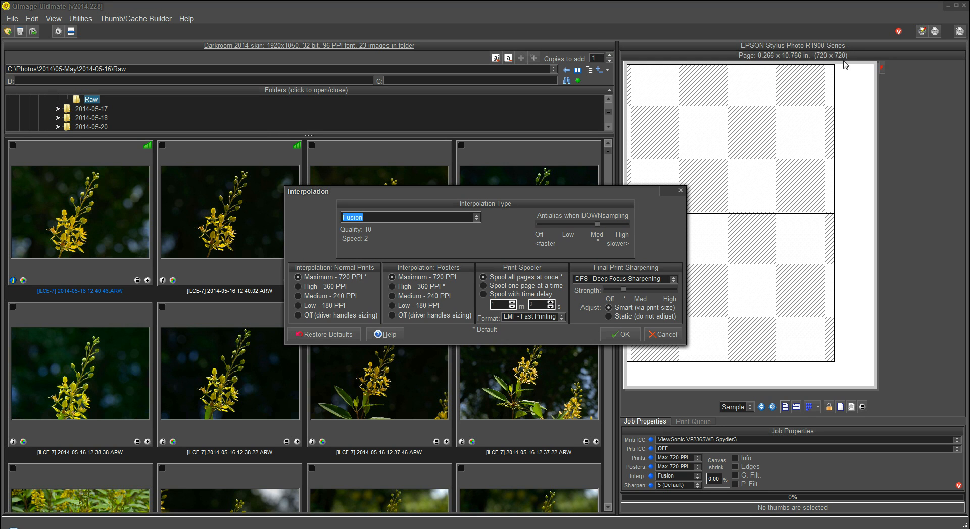
pyautogui.moveTo(853, 64)
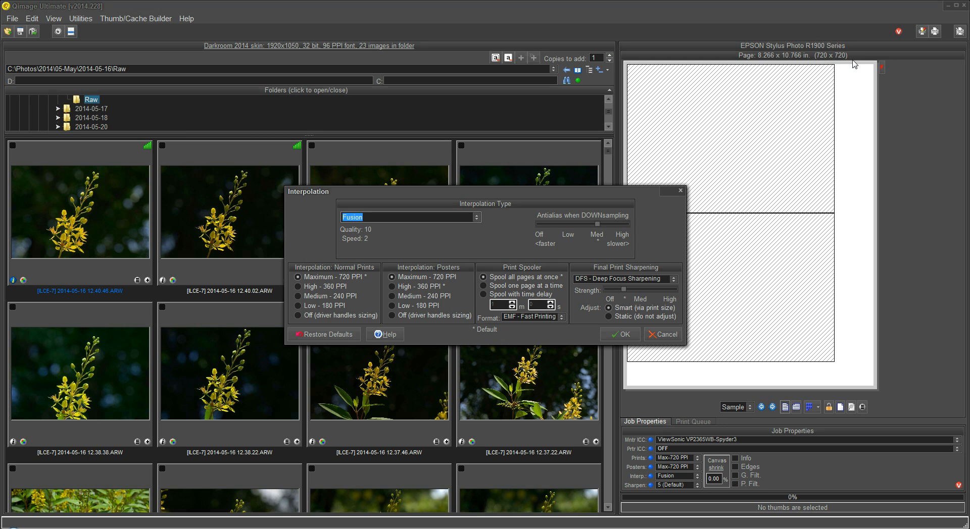
pyautogui.moveTo(843, 58)
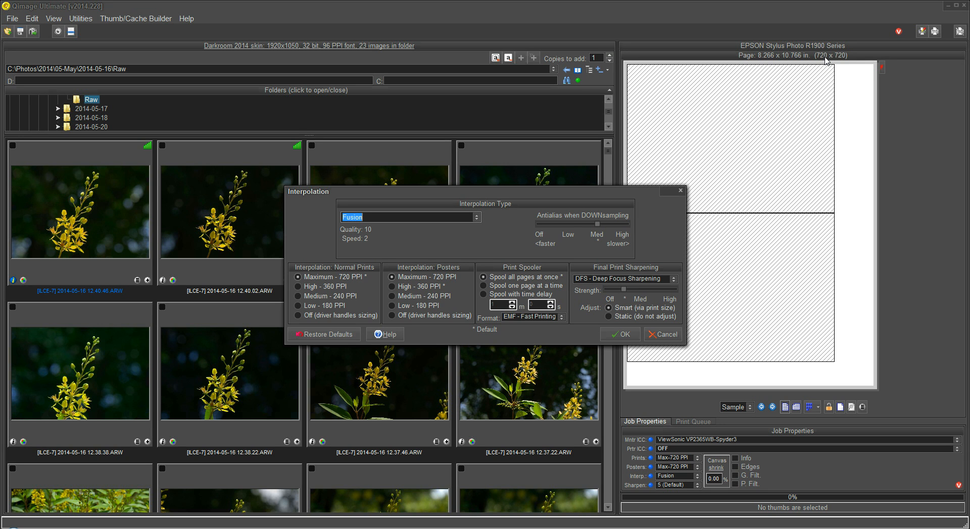
pyautogui.moveTo(826, 62)
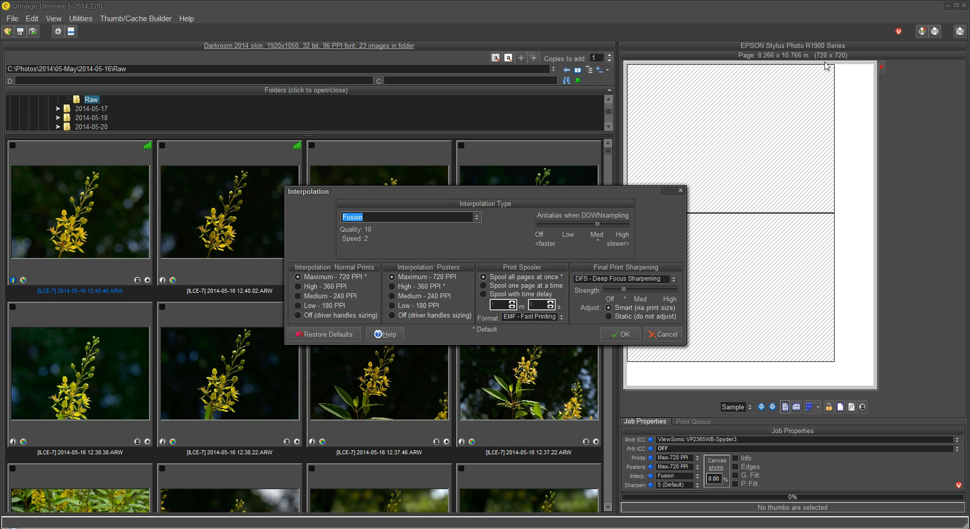
pyautogui.moveTo(824, 66)
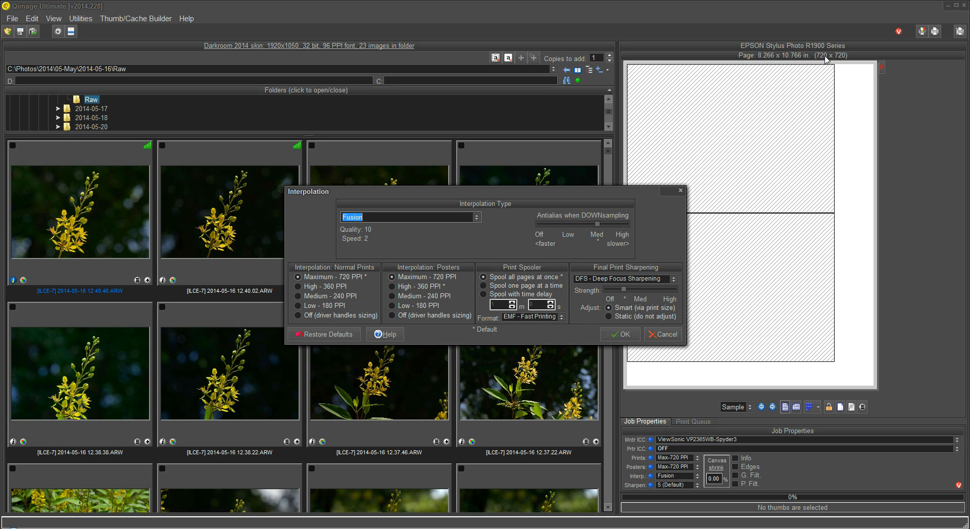
pyautogui.moveTo(819, 66)
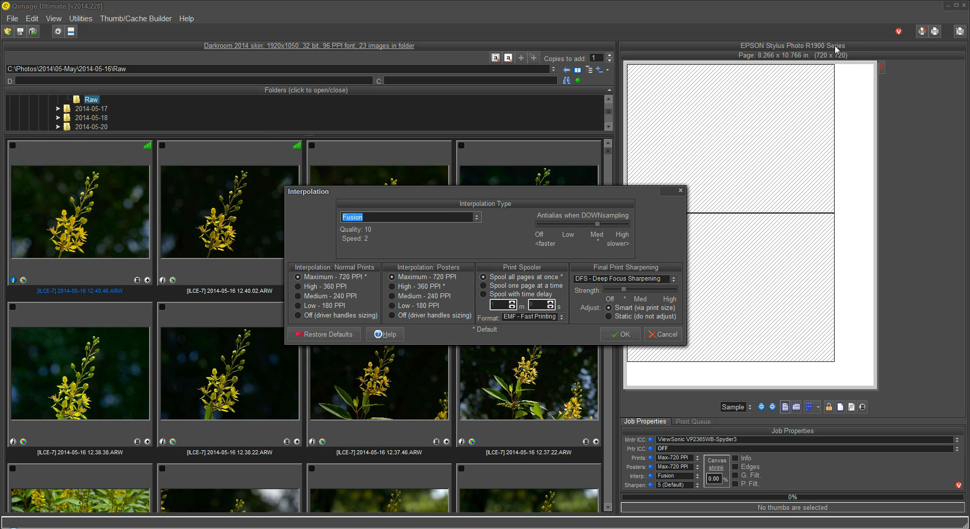
pyautogui.moveTo(832, 57)
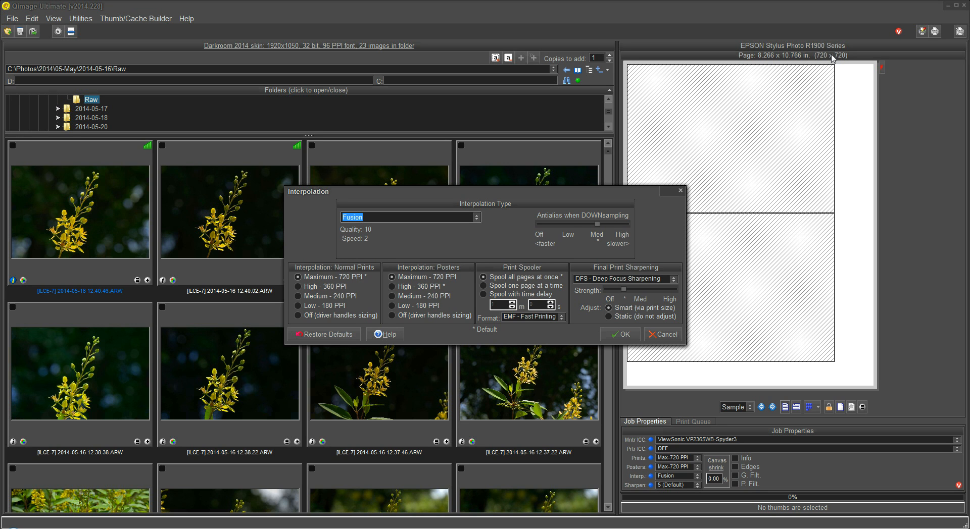
pyautogui.moveTo(842, 62)
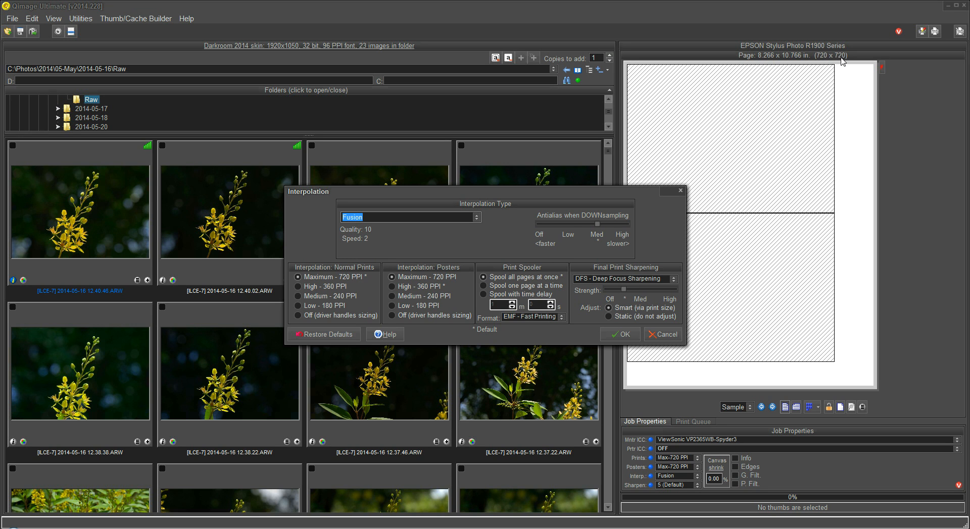
pyautogui.moveTo(650, 82)
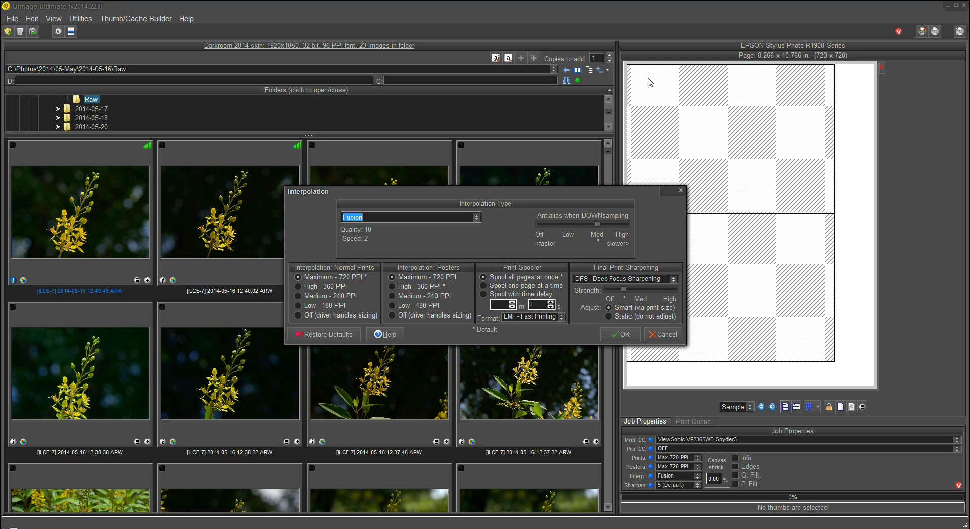
pyautogui.moveTo(672, 82)
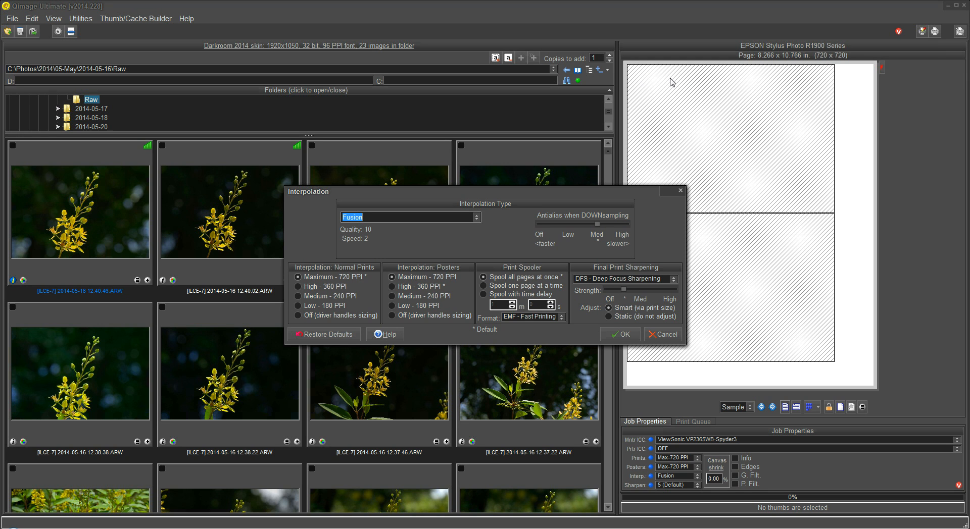
pyautogui.moveTo(671, 83)
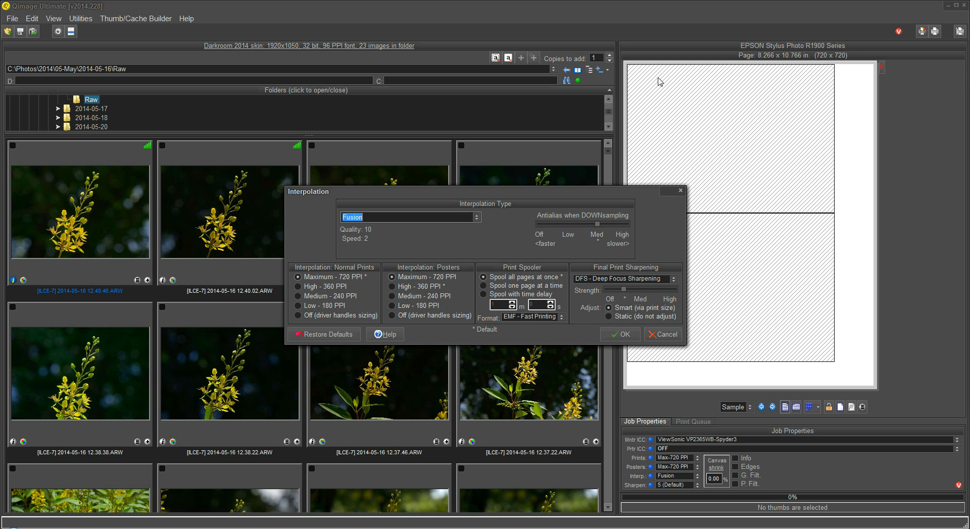
pyautogui.moveTo(670, 86)
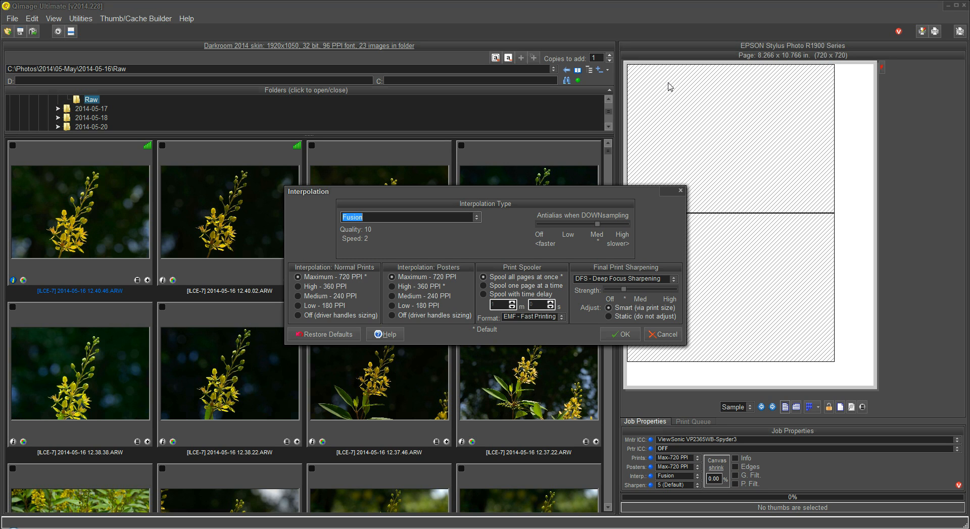
pyautogui.moveTo(663, 222)
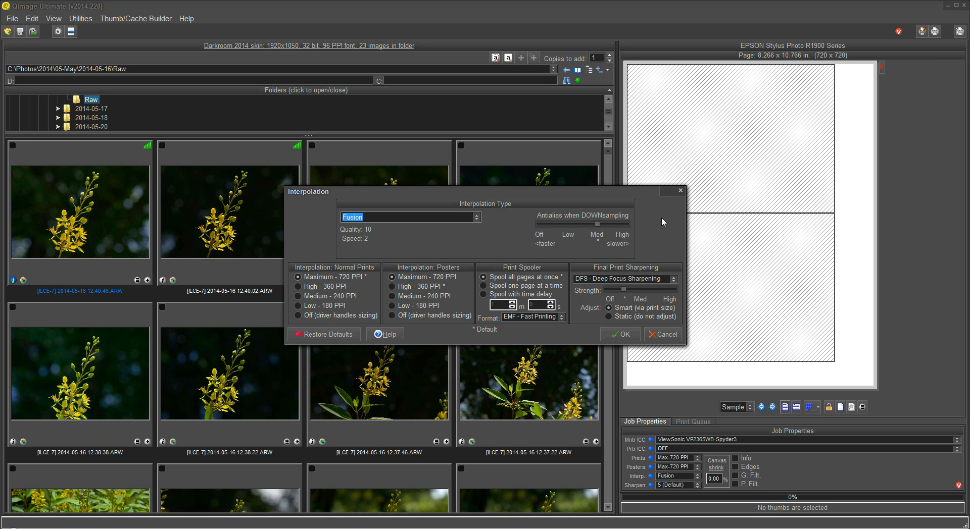
pyautogui.moveTo(824, 60)
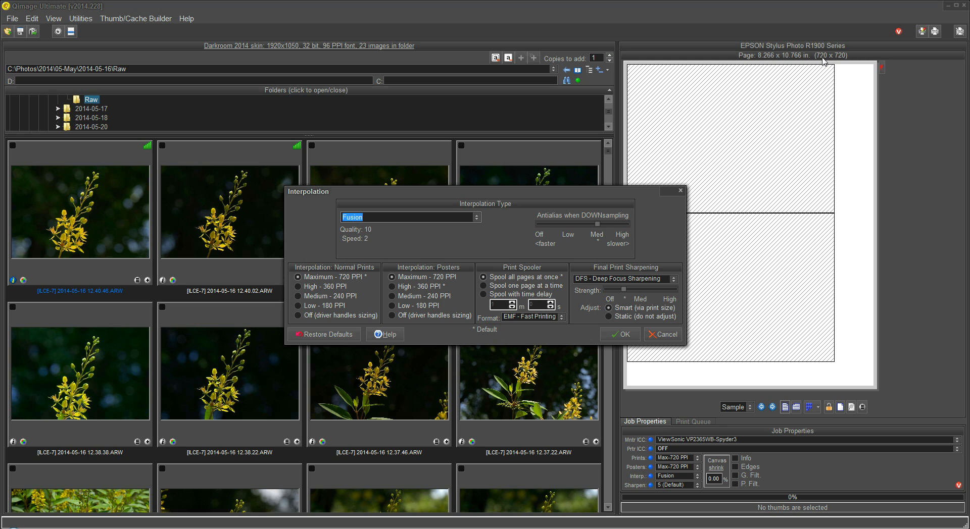
pyautogui.moveTo(823, 59)
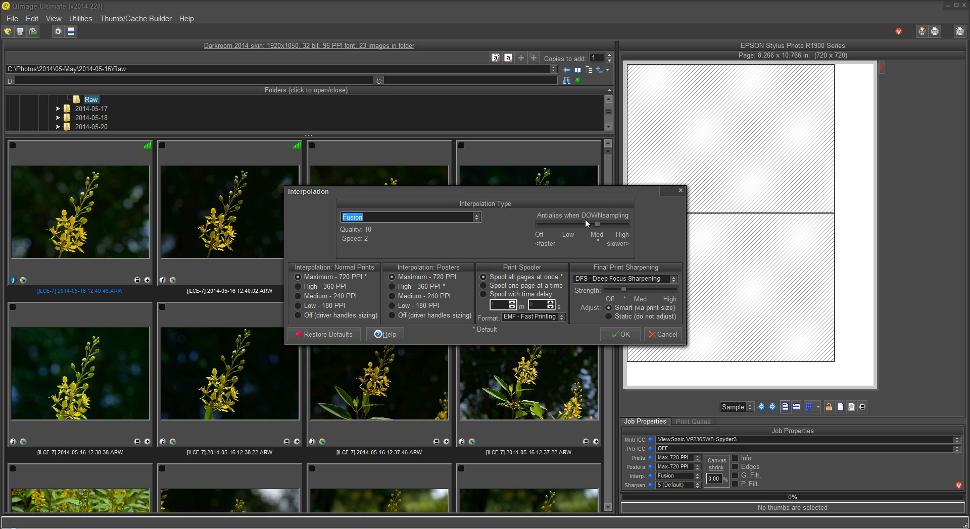
pyautogui.moveTo(242, 220)
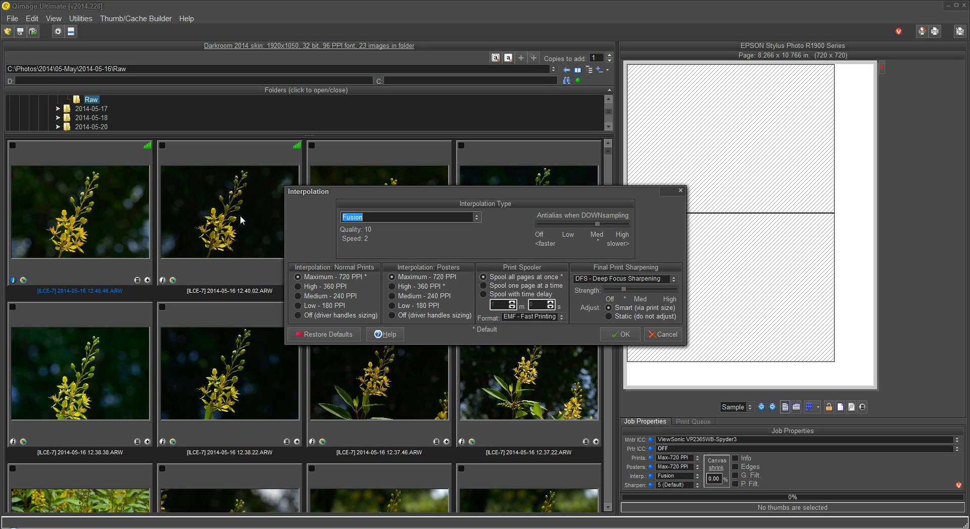
pyautogui.moveTo(695, 107)
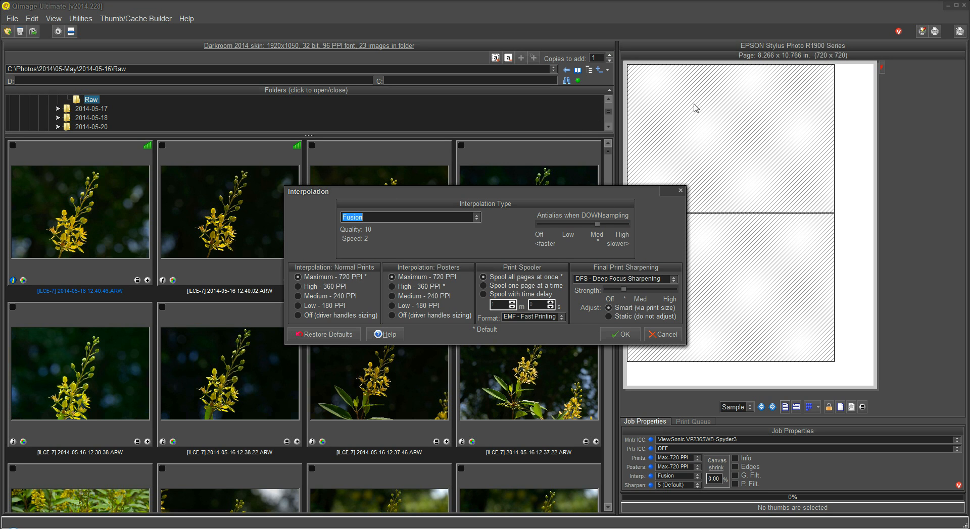
pyautogui.moveTo(609, 222)
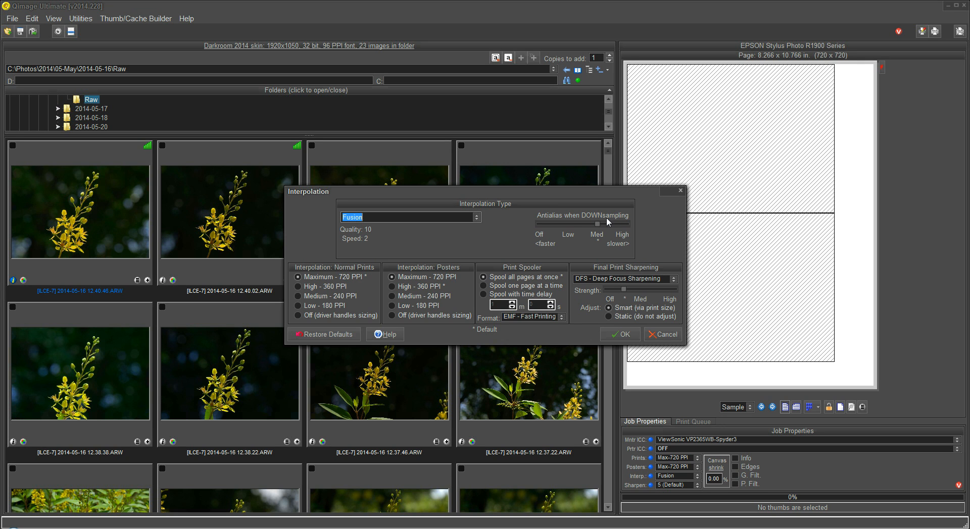
pyautogui.moveTo(554, 224)
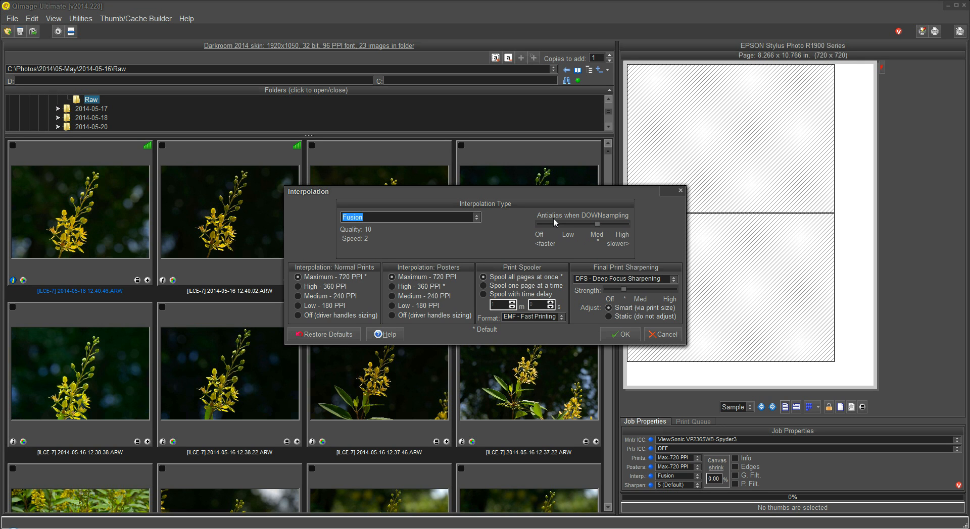
pyautogui.moveTo(600, 226)
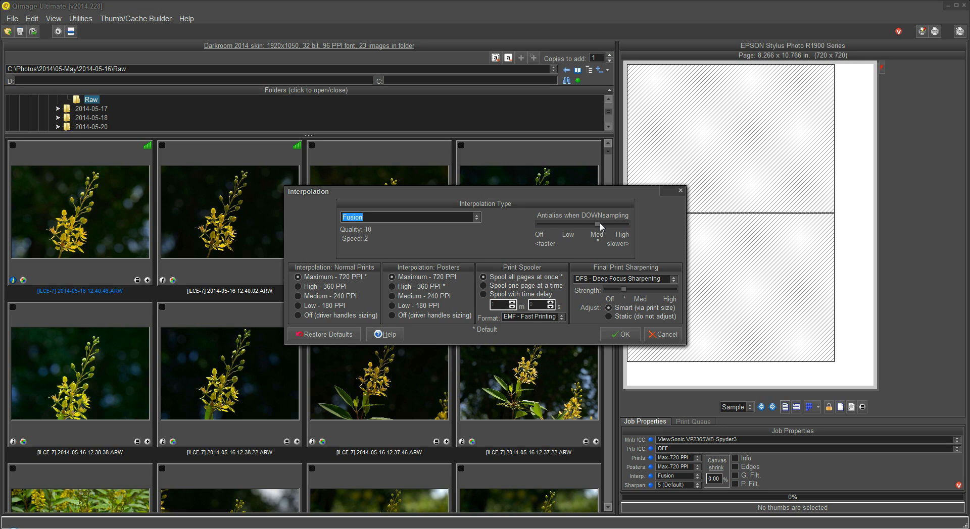
pyautogui.moveTo(599, 232)
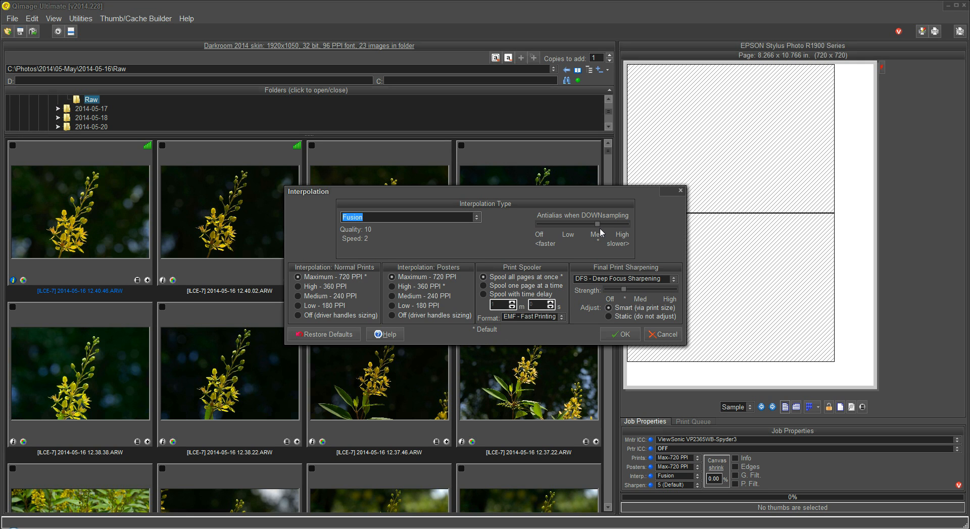
pyautogui.moveTo(568, 261)
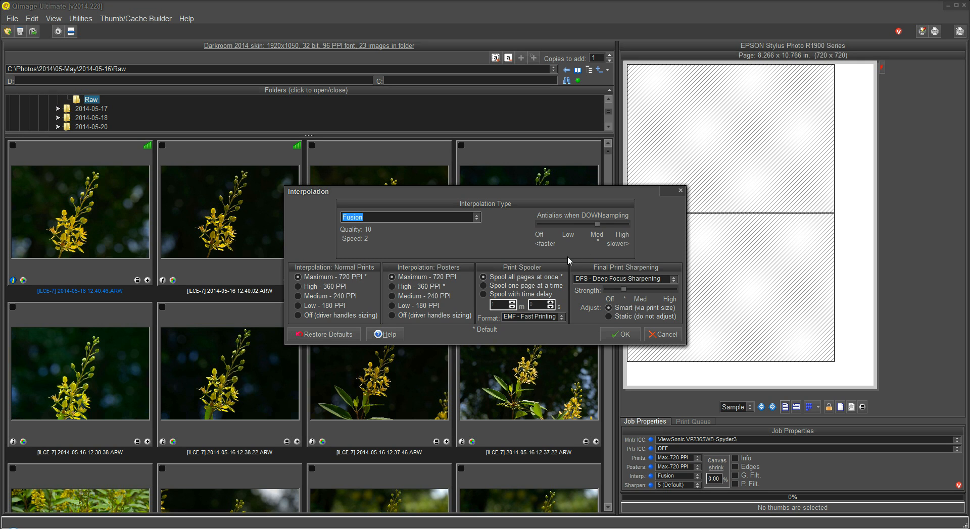
pyautogui.moveTo(598, 226)
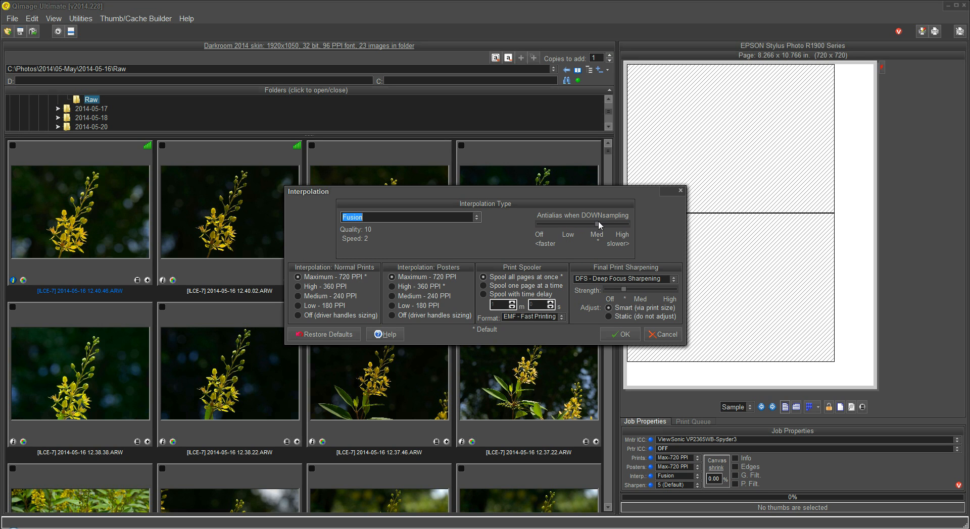
pyautogui.moveTo(598, 246)
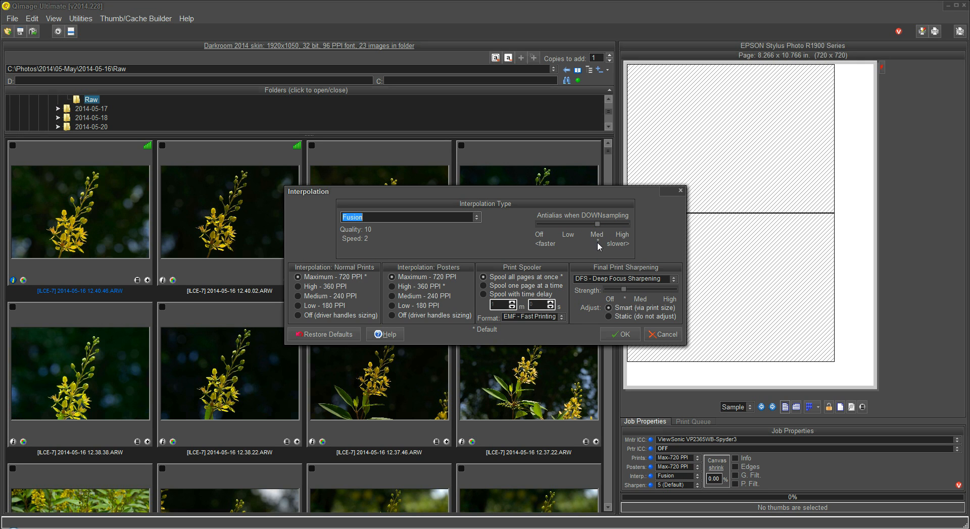
pyautogui.moveTo(598, 229)
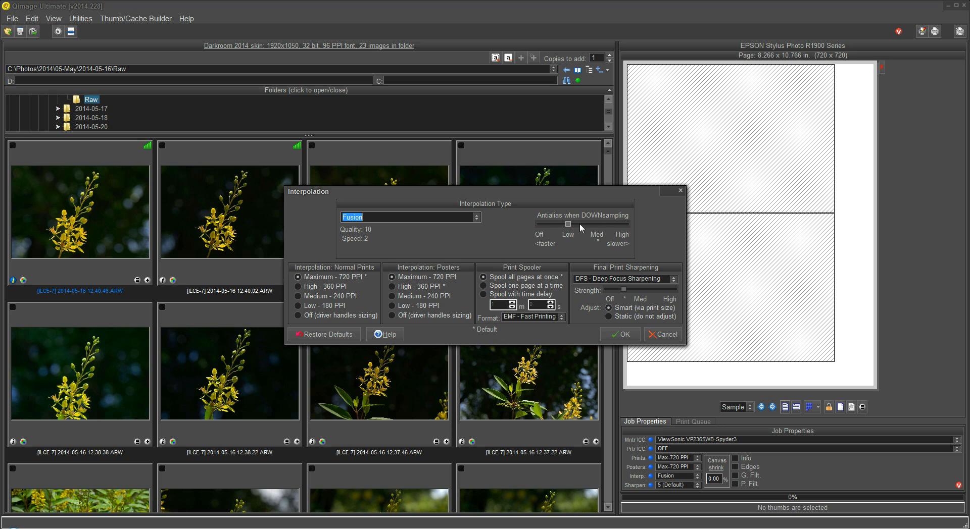
pyautogui.moveTo(564, 234)
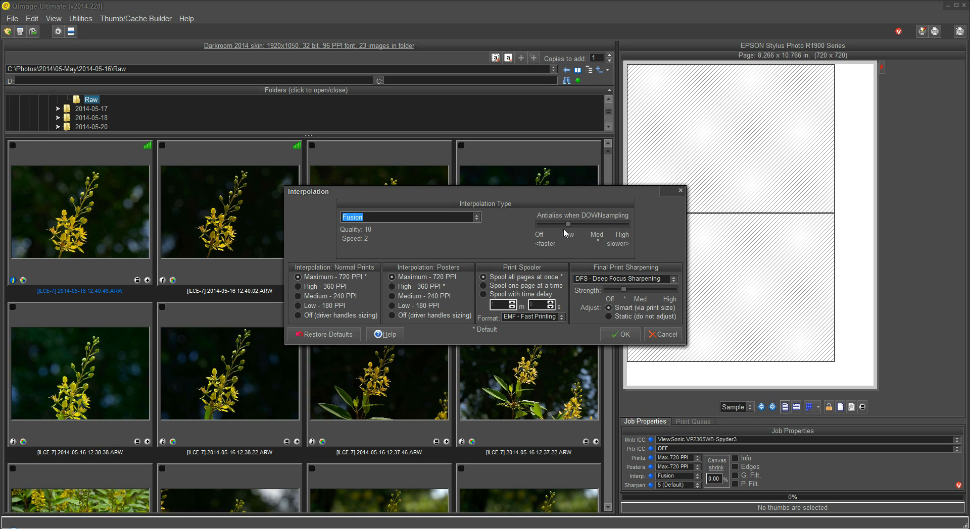
pyautogui.moveTo(562, 228)
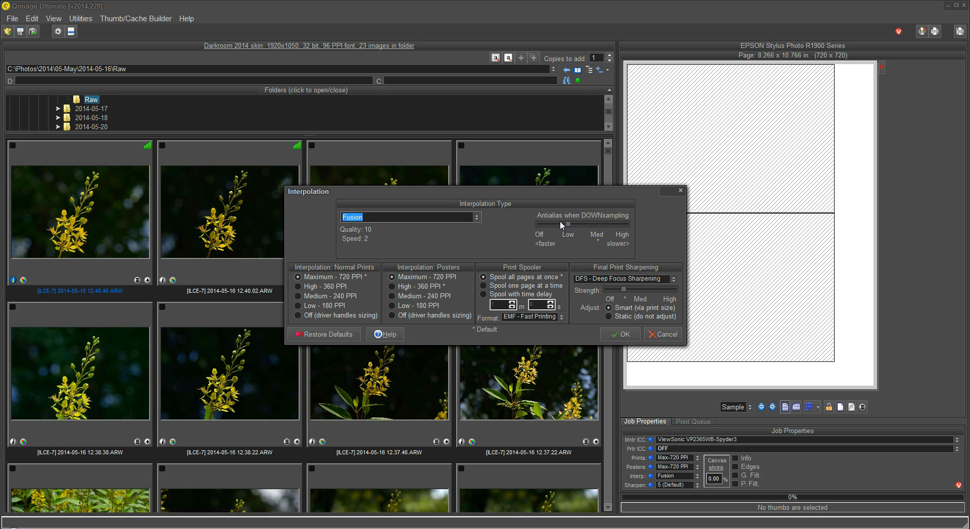
pyautogui.moveTo(564, 229)
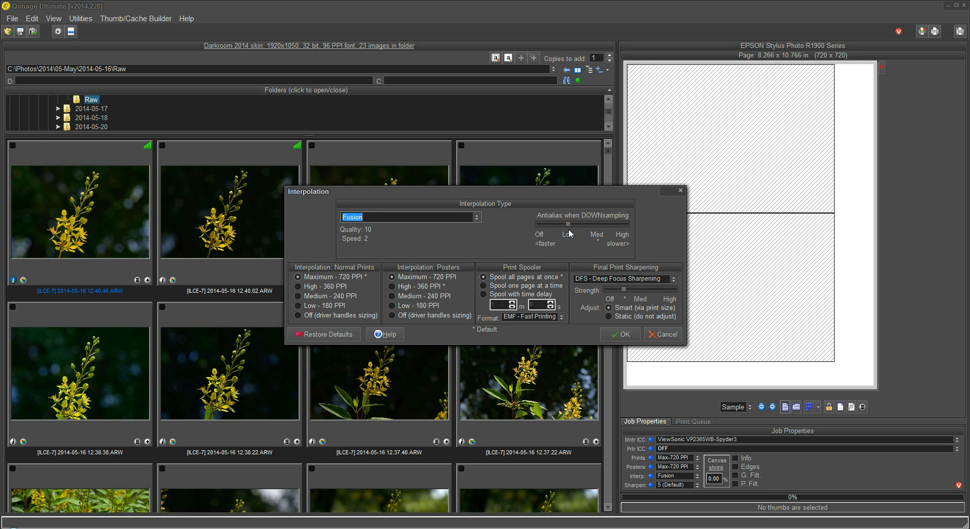
pyautogui.moveTo(570, 229)
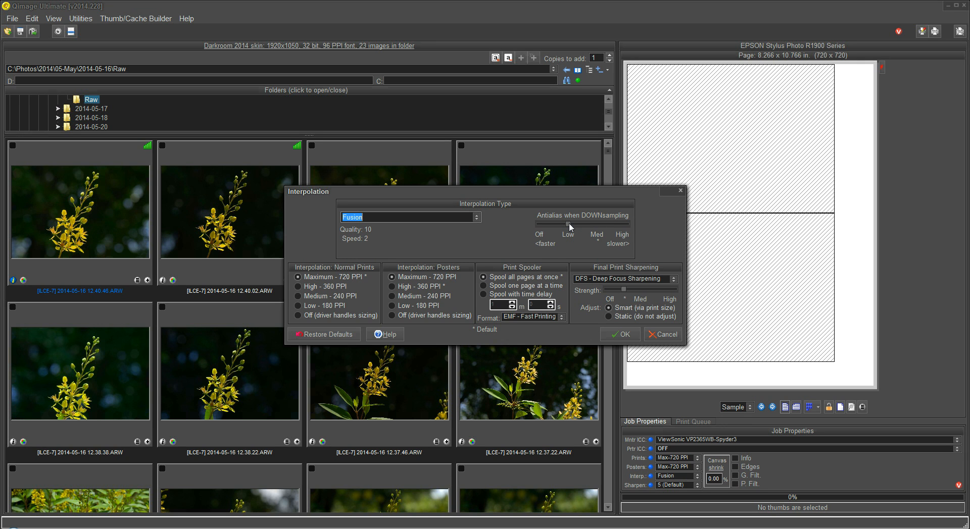
pyautogui.moveTo(570, 229)
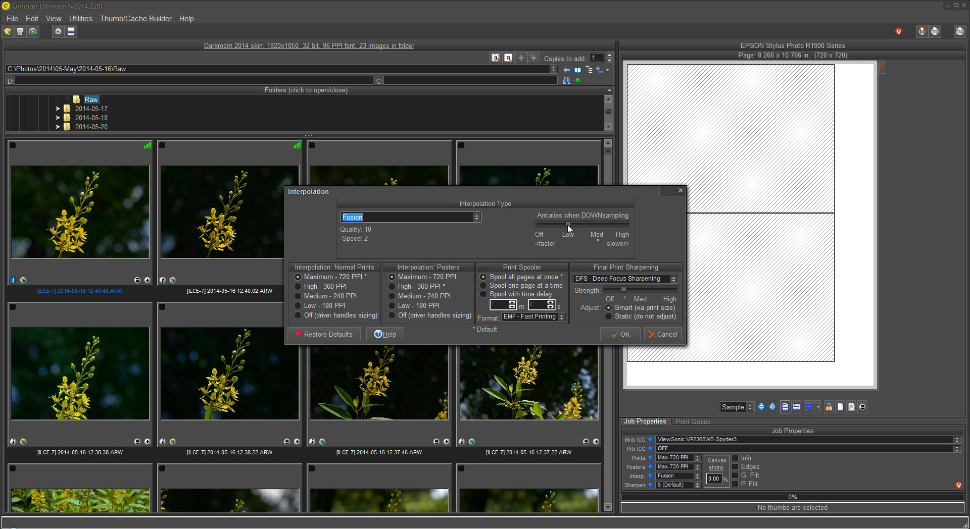
pyautogui.moveTo(628, 240)
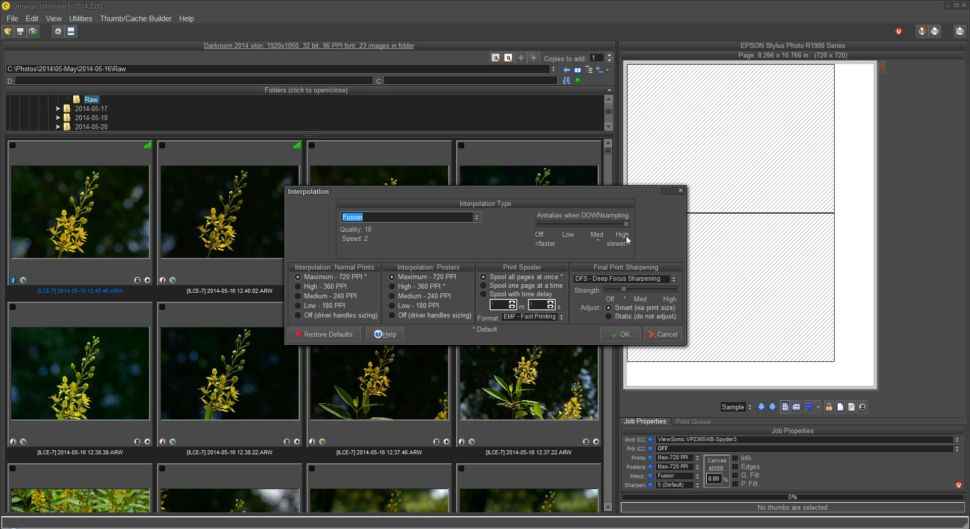
pyautogui.moveTo(628, 228)
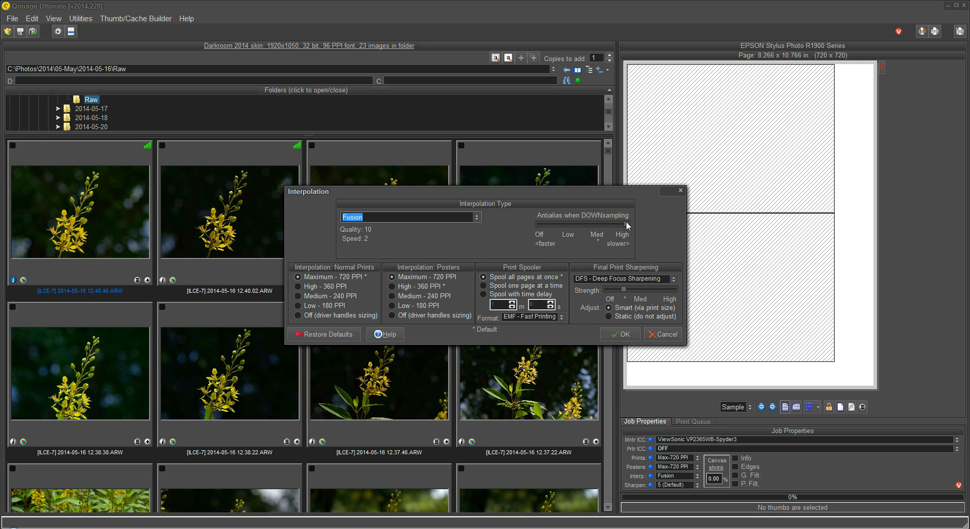
pyautogui.moveTo(624, 236)
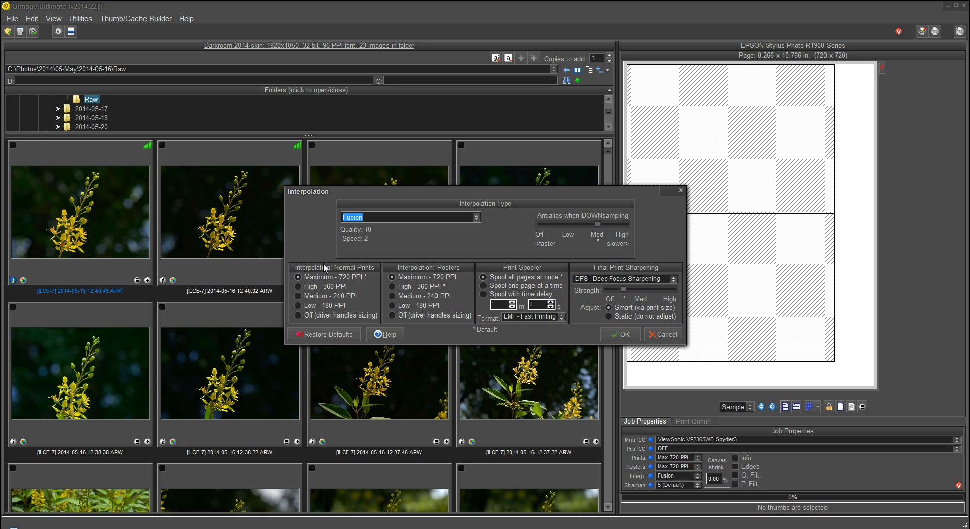
pyautogui.moveTo(325, 287)
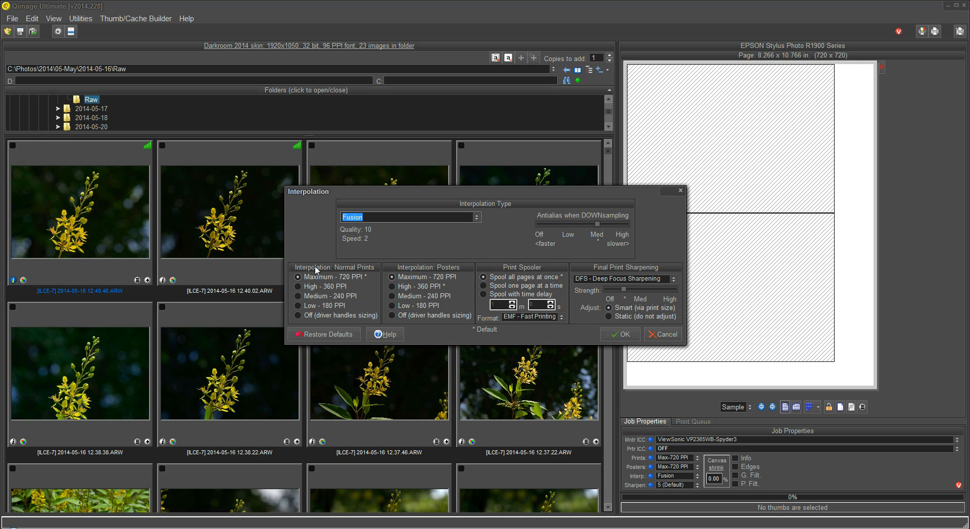
pyautogui.moveTo(337, 281)
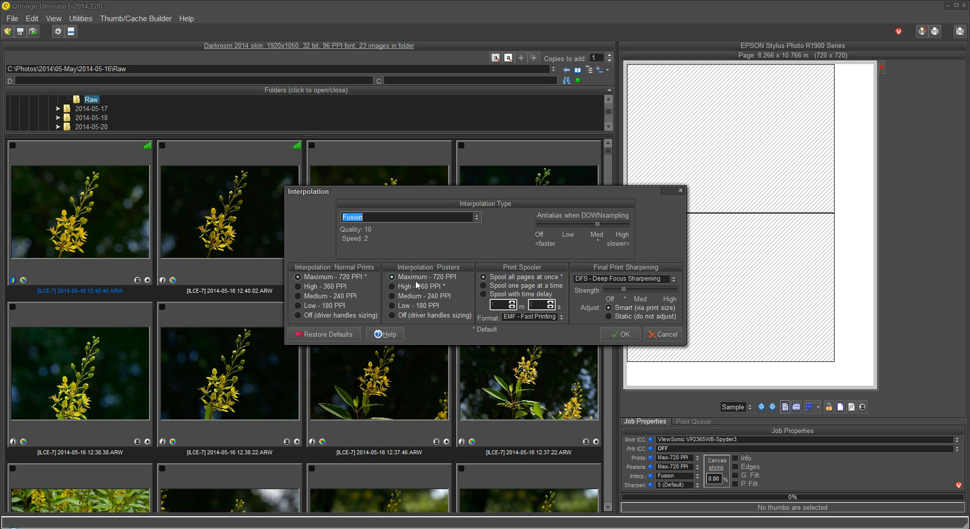
pyautogui.click(297, 276)
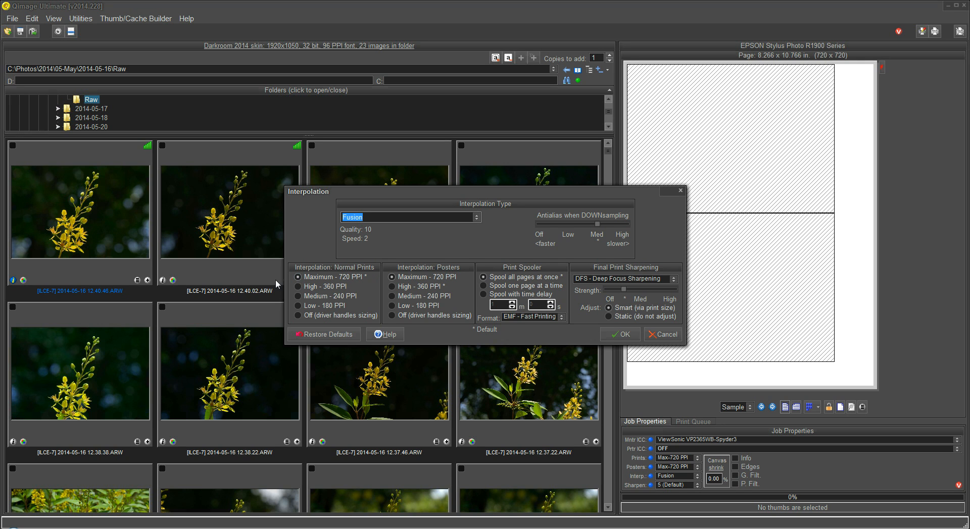
pyautogui.moveTo(220, 217)
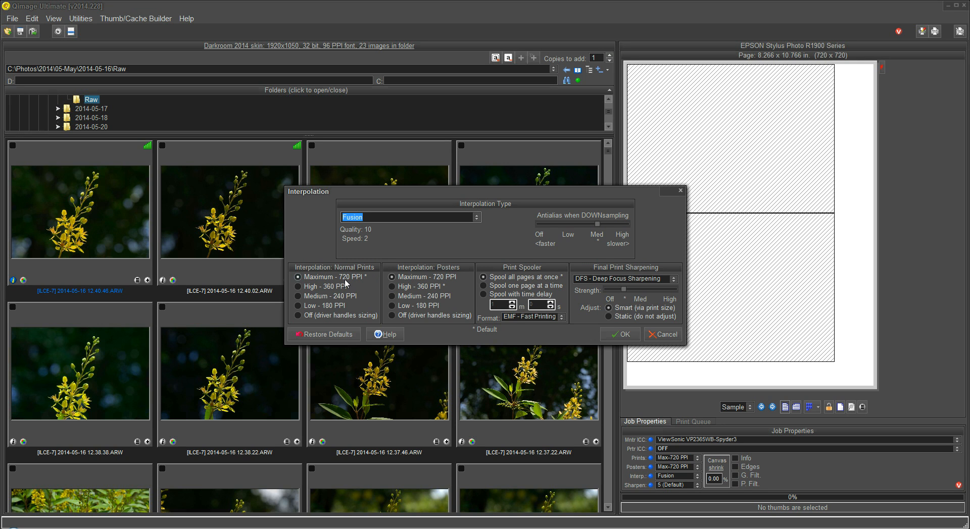
pyautogui.moveTo(829, 62)
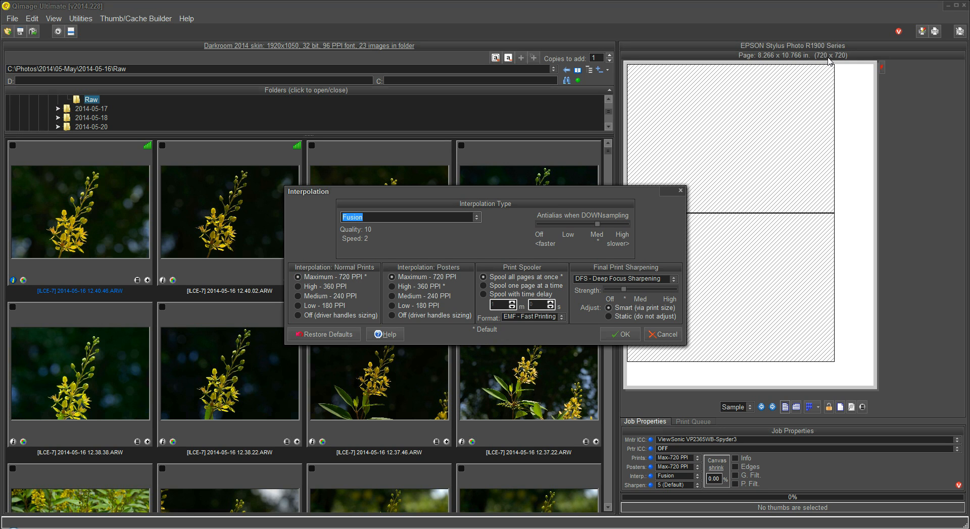
pyautogui.moveTo(774, 60)
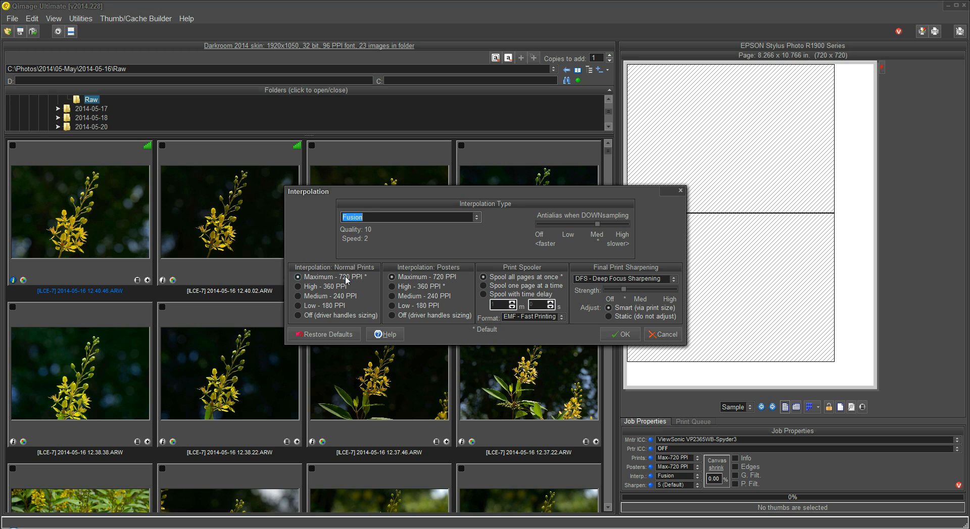
pyautogui.moveTo(307, 283)
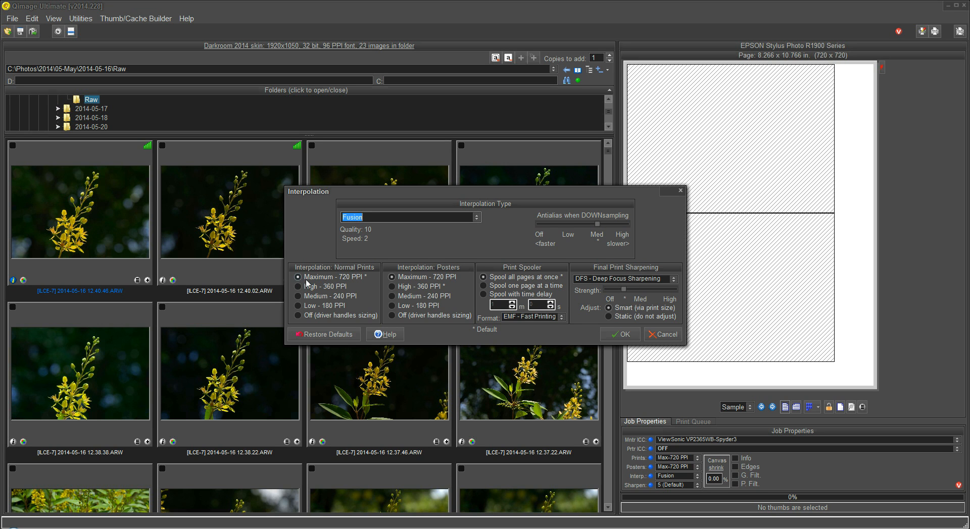
pyautogui.moveTo(312, 282)
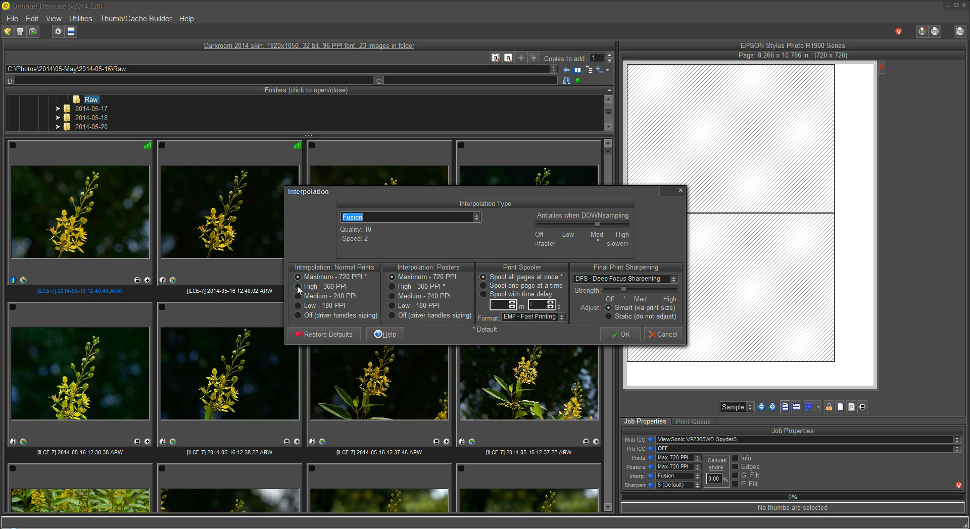
pyautogui.click(298, 287)
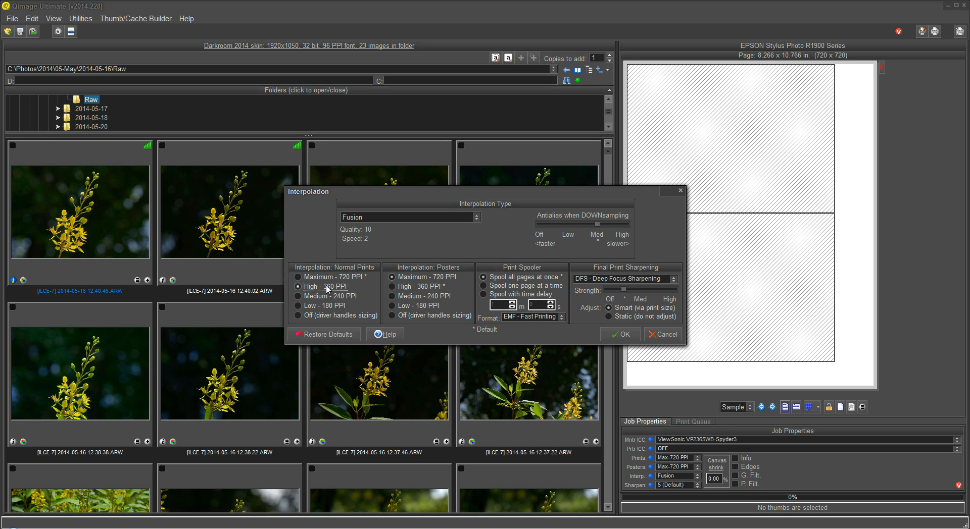
pyautogui.moveTo(318, 296)
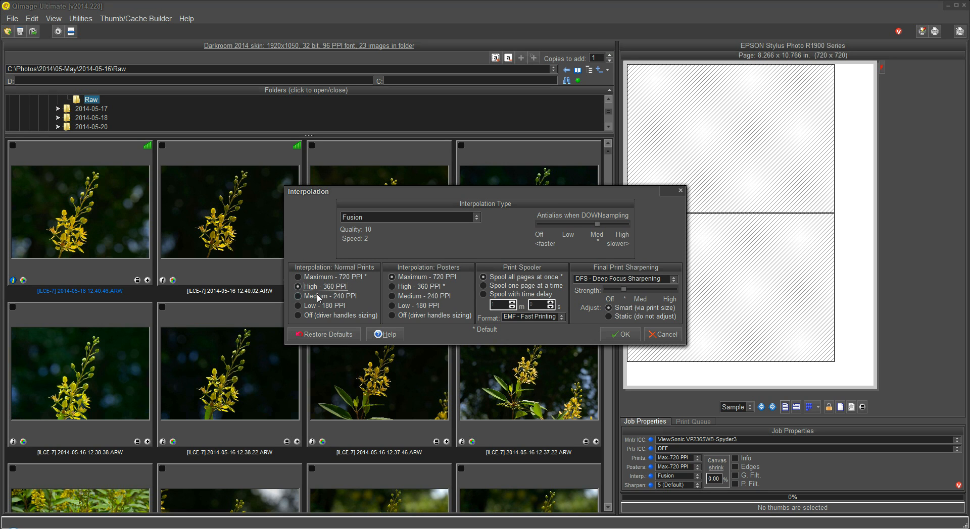
pyautogui.moveTo(298, 277)
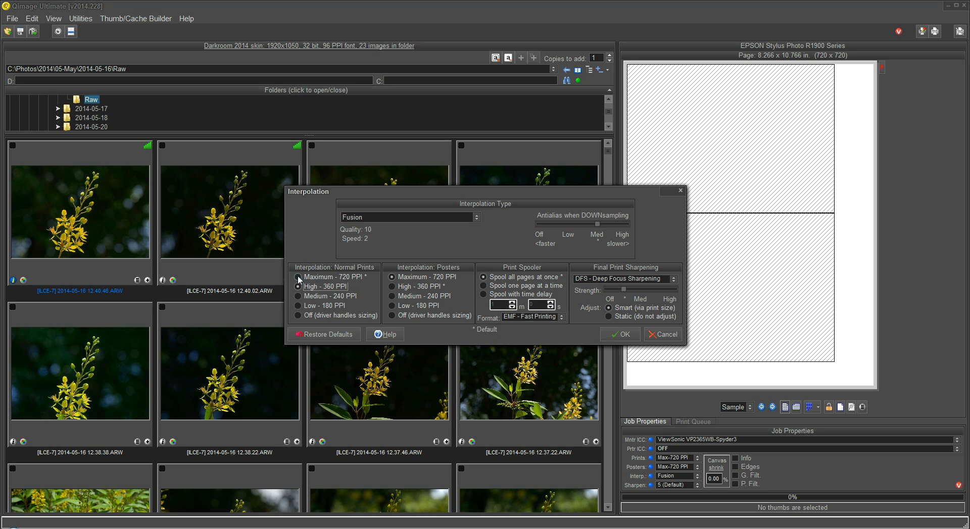
pyautogui.click(299, 277)
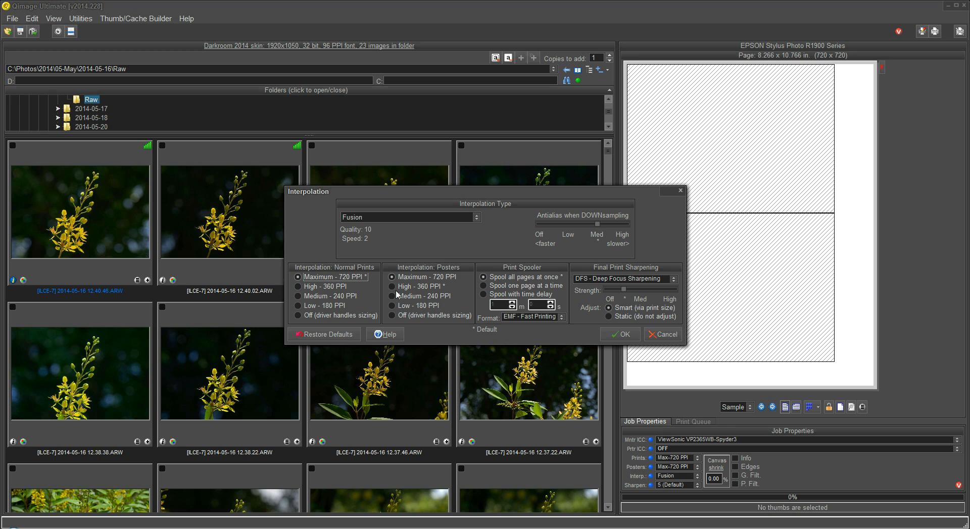
pyautogui.moveTo(421, 291)
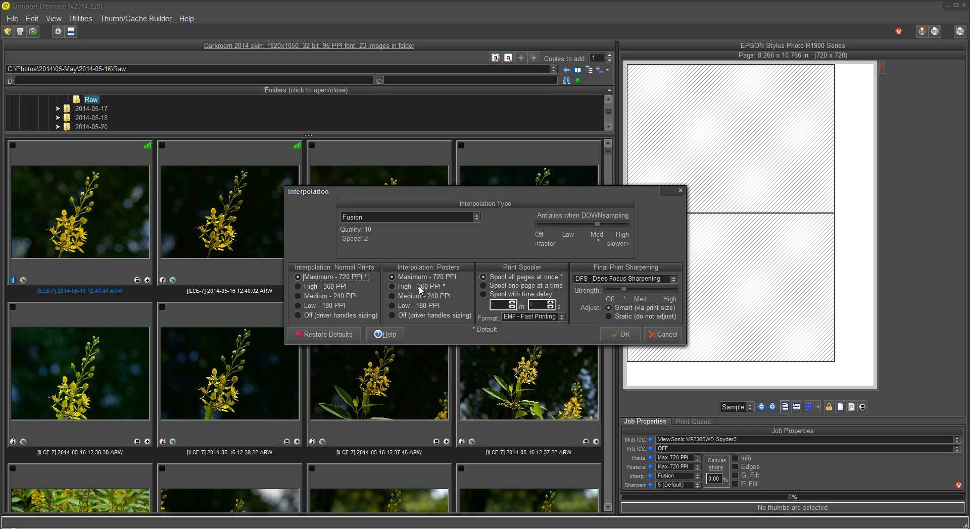
pyautogui.moveTo(447, 273)
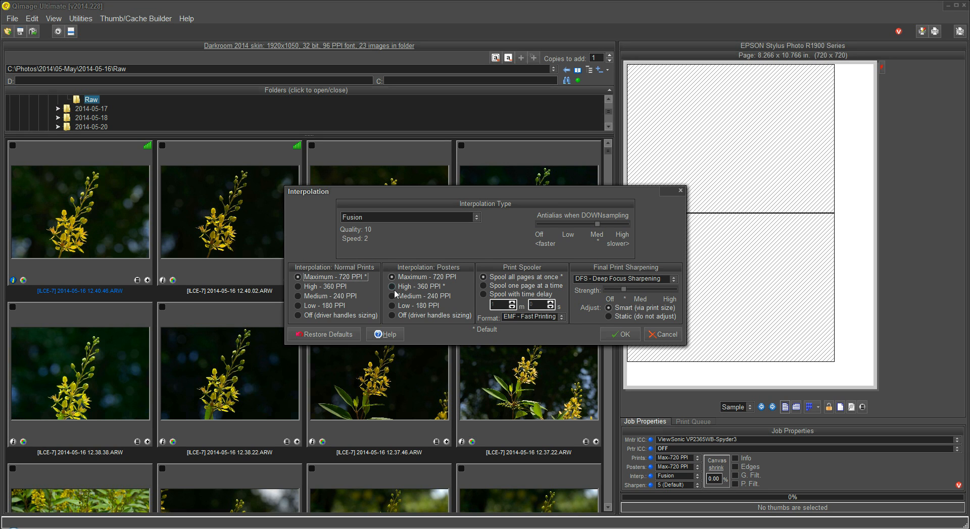
pyautogui.click(392, 286)
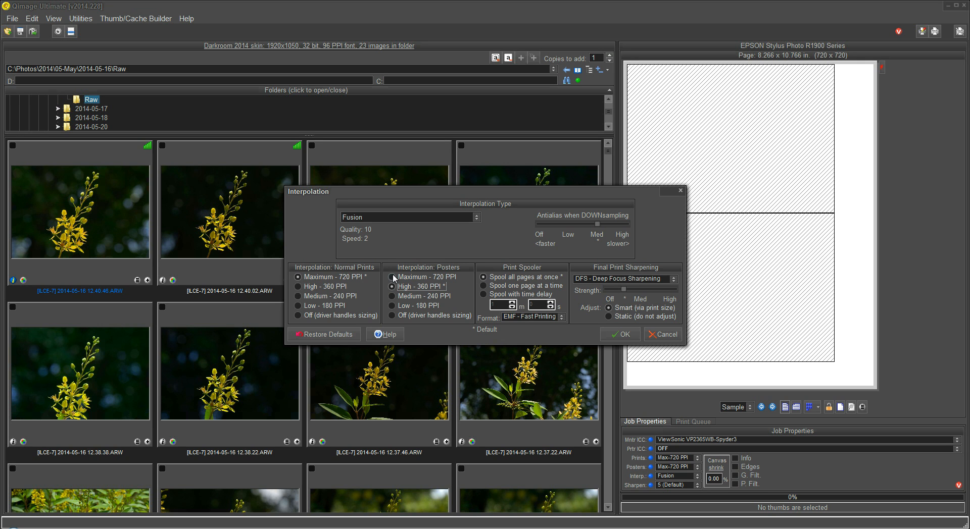
pyautogui.click(392, 276)
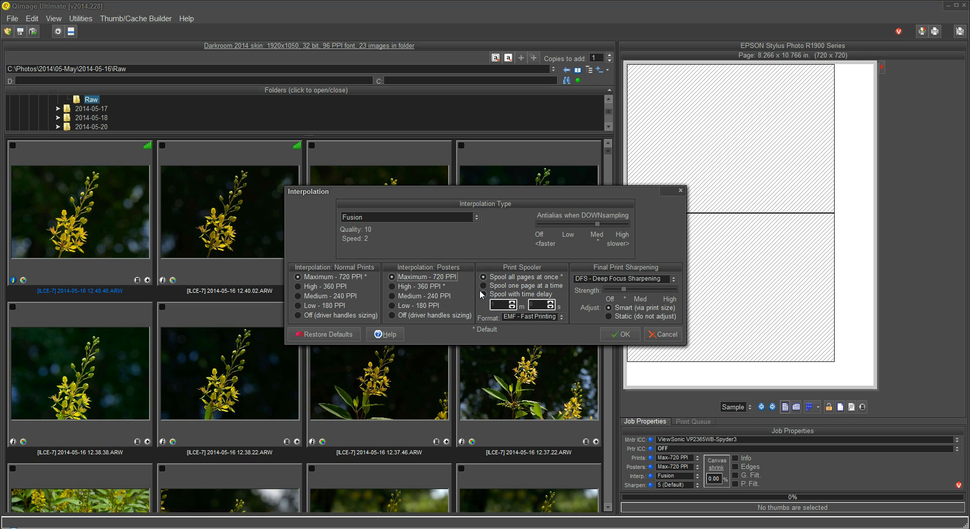
pyautogui.click(483, 286)
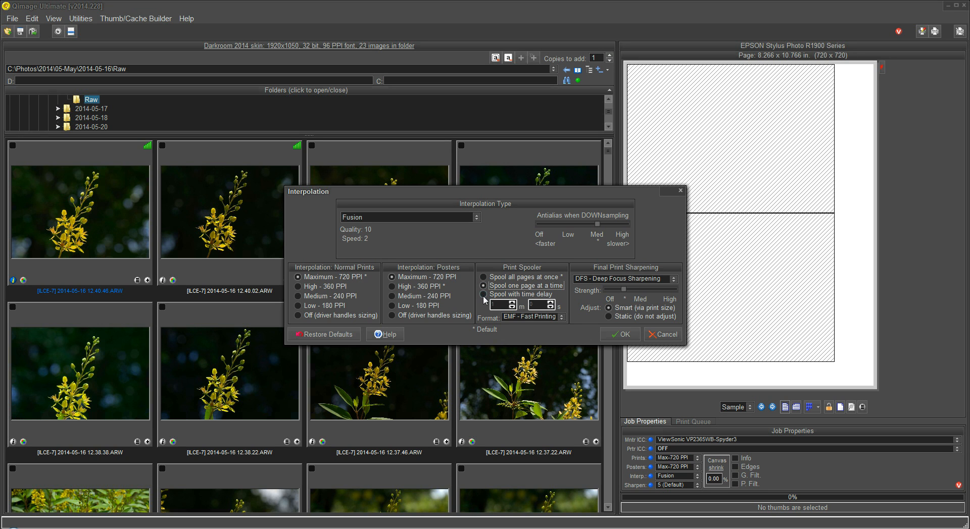
pyautogui.click(483, 295)
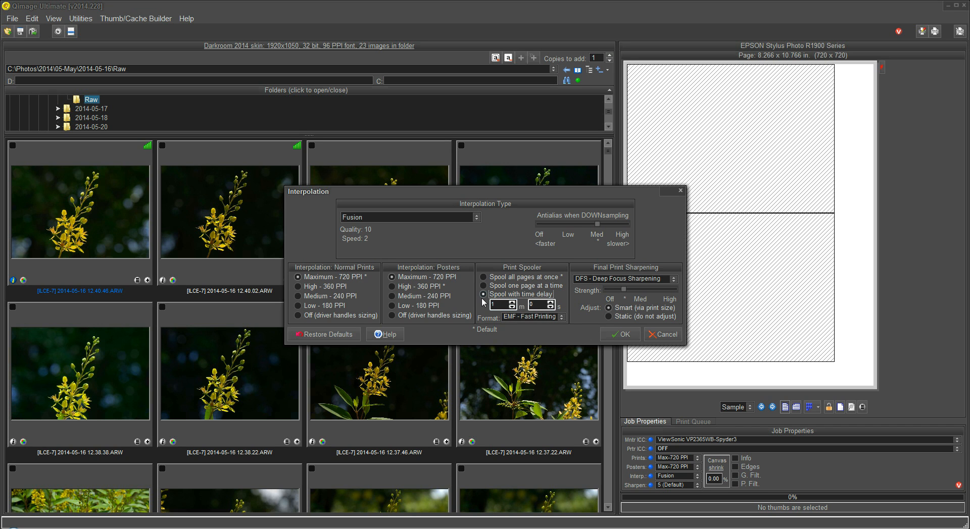
pyautogui.click(484, 276)
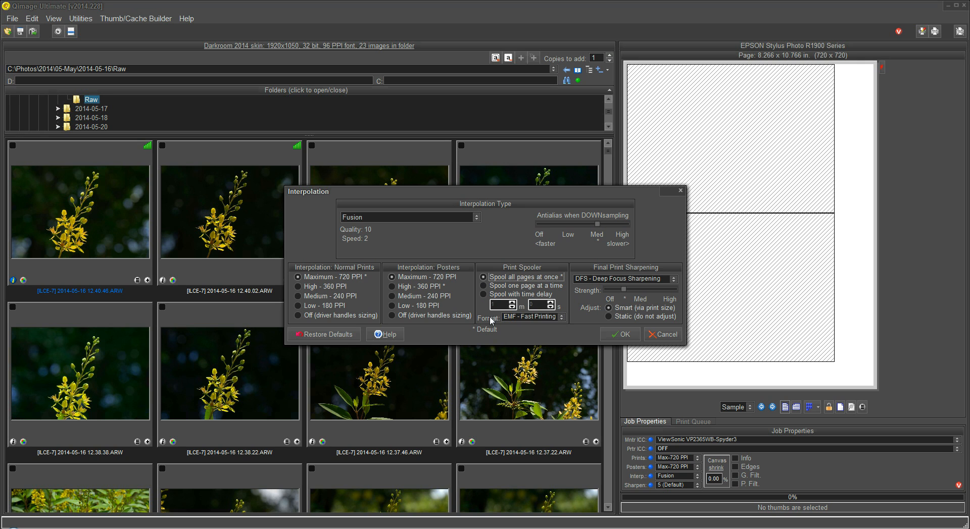
pyautogui.moveTo(556, 317)
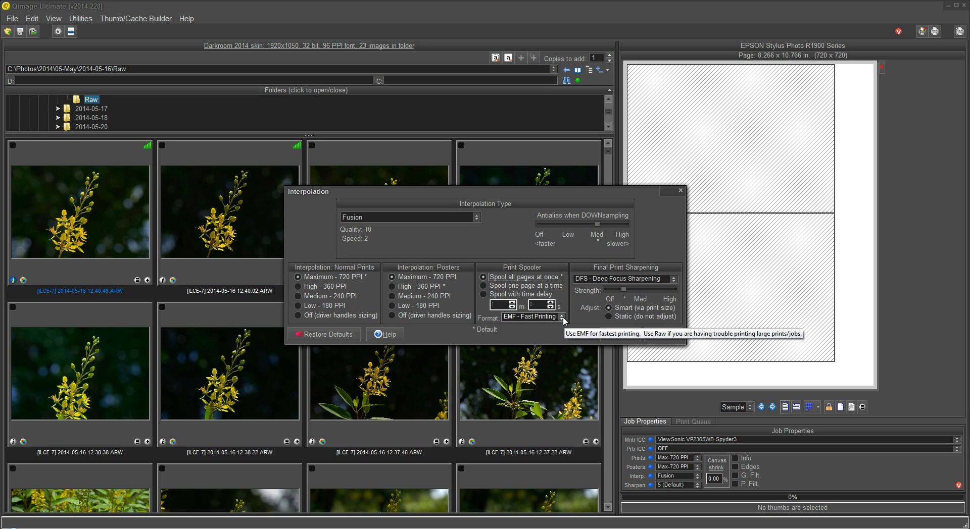
pyautogui.moveTo(544, 319)
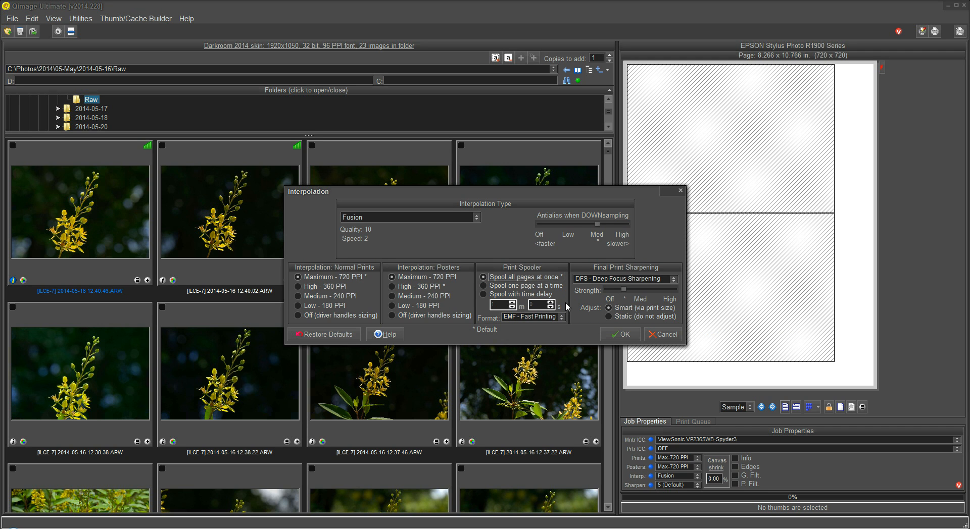
pyautogui.moveTo(535, 317)
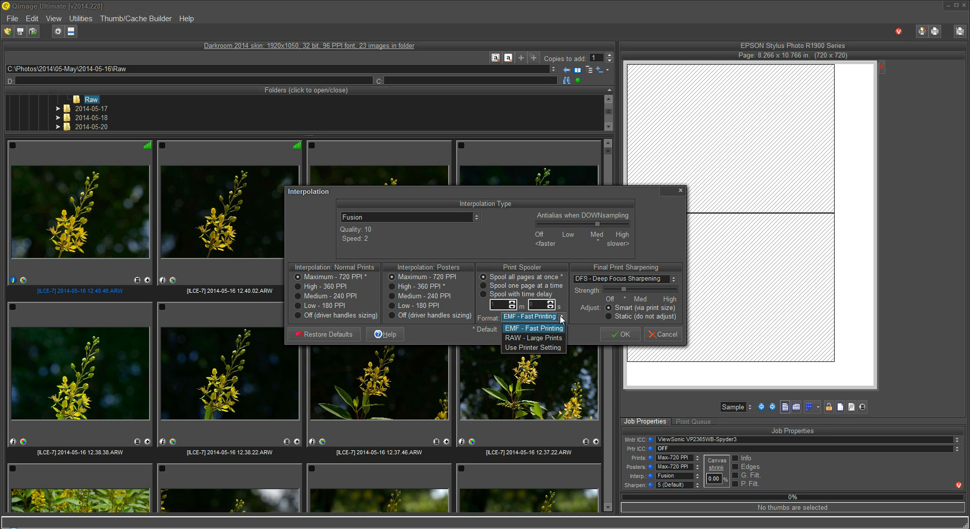
# Set the print spooler format to RAW - Large Prints instead of EMF.
pyautogui.click(532, 338)
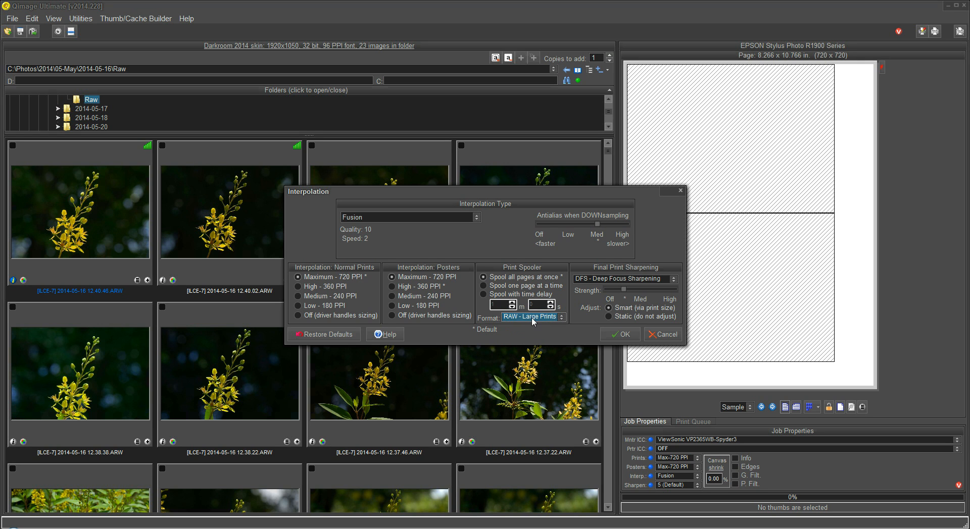
pyautogui.moveTo(532, 317)
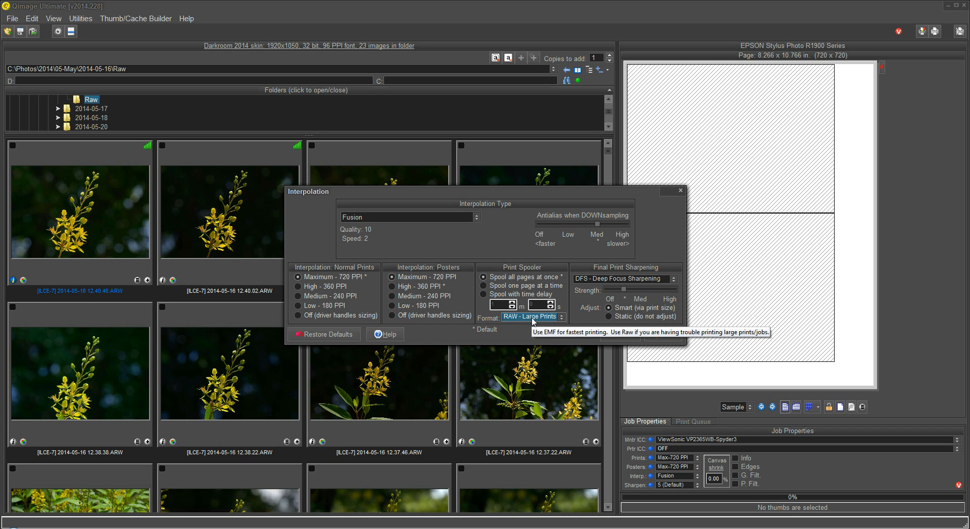
pyautogui.moveTo(511, 320)
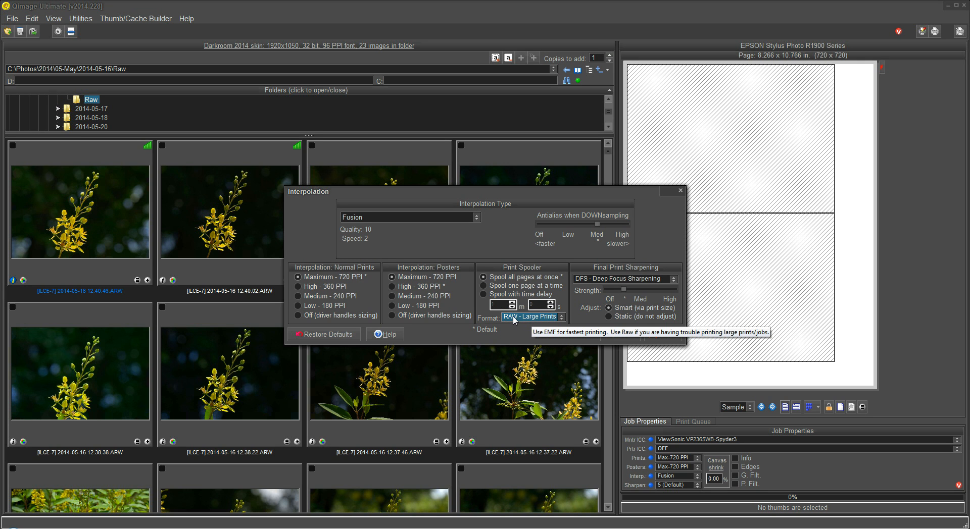
pyautogui.moveTo(526, 322)
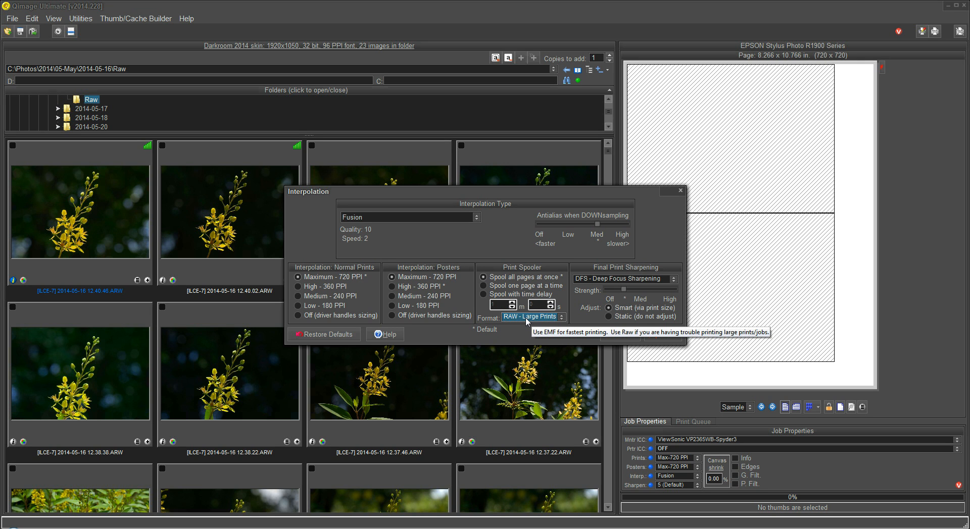
pyautogui.moveTo(634, 273)
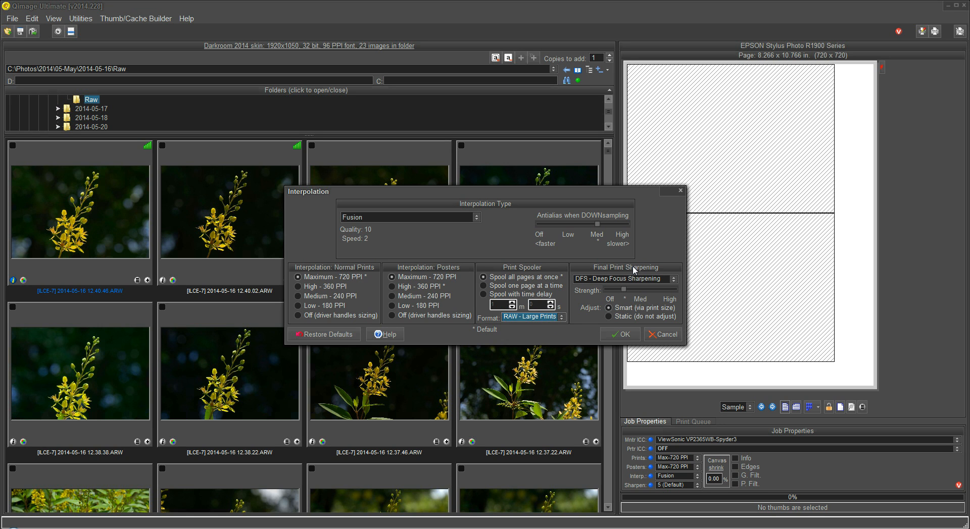
pyautogui.moveTo(630, 292)
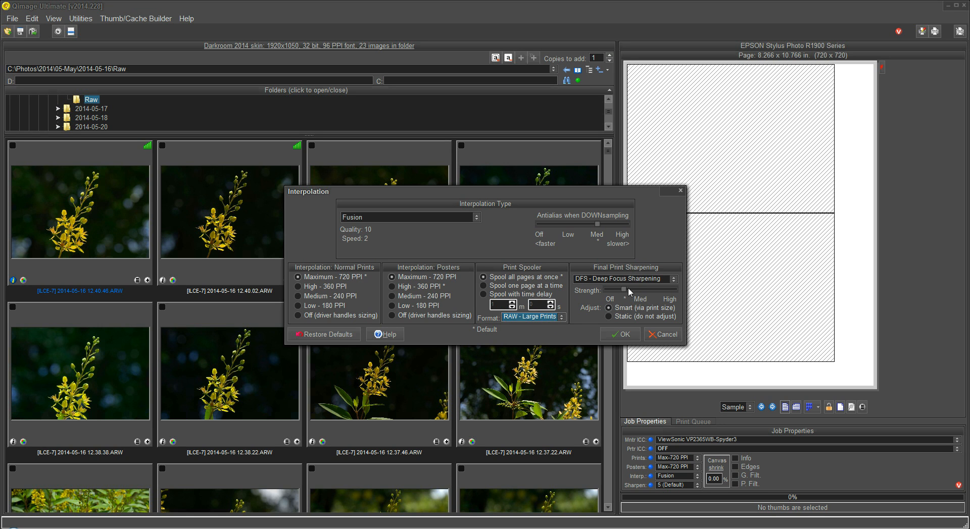
pyautogui.moveTo(610, 274)
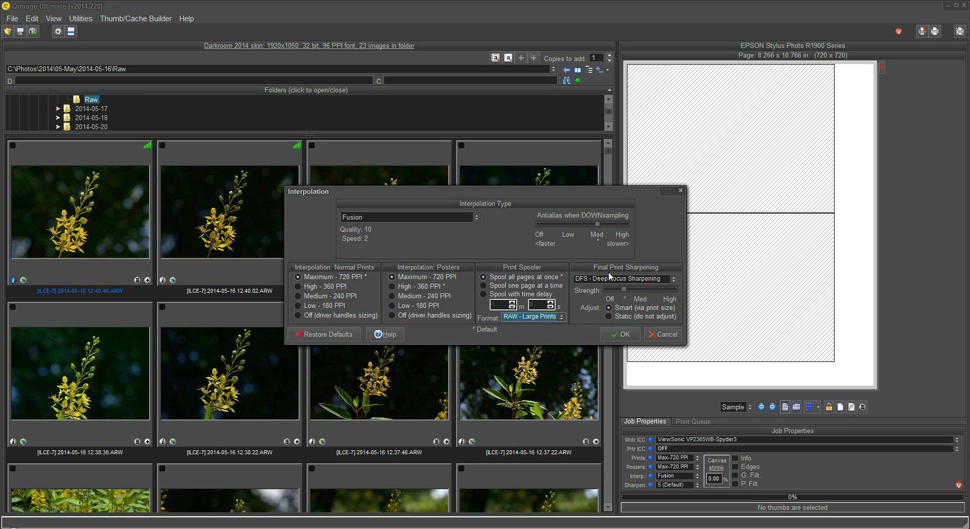
pyautogui.moveTo(631, 301)
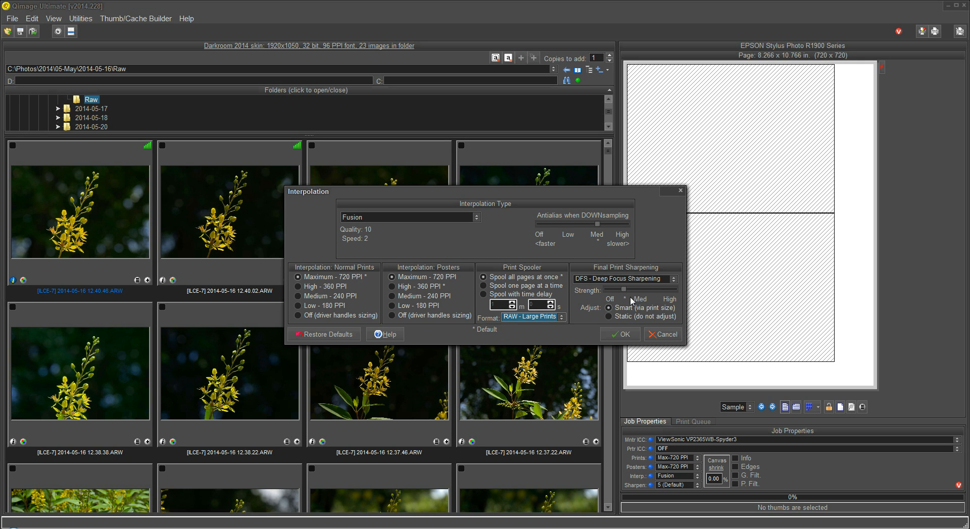
pyautogui.moveTo(626, 297)
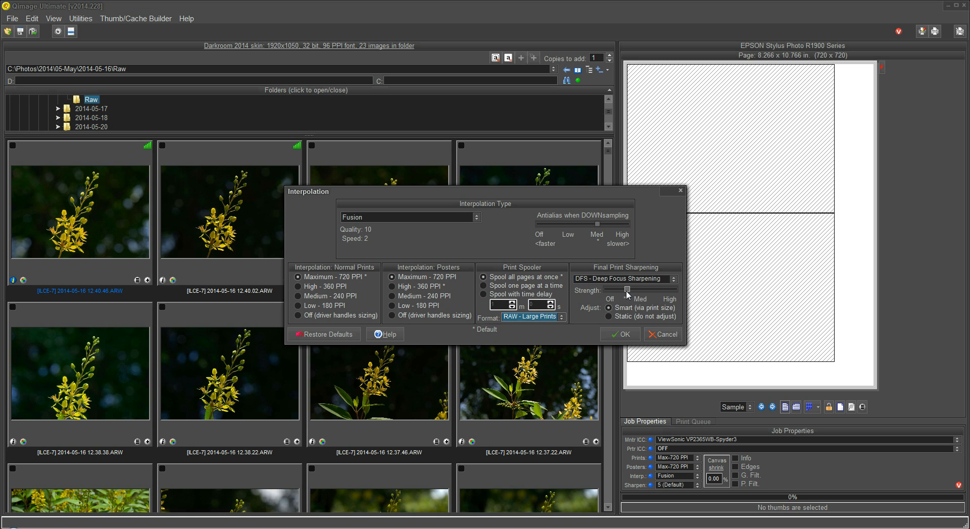
pyautogui.moveTo(645, 300)
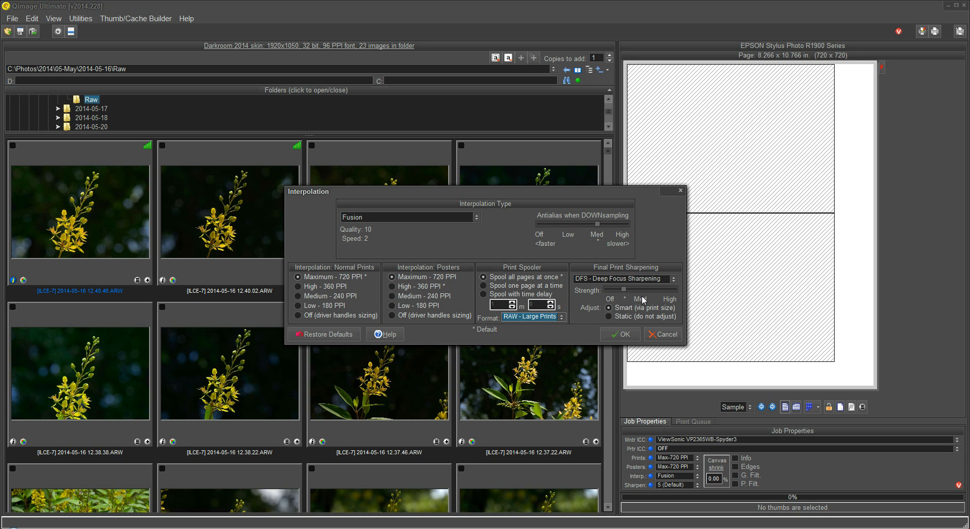
pyautogui.moveTo(212, 221)
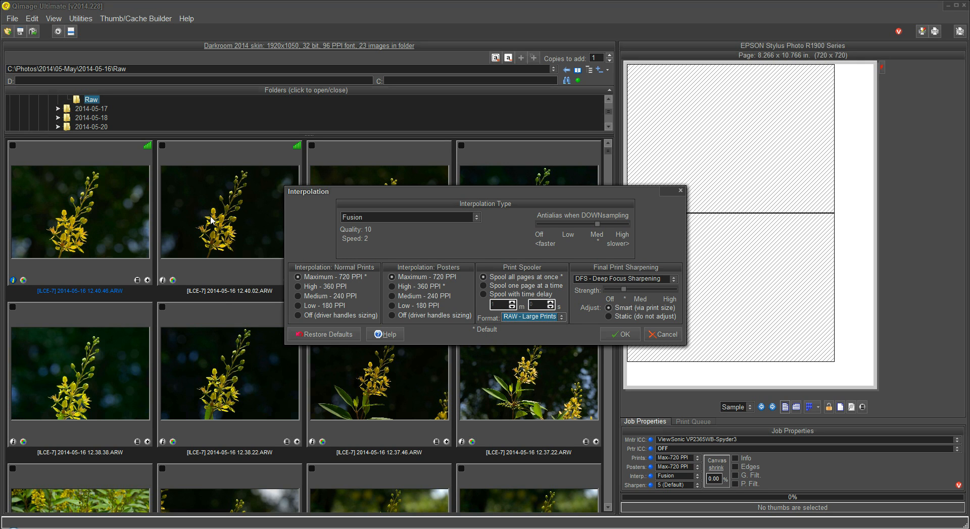
pyautogui.moveTo(233, 246)
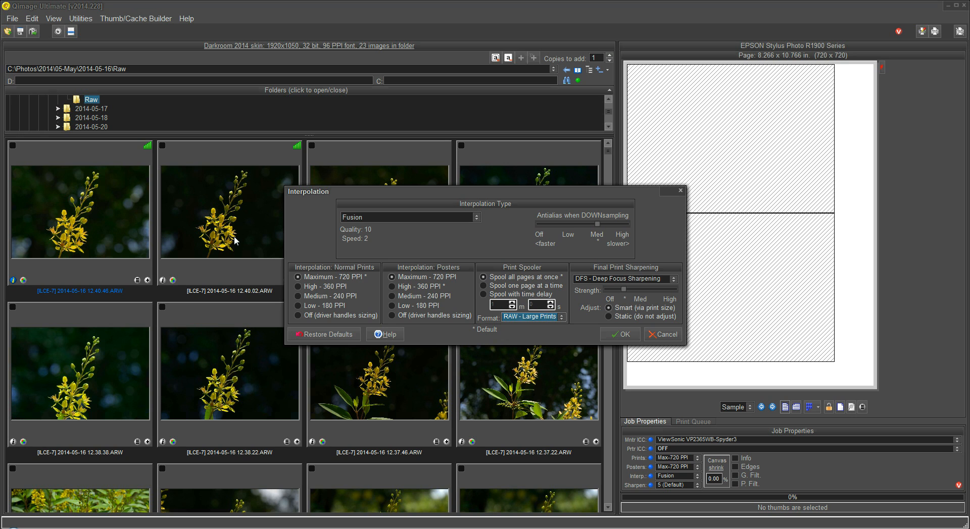
pyautogui.moveTo(629, 332)
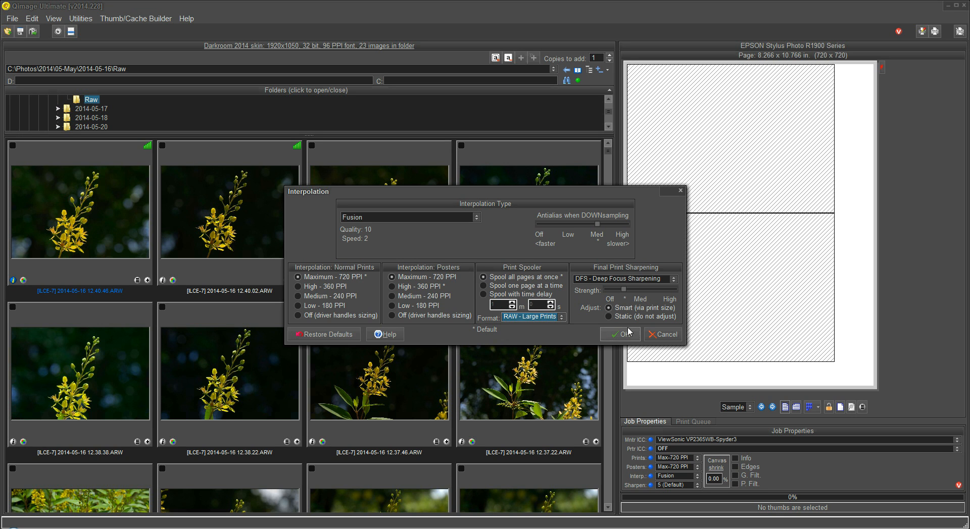
pyautogui.moveTo(625, 297)
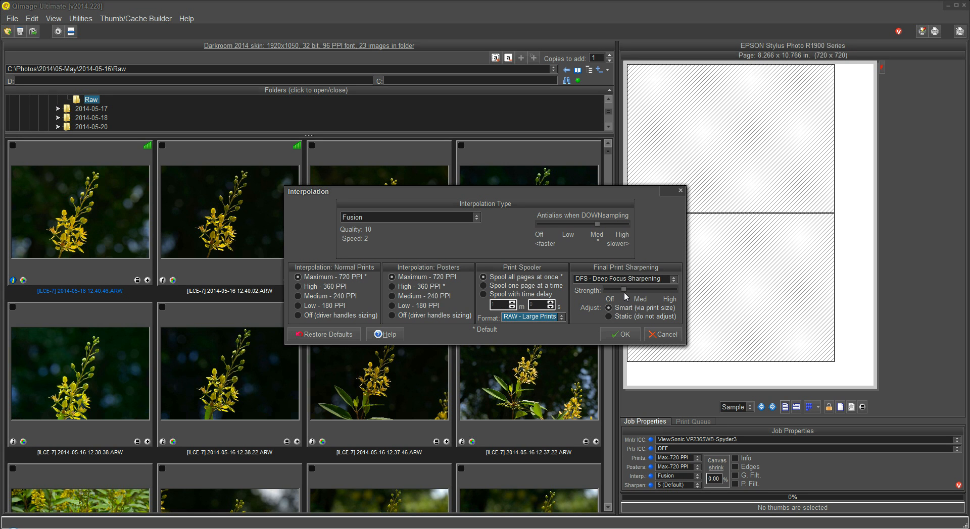
pyautogui.moveTo(694, 249)
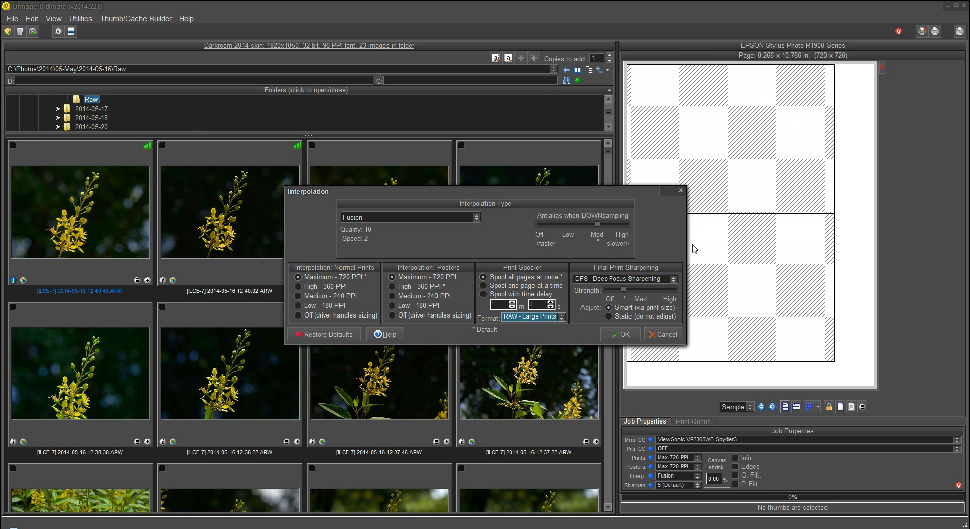
pyautogui.moveTo(609, 303)
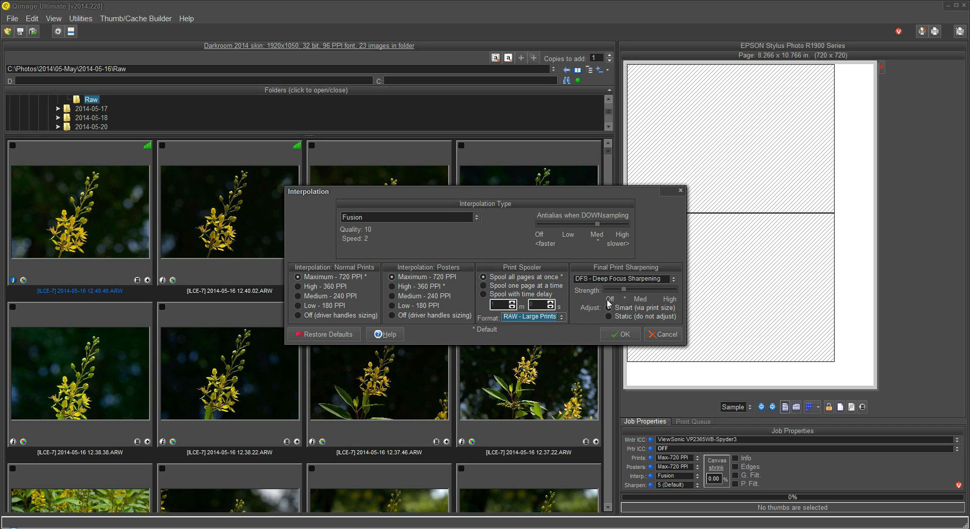
pyautogui.moveTo(626, 290)
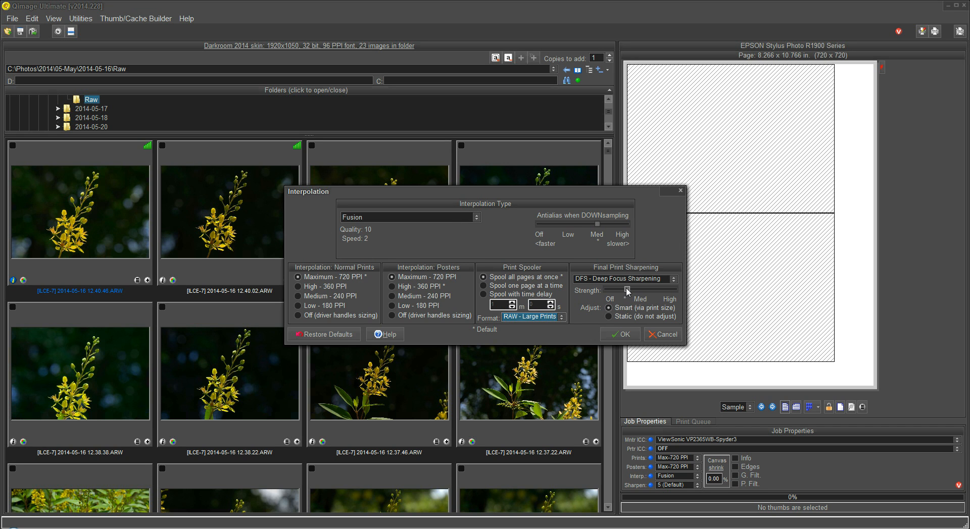
pyautogui.moveTo(630, 291)
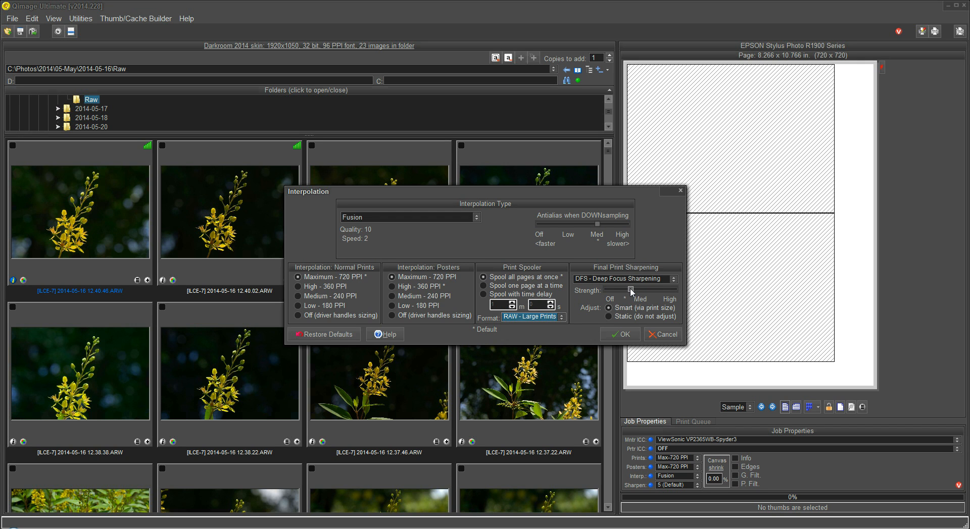
pyautogui.moveTo(628, 293)
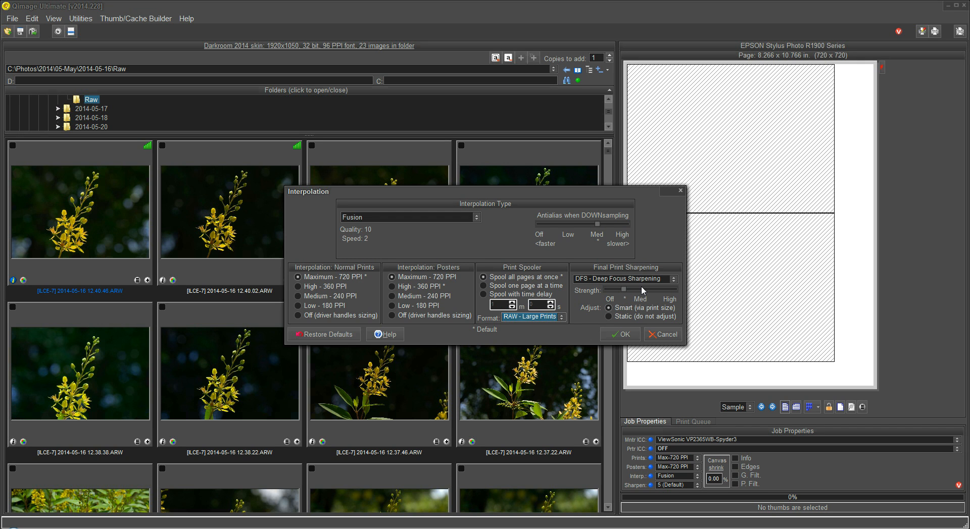
pyautogui.moveTo(41, 104)
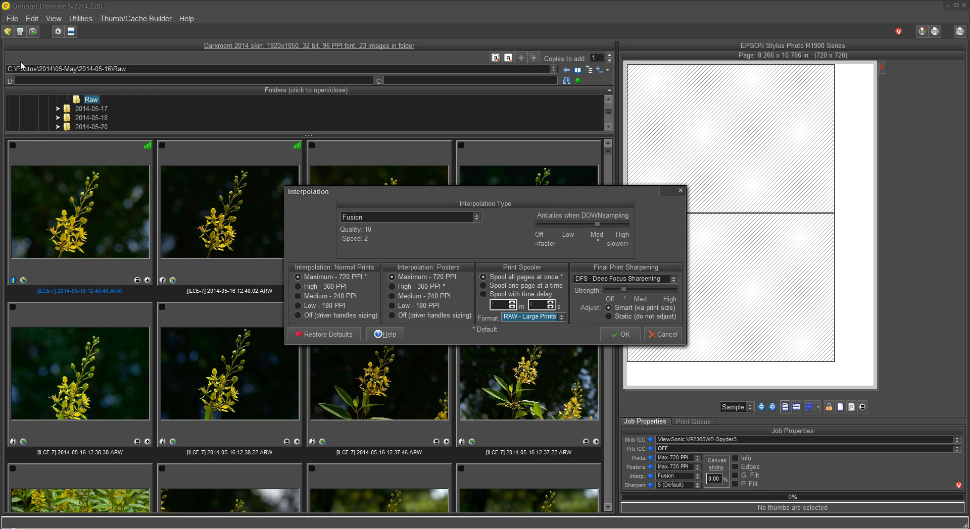
pyautogui.moveTo(683, 301)
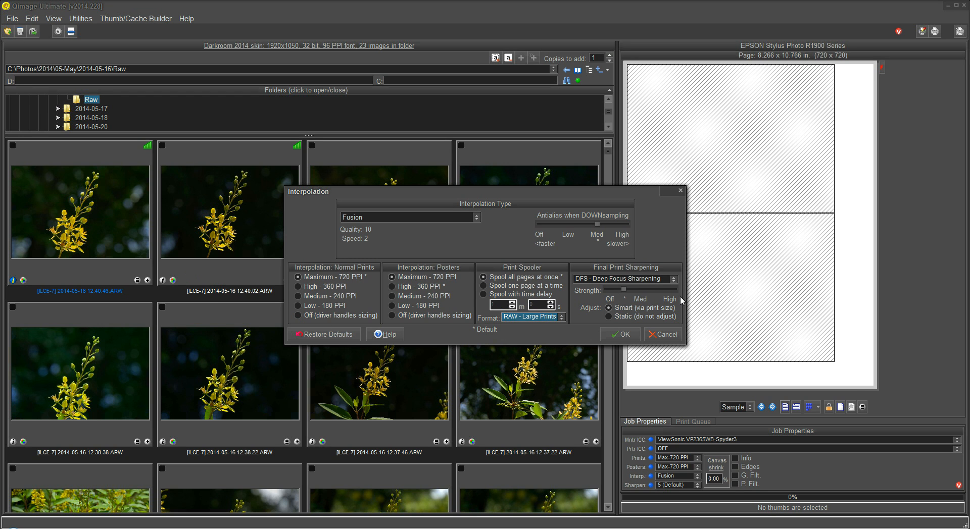
pyautogui.moveTo(650, 291)
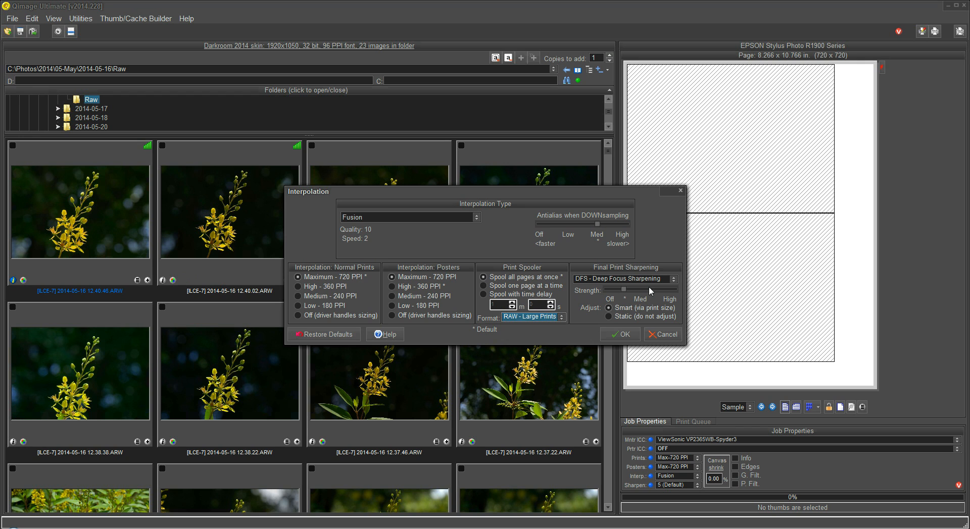
pyautogui.moveTo(515, 182)
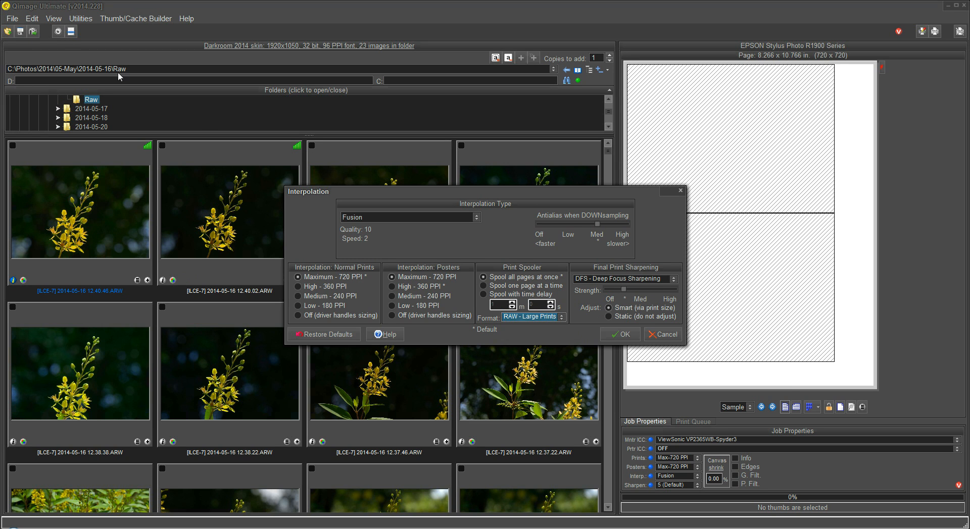
pyautogui.moveTo(793, 396)
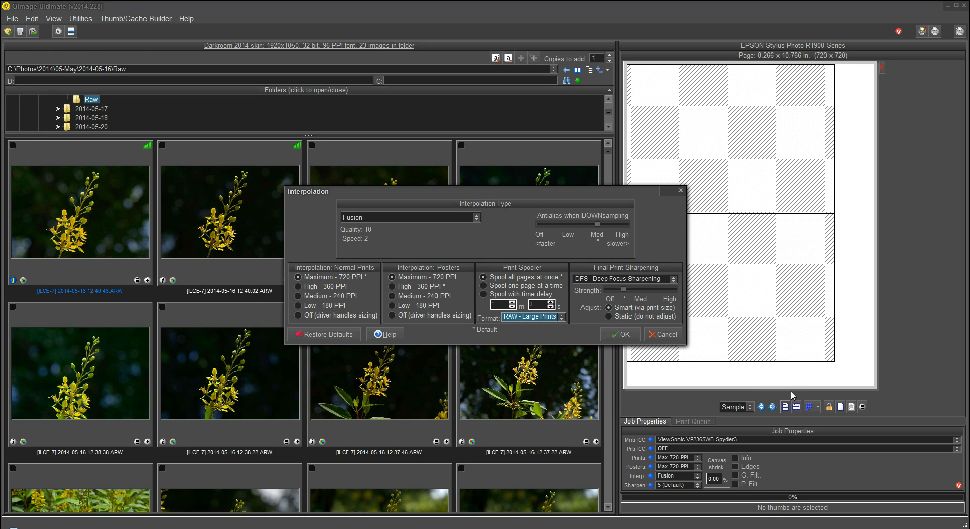
pyautogui.moveTo(620, 334)
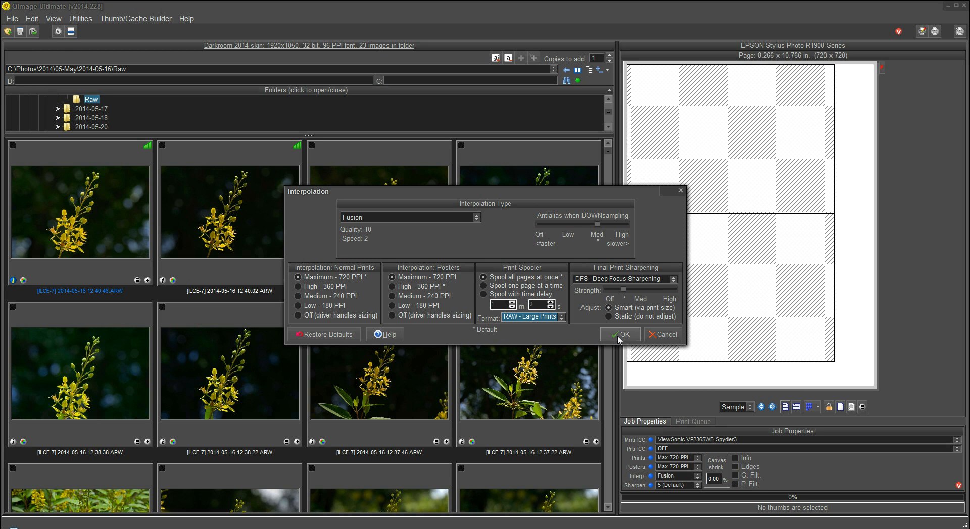
pyautogui.moveTo(626, 296)
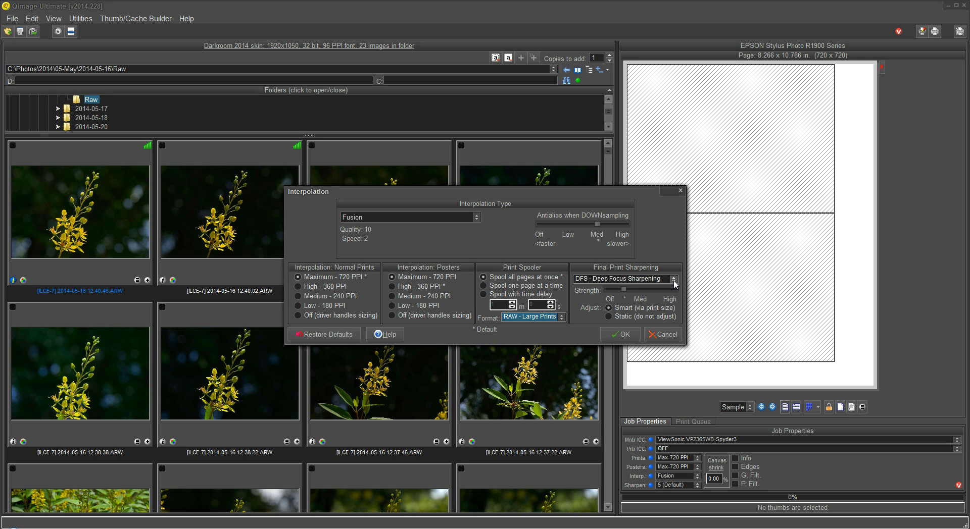
pyautogui.moveTo(625, 279)
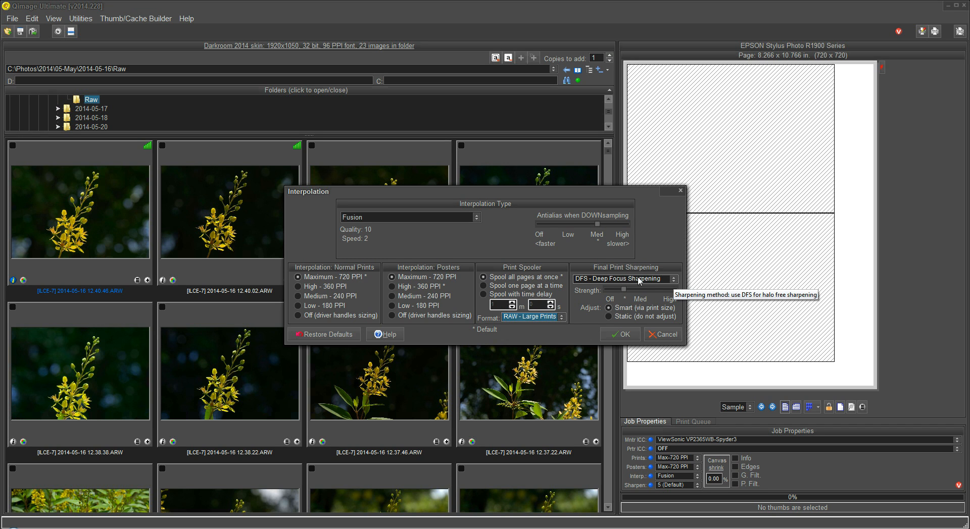
pyautogui.moveTo(632, 295)
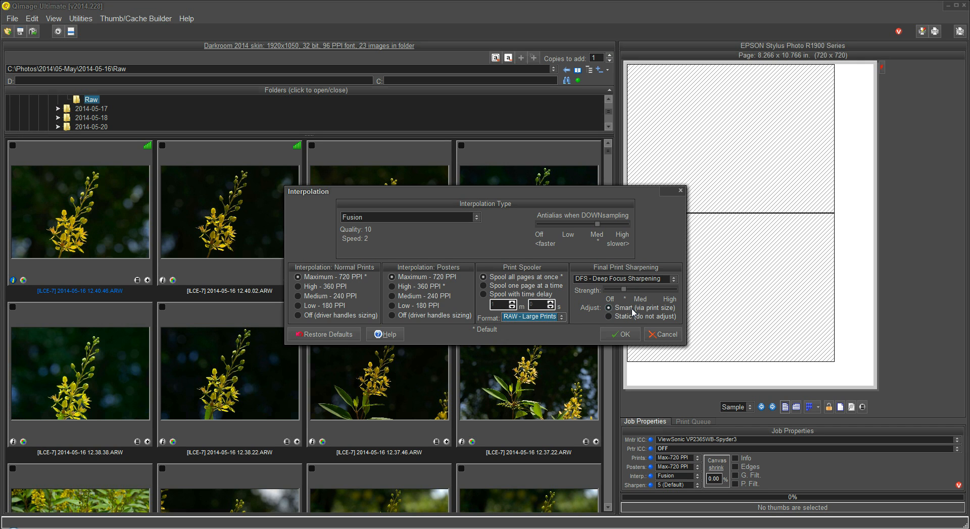
pyautogui.moveTo(711, 199)
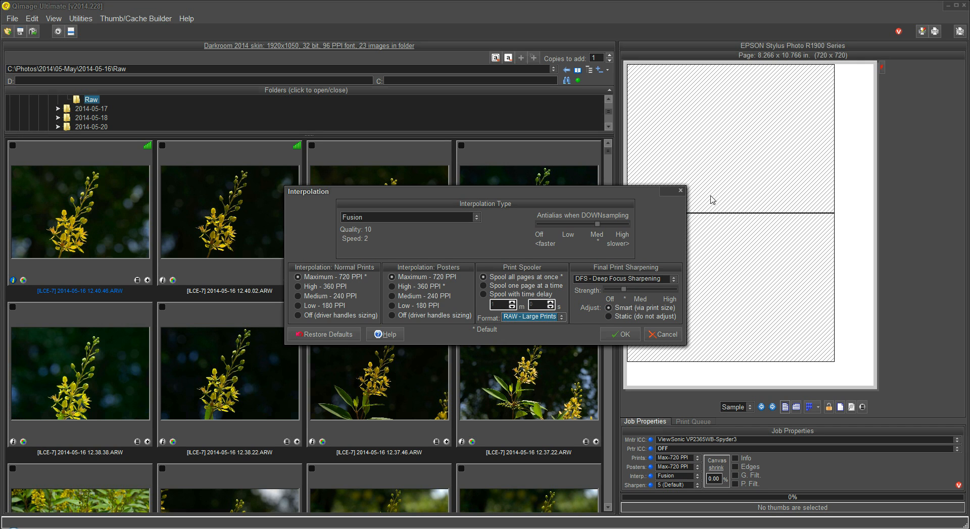
pyautogui.moveTo(716, 196)
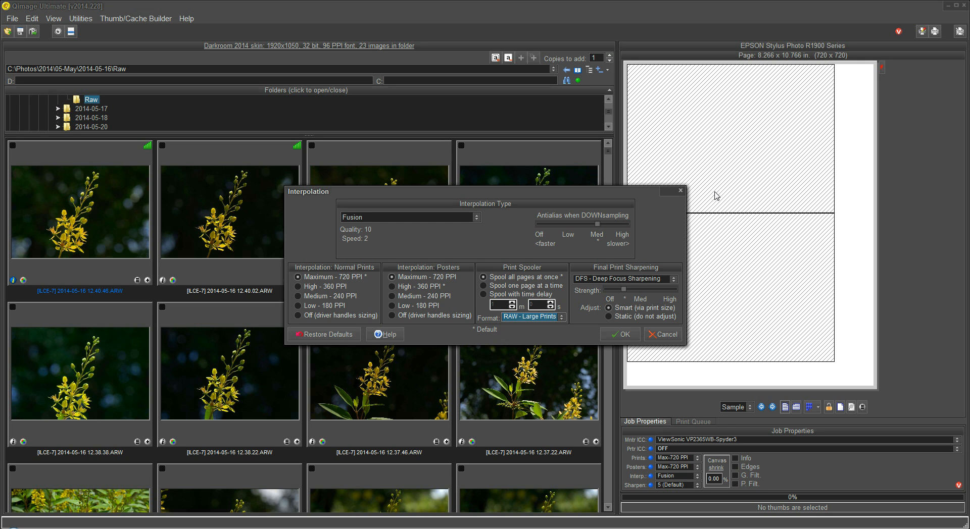
pyautogui.moveTo(711, 198)
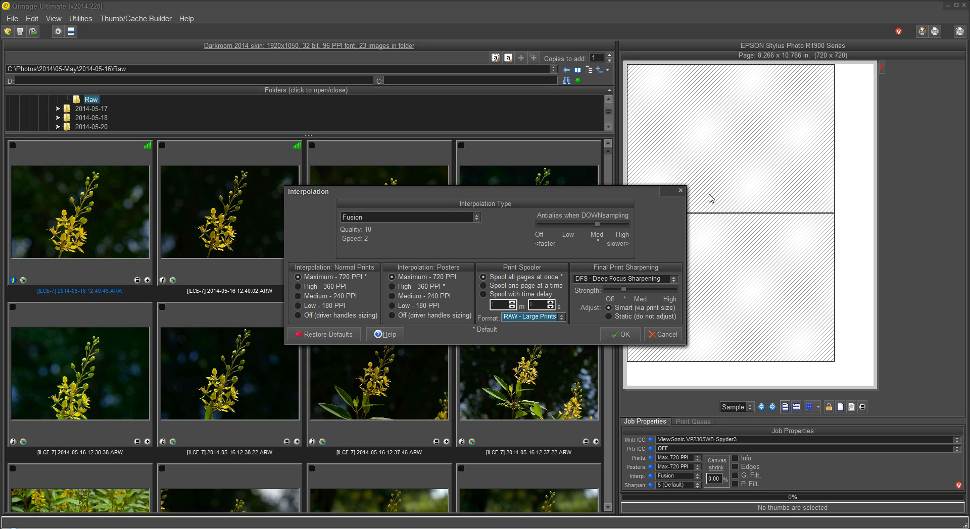
pyautogui.moveTo(712, 172)
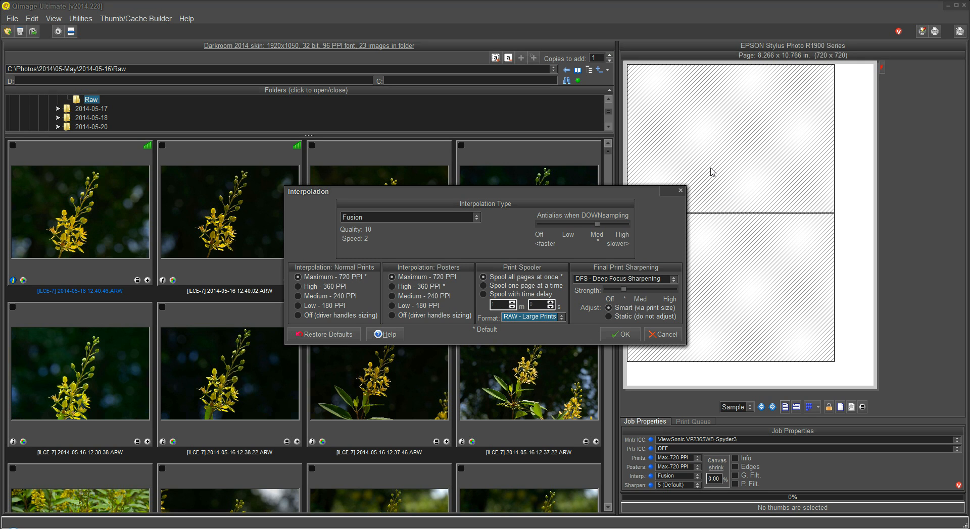
pyautogui.moveTo(625, 293)
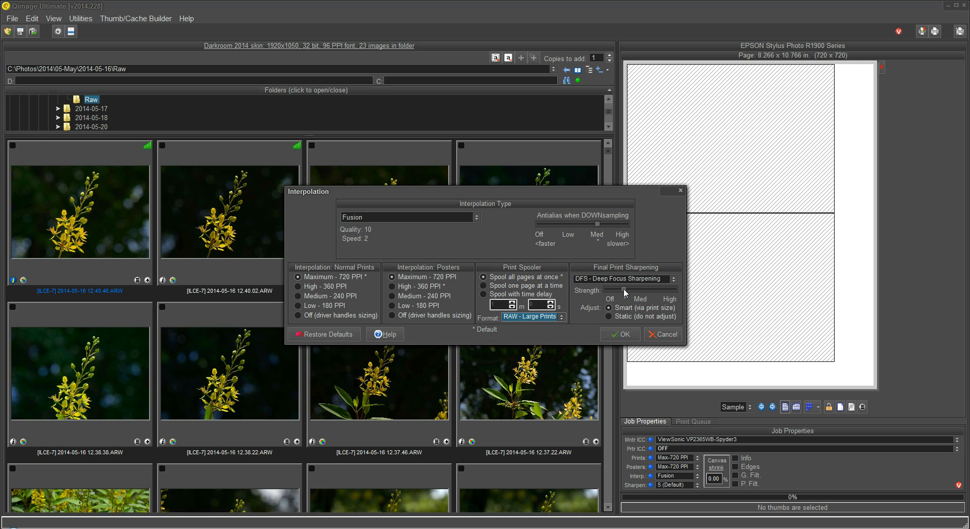
pyautogui.moveTo(626, 293)
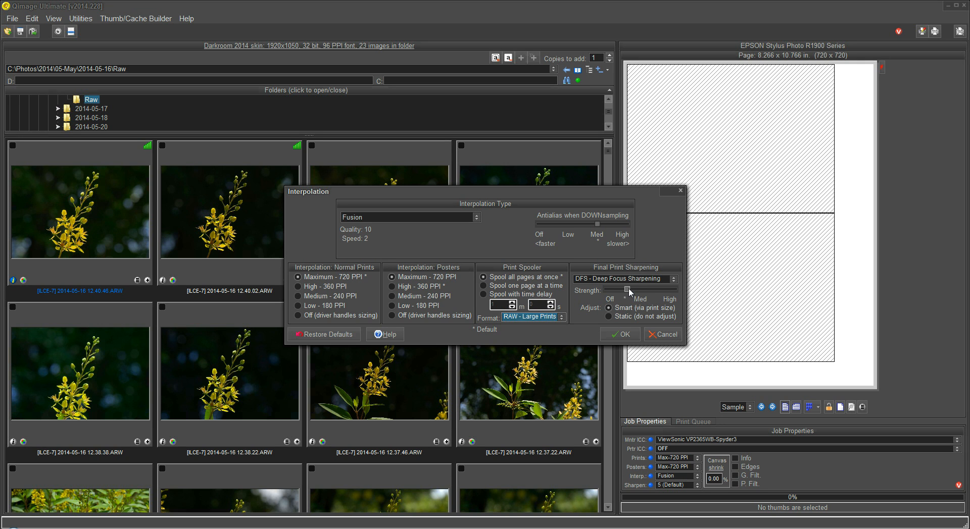
pyautogui.moveTo(632, 293)
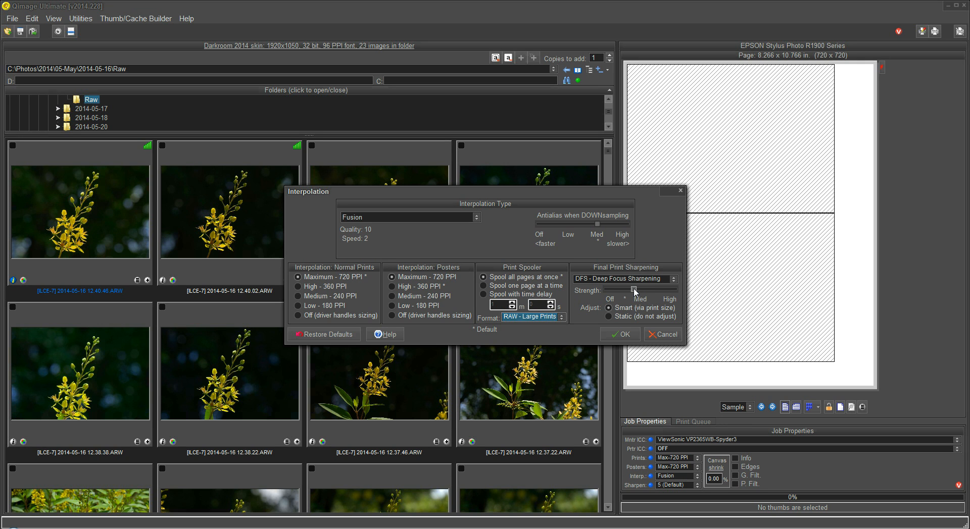
pyautogui.moveTo(648, 256)
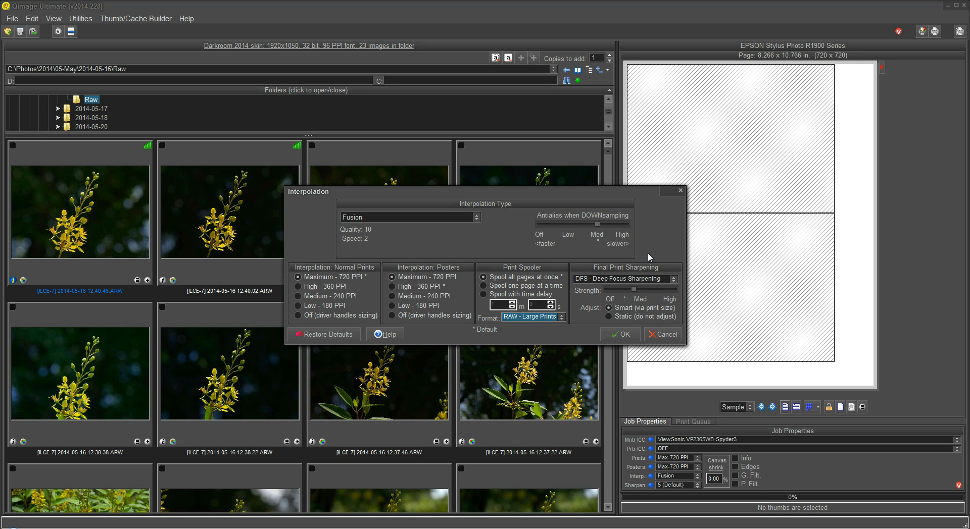
pyautogui.moveTo(646, 248)
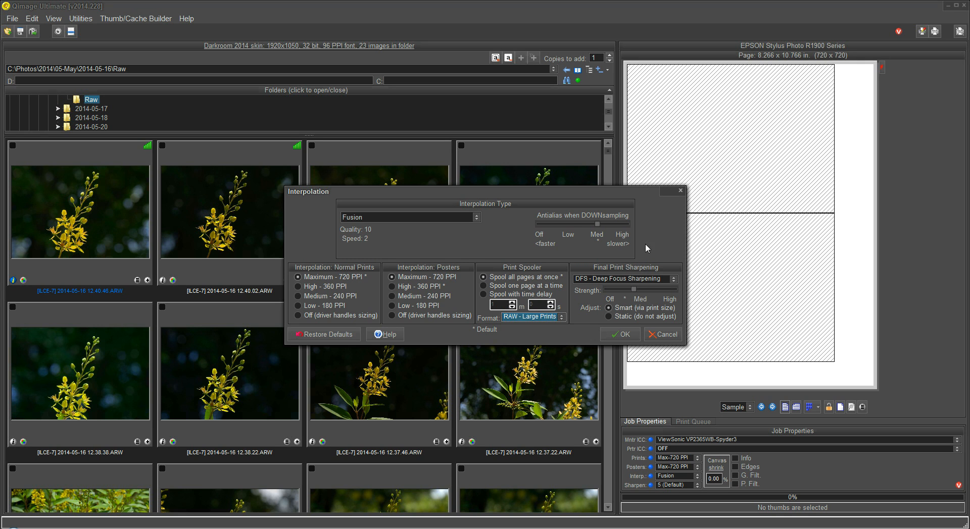
pyautogui.moveTo(642, 289)
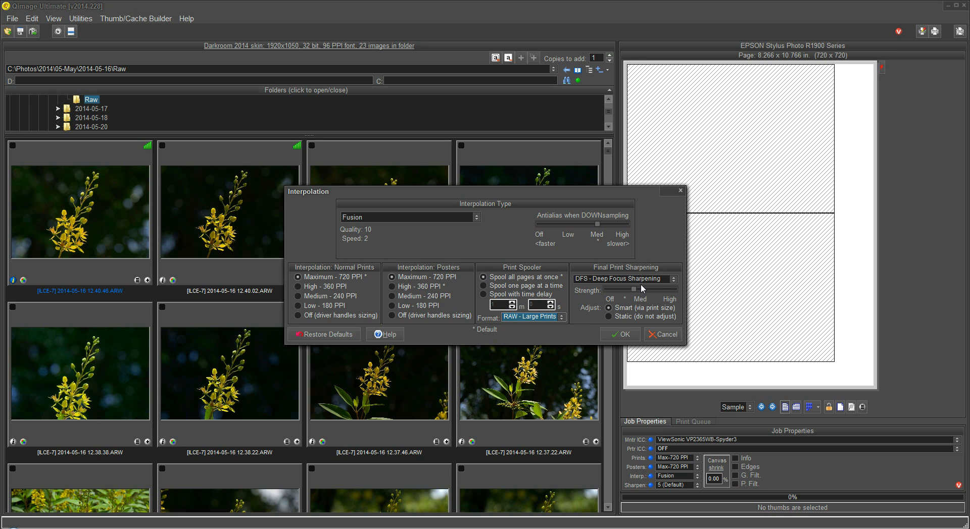
pyautogui.moveTo(561, 198)
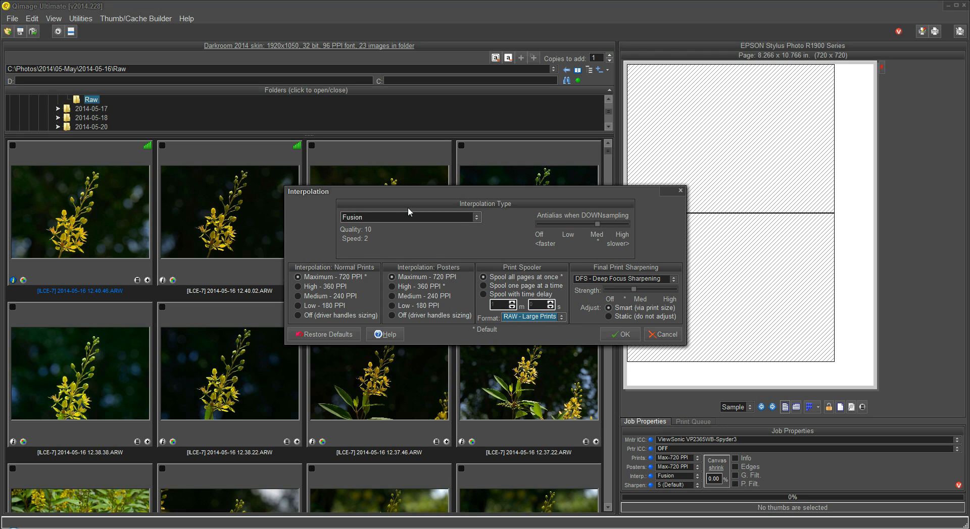
pyautogui.moveTo(568, 273)
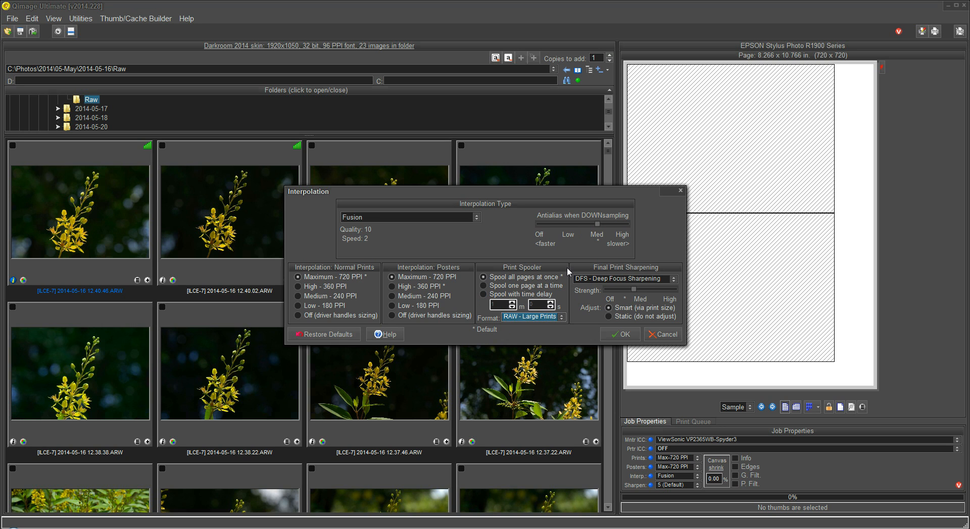
pyautogui.moveTo(593, 294)
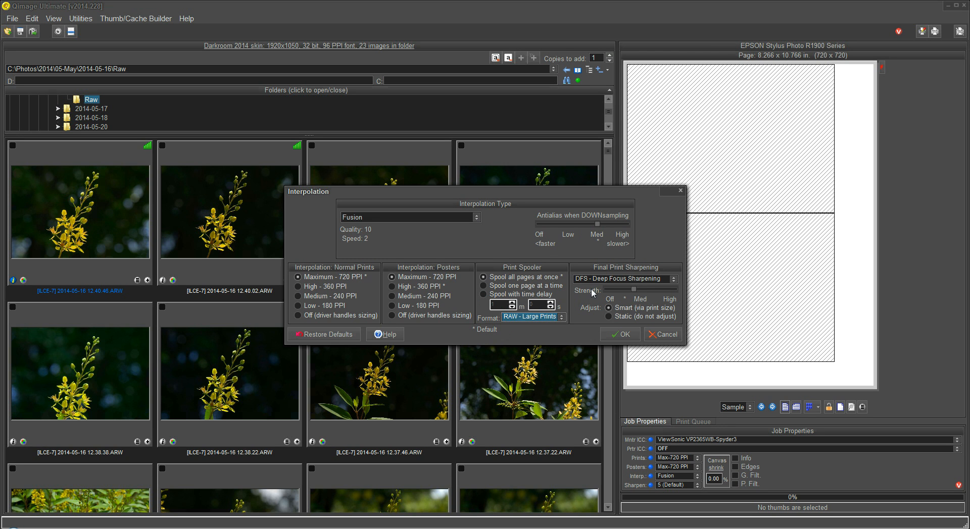
pyautogui.moveTo(509, 257)
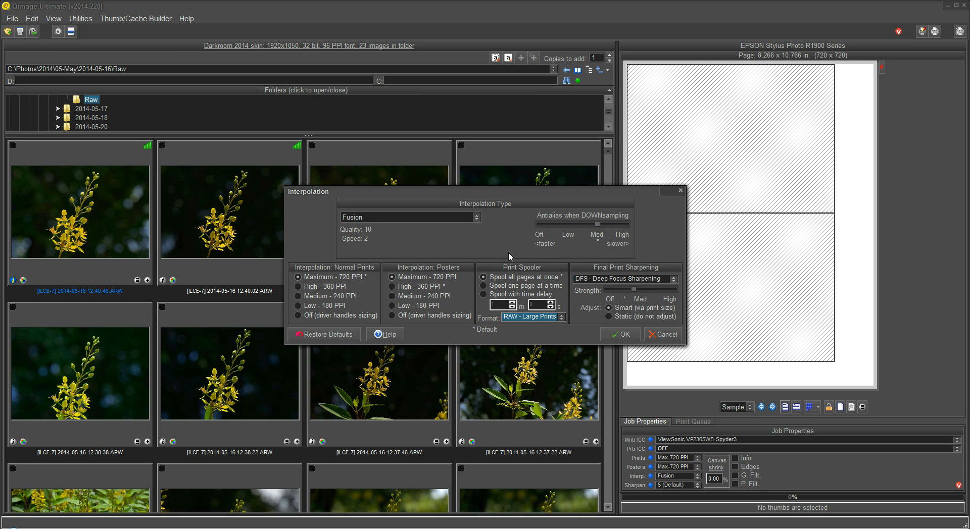